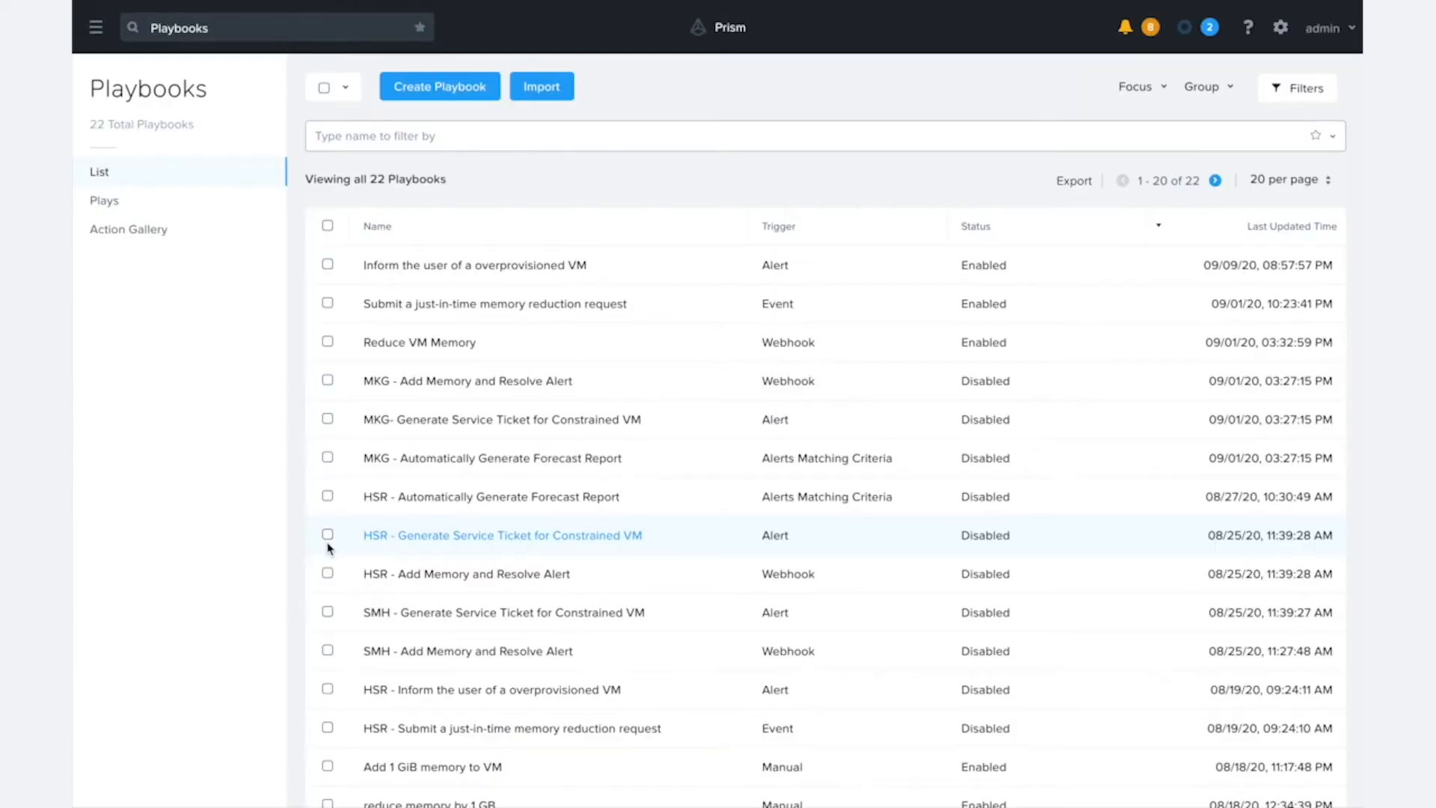
mouse_move(398, 458)
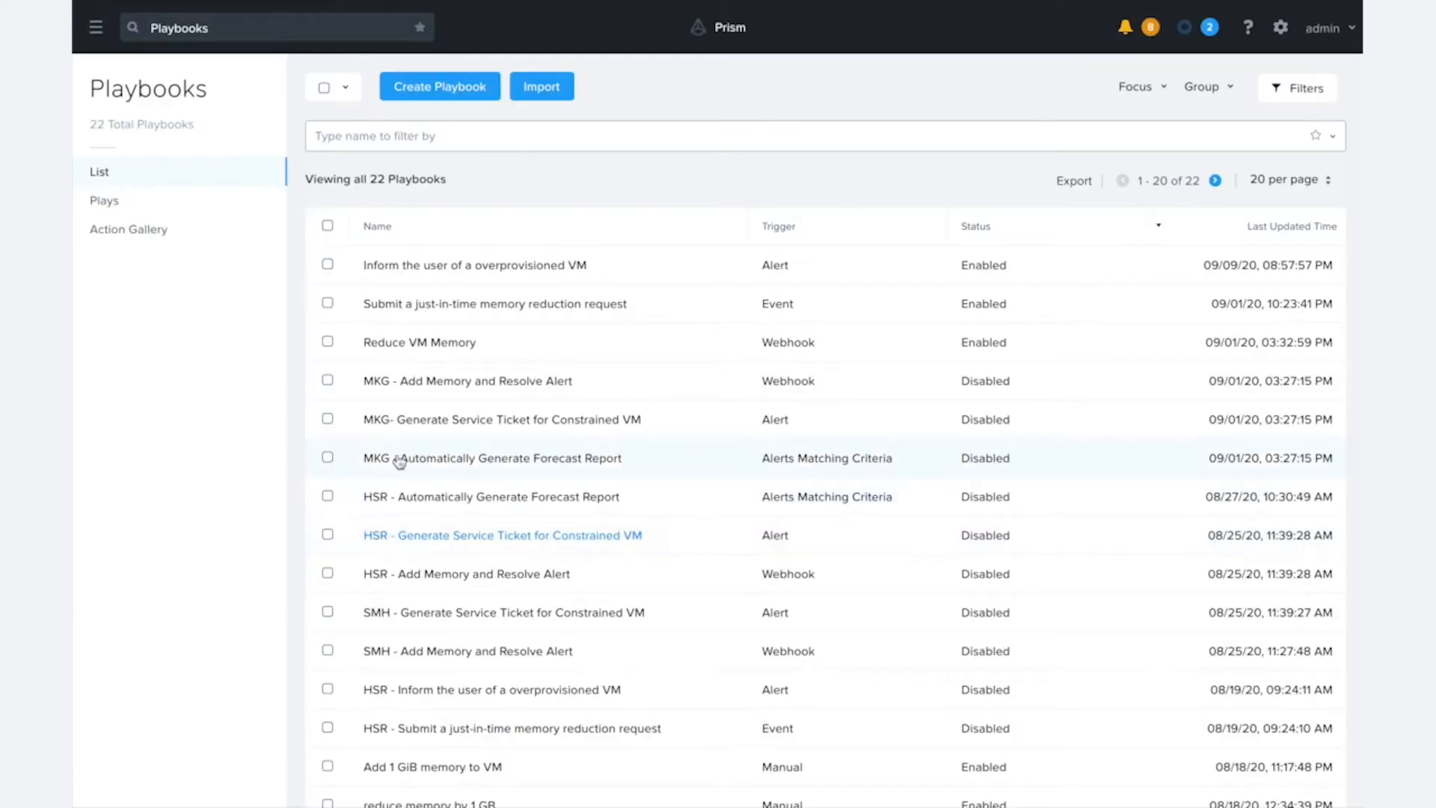
mouse_move(419, 341)
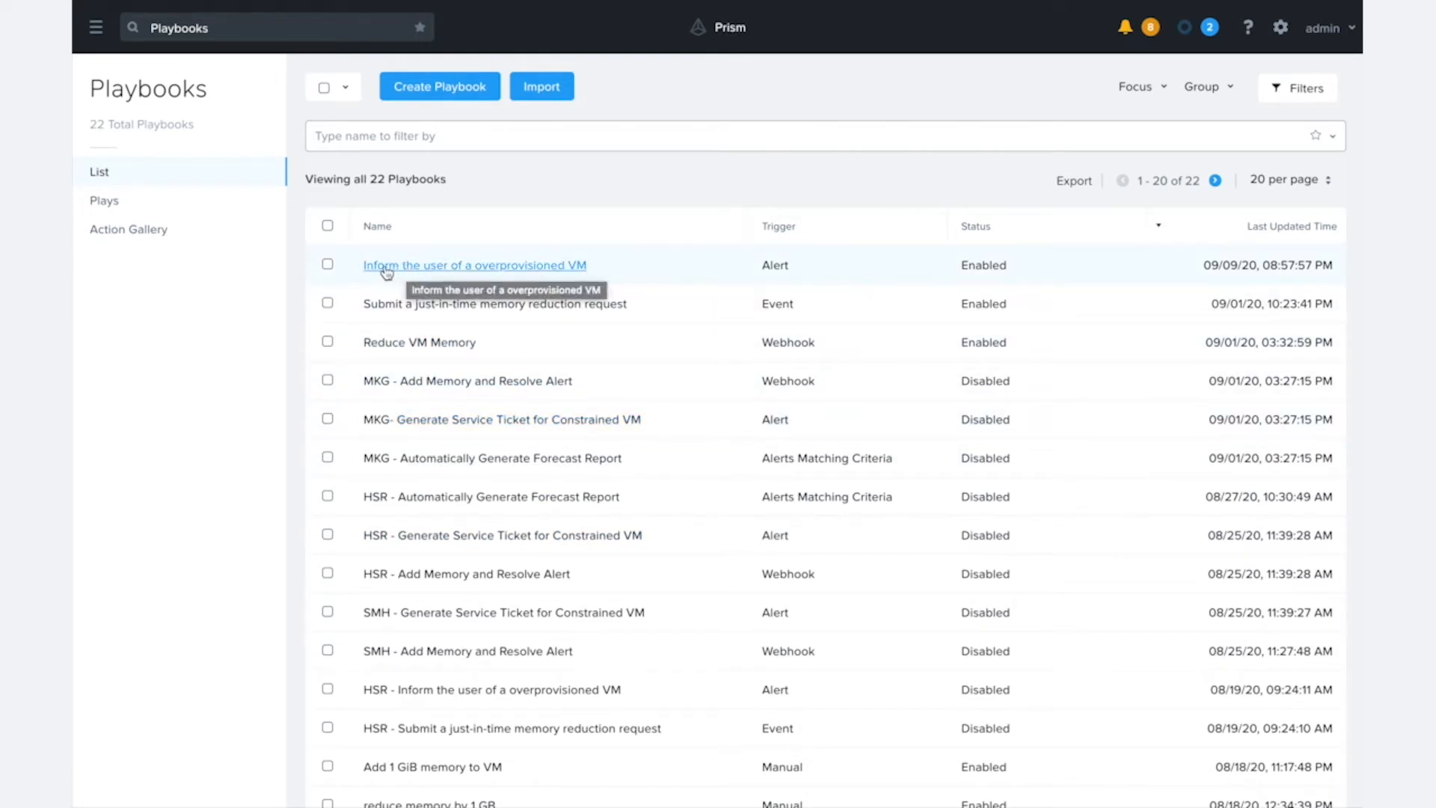
mouse_move(535, 263)
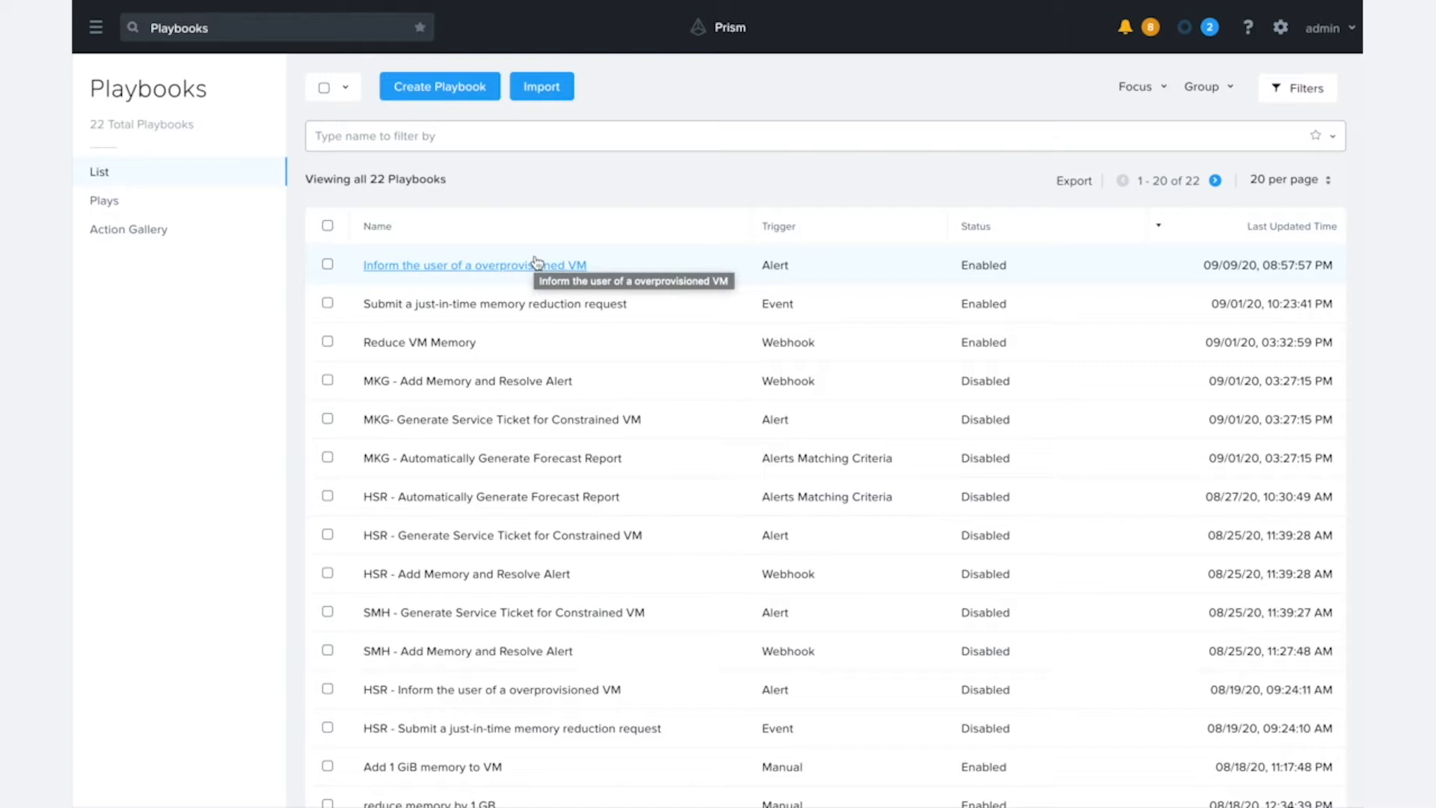
mouse_move(495, 303)
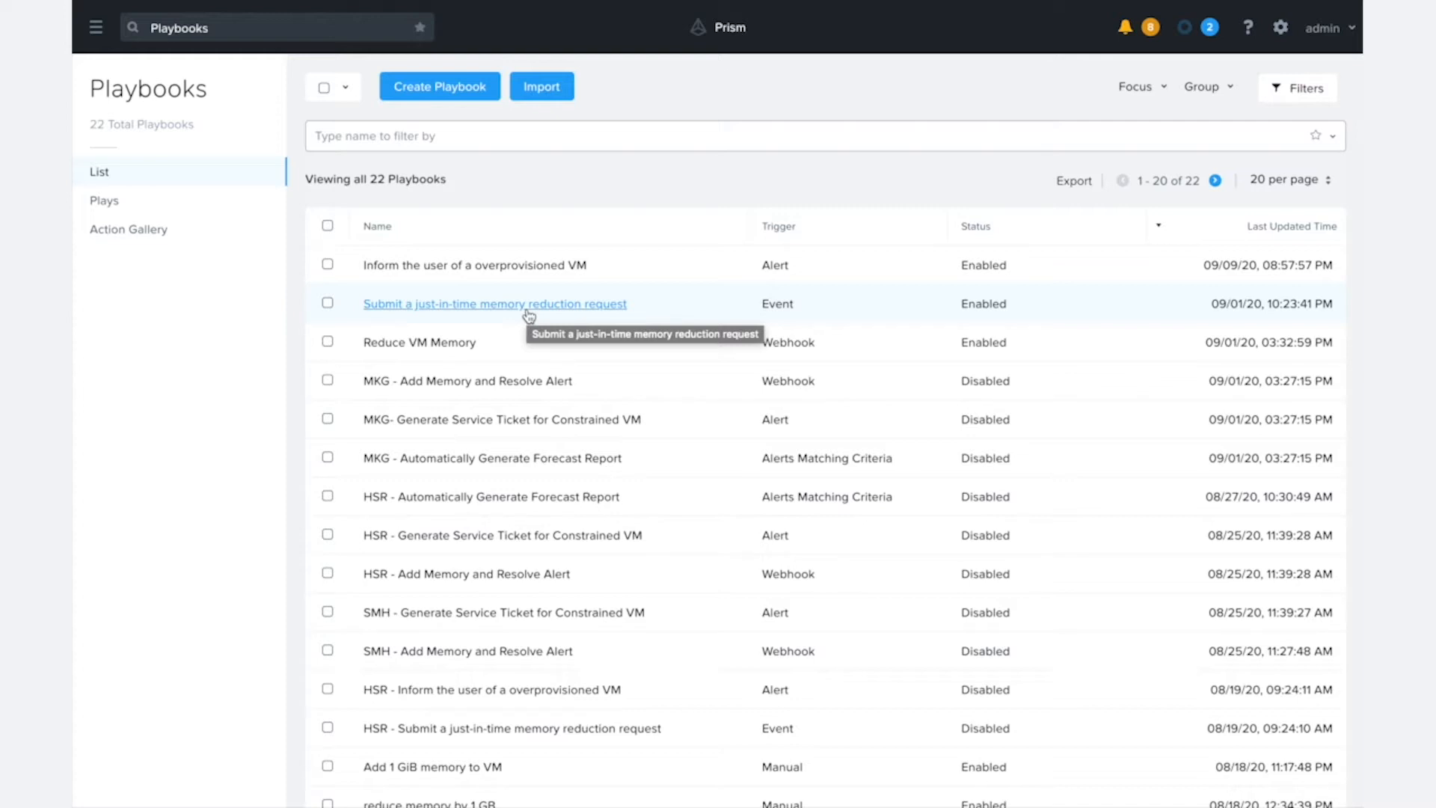
mouse_move(419, 342)
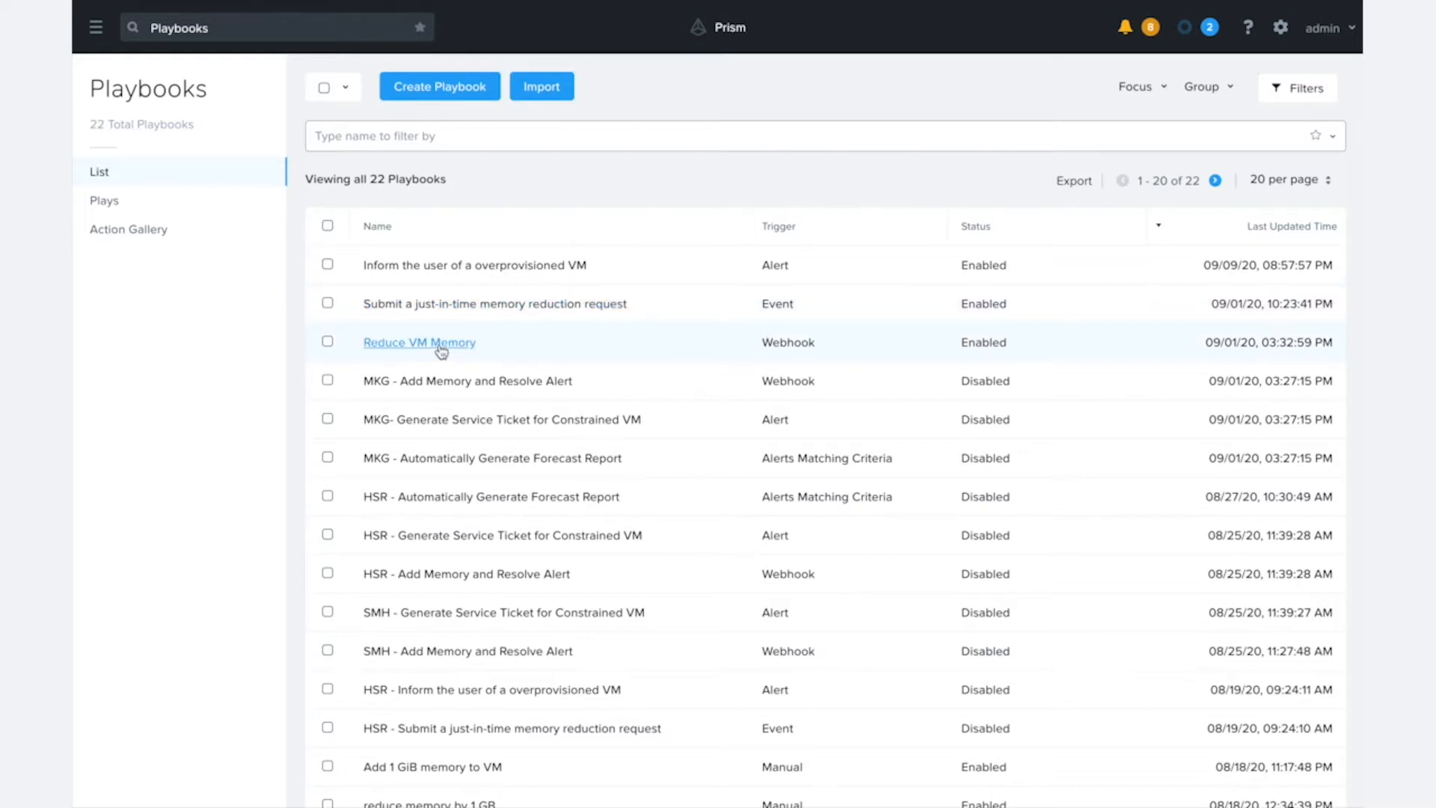
mouse_move(418, 341)
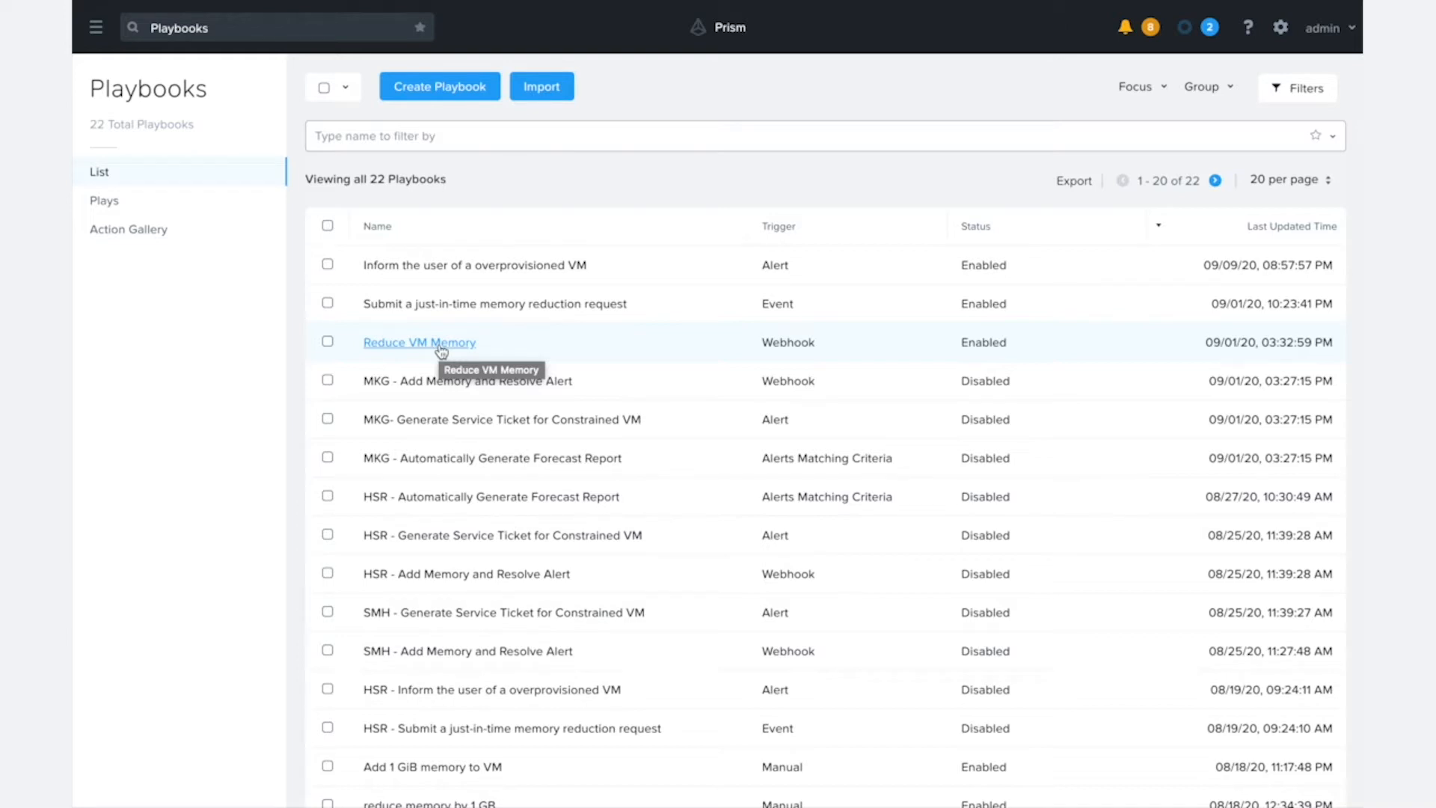
mouse_move(419, 345)
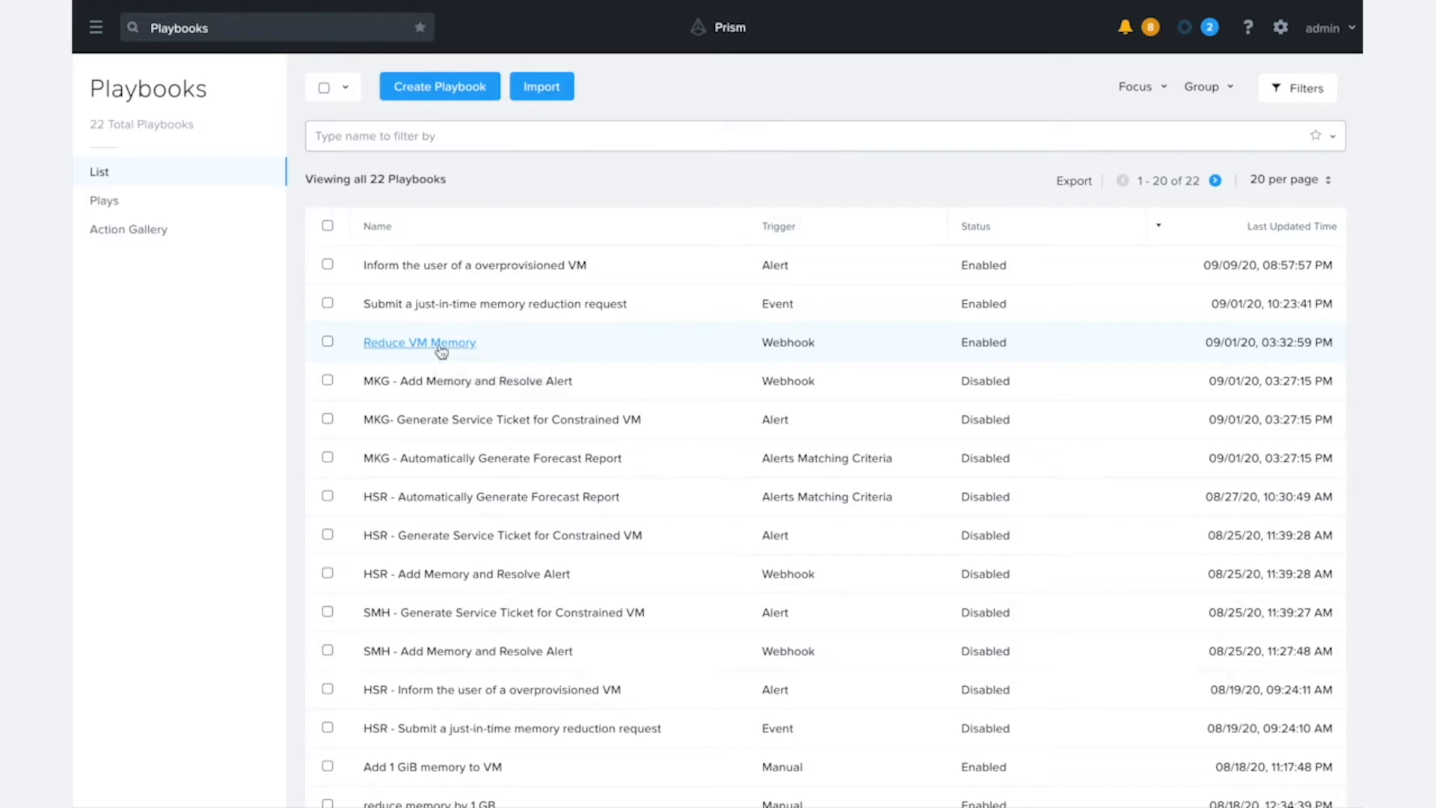
mouse_move(448, 109)
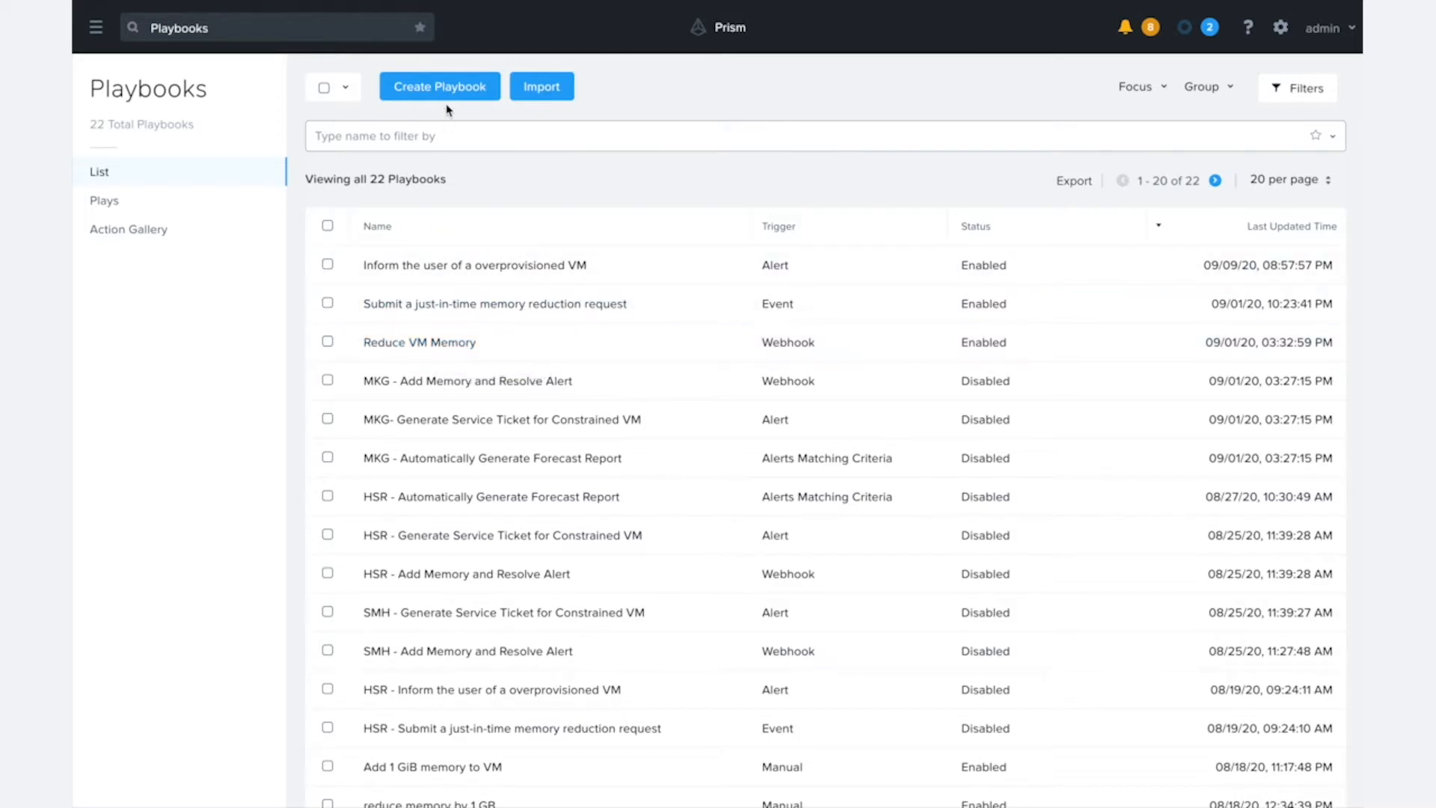
Create a new playbook with a Webhook as its trigger.
click(438, 87)
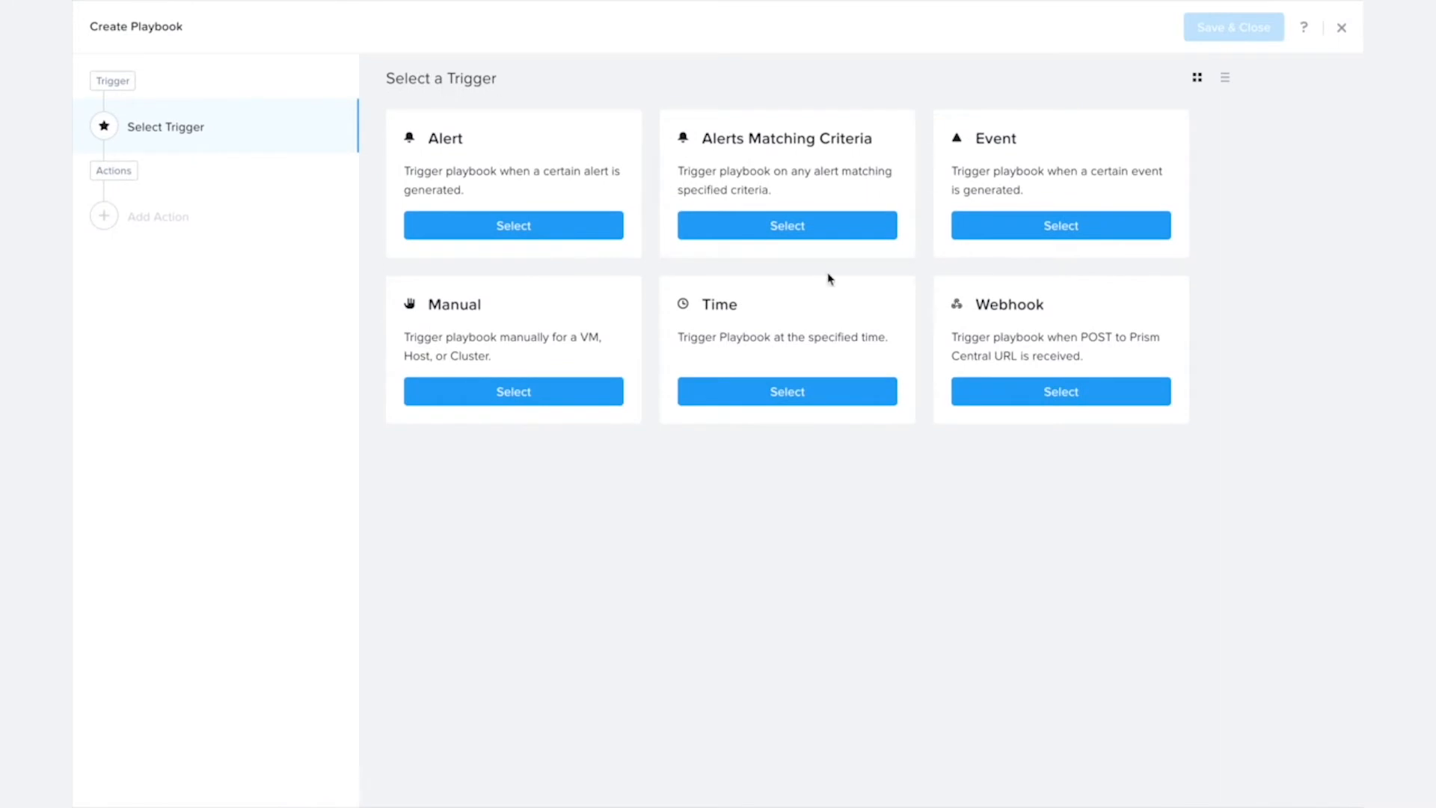
click(1059, 390)
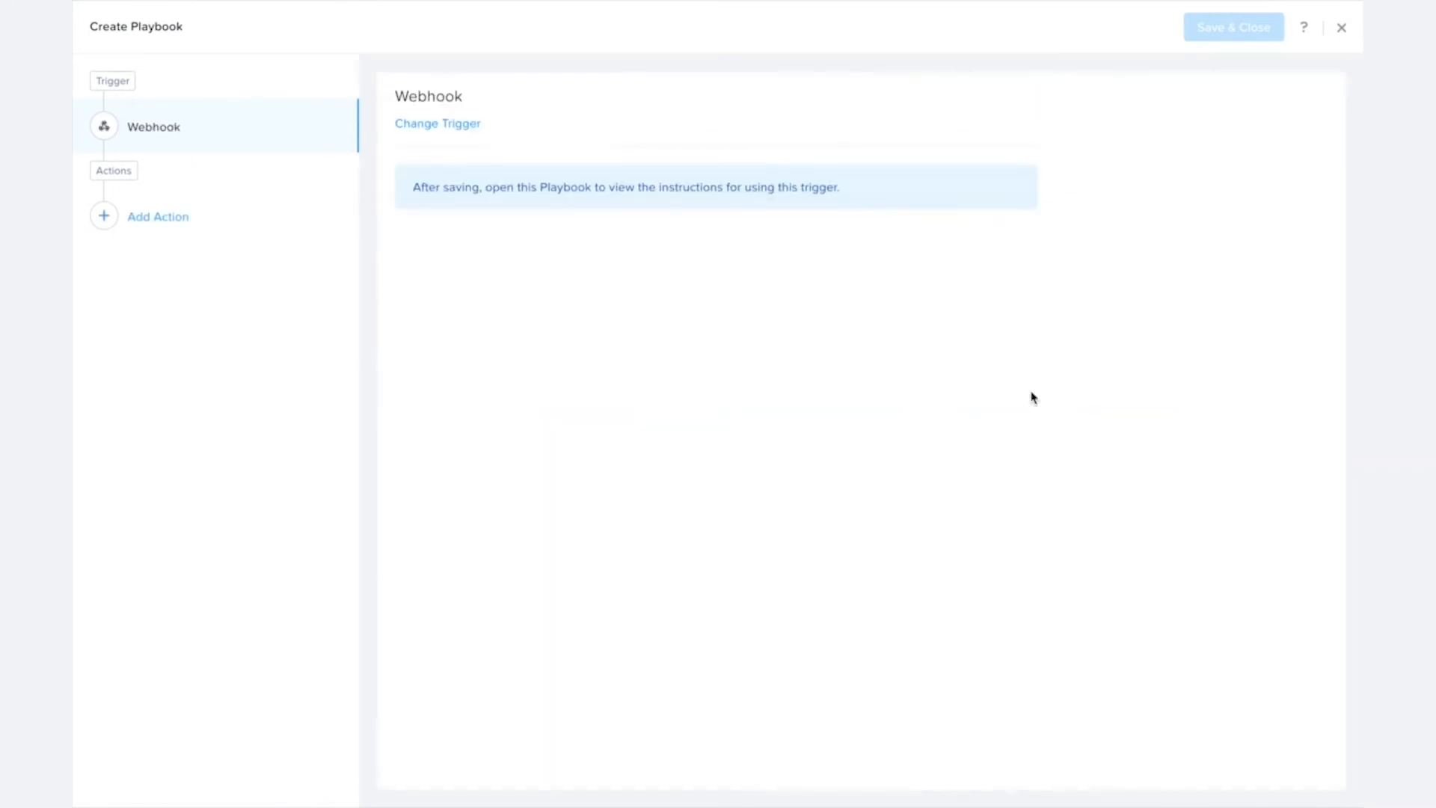
mouse_move(767, 468)
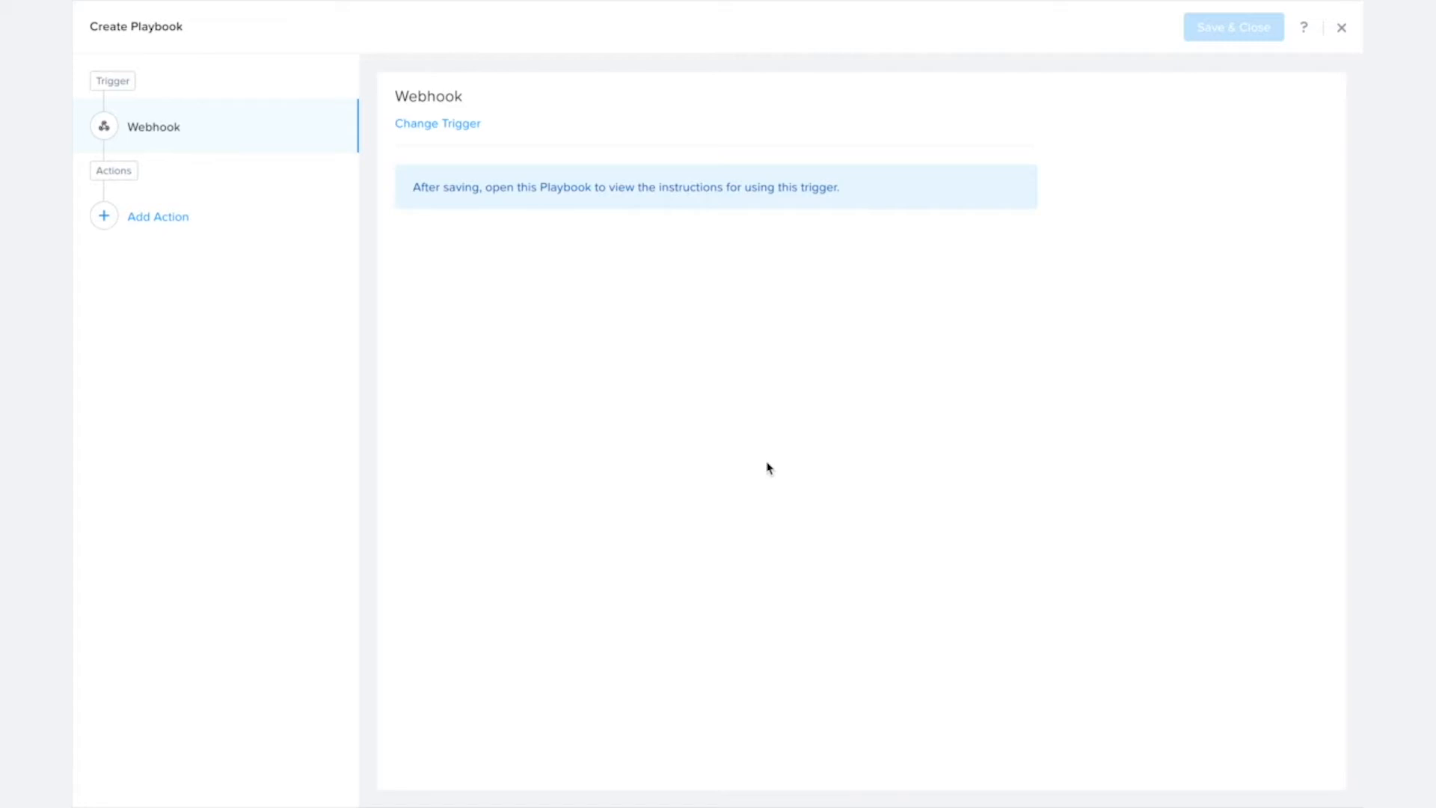
mouse_move(692, 620)
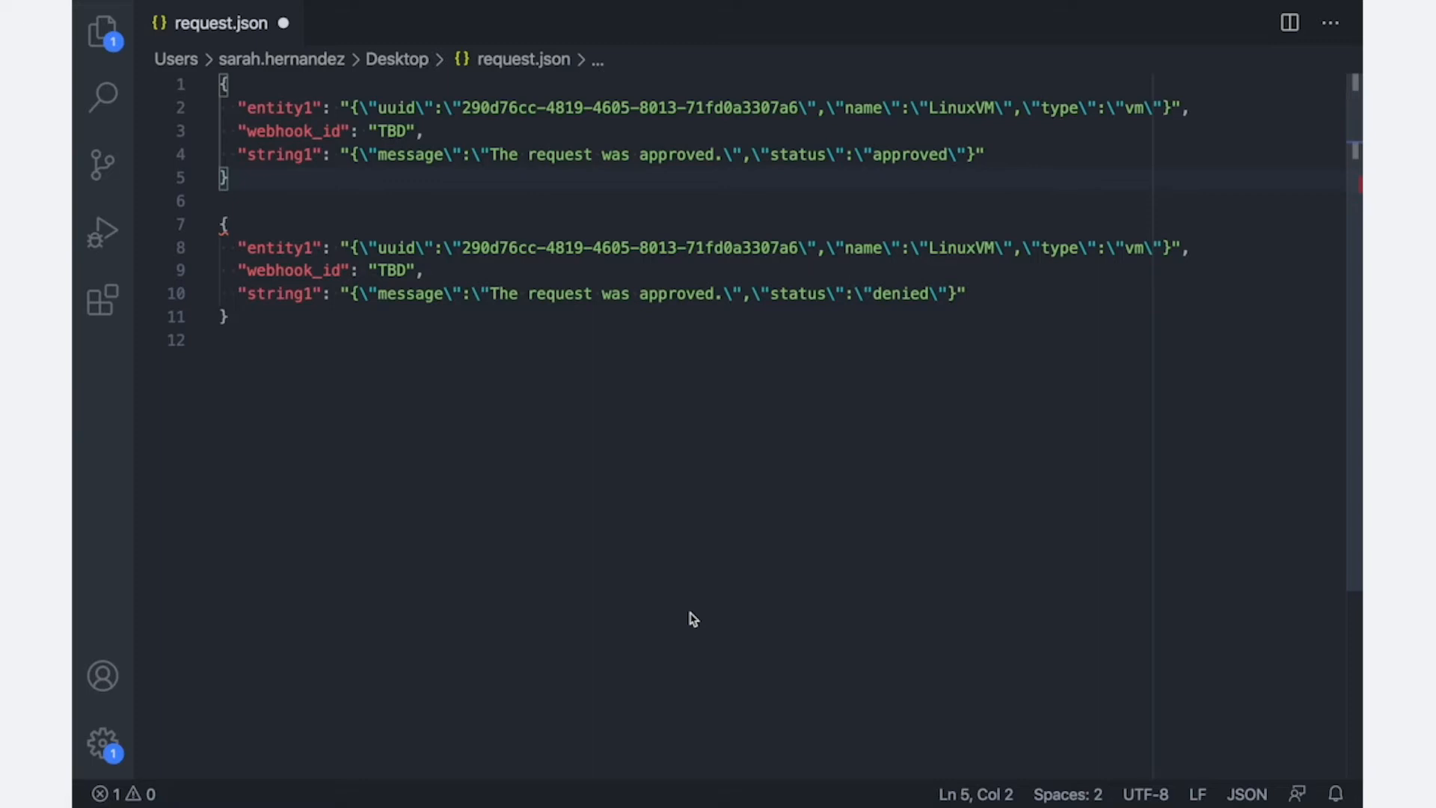
click(251, 108)
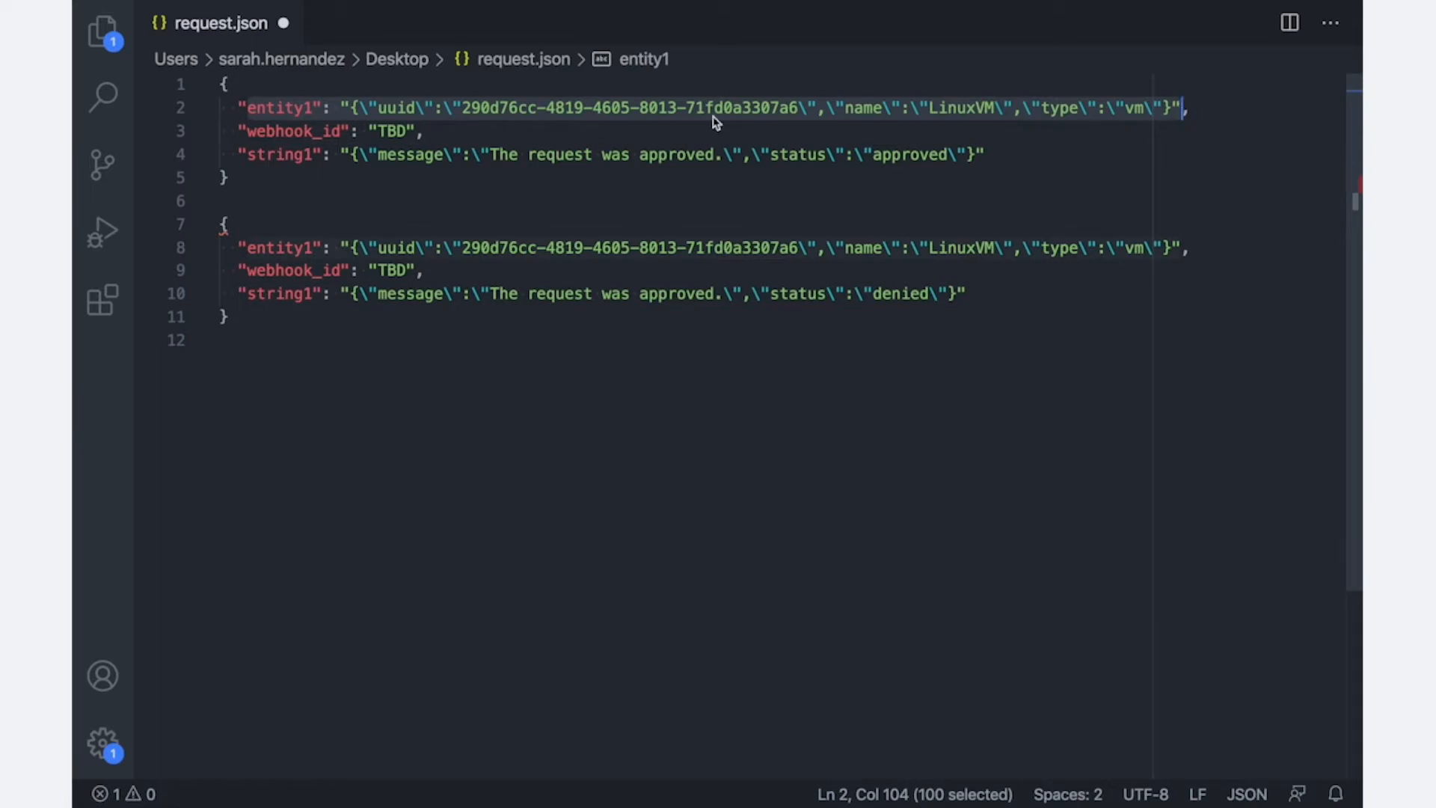
double_click(280, 108)
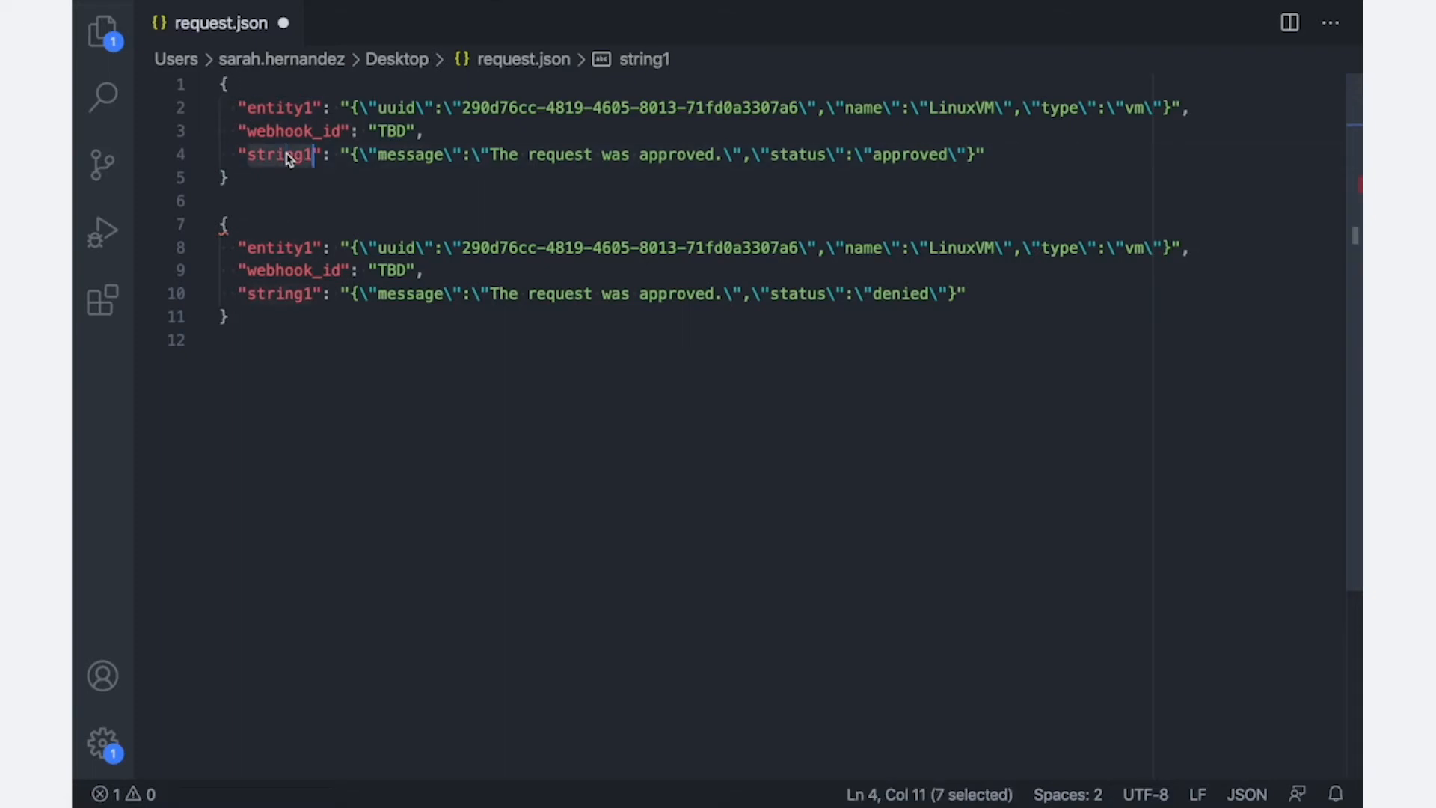
mouse_move(356, 172)
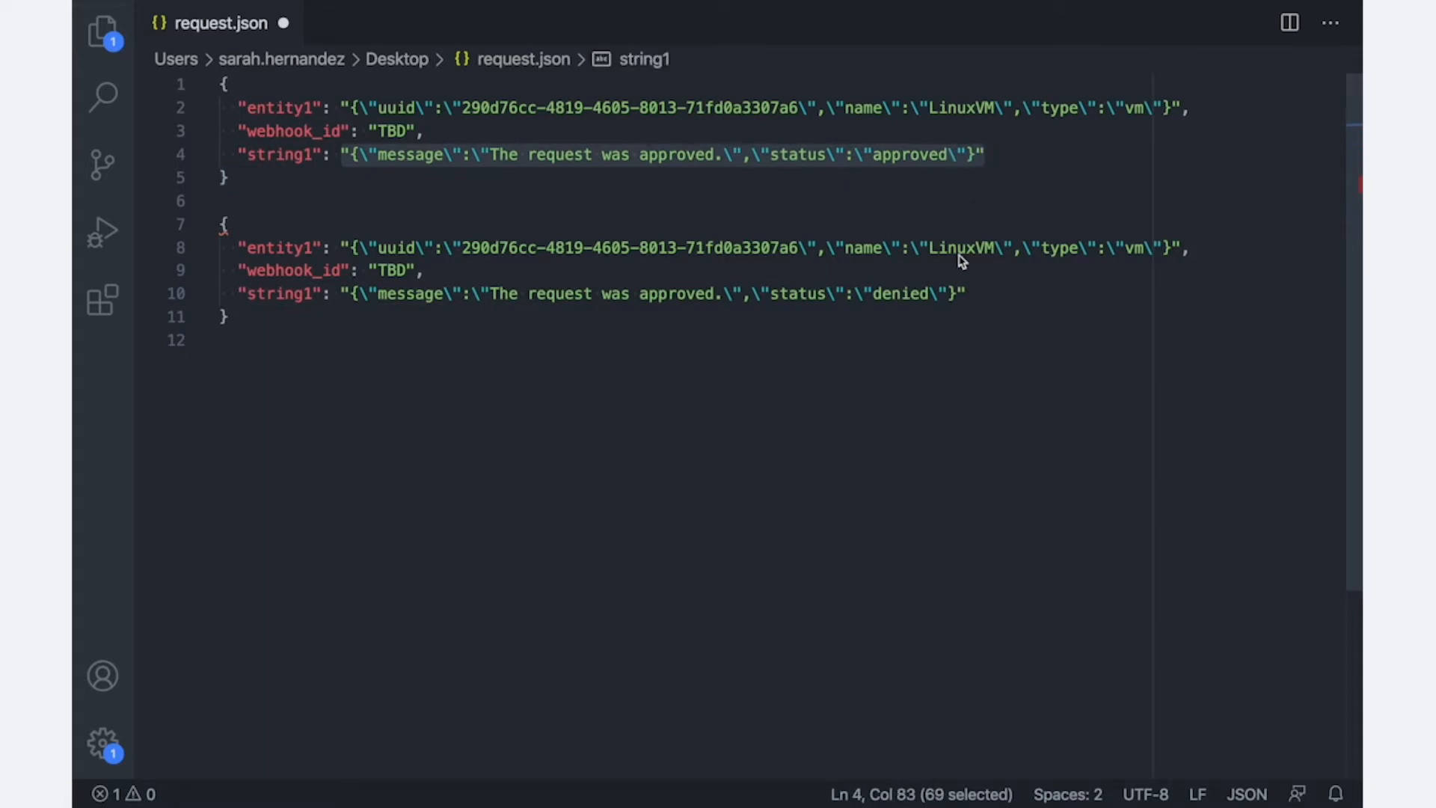
click(423, 132)
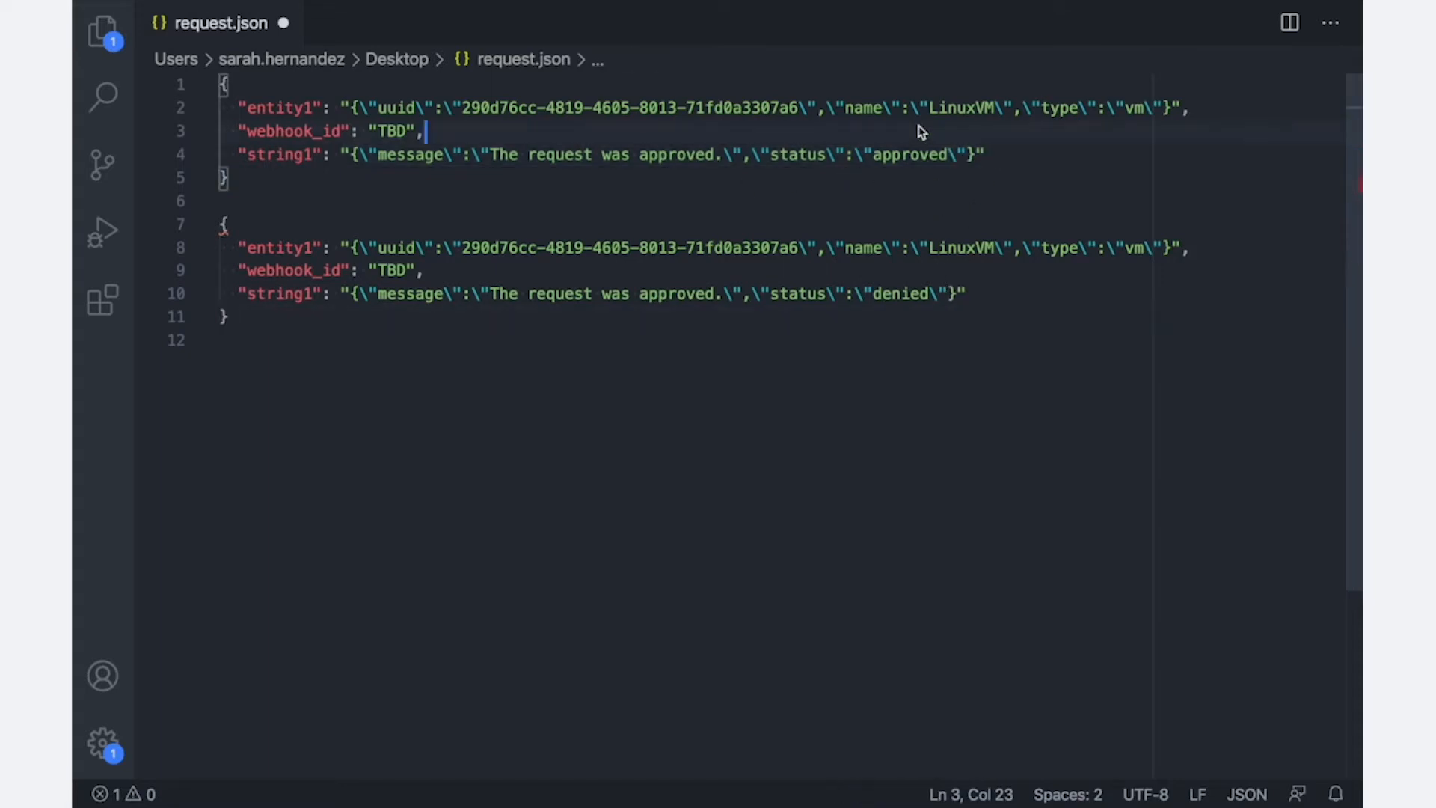
click(902, 154)
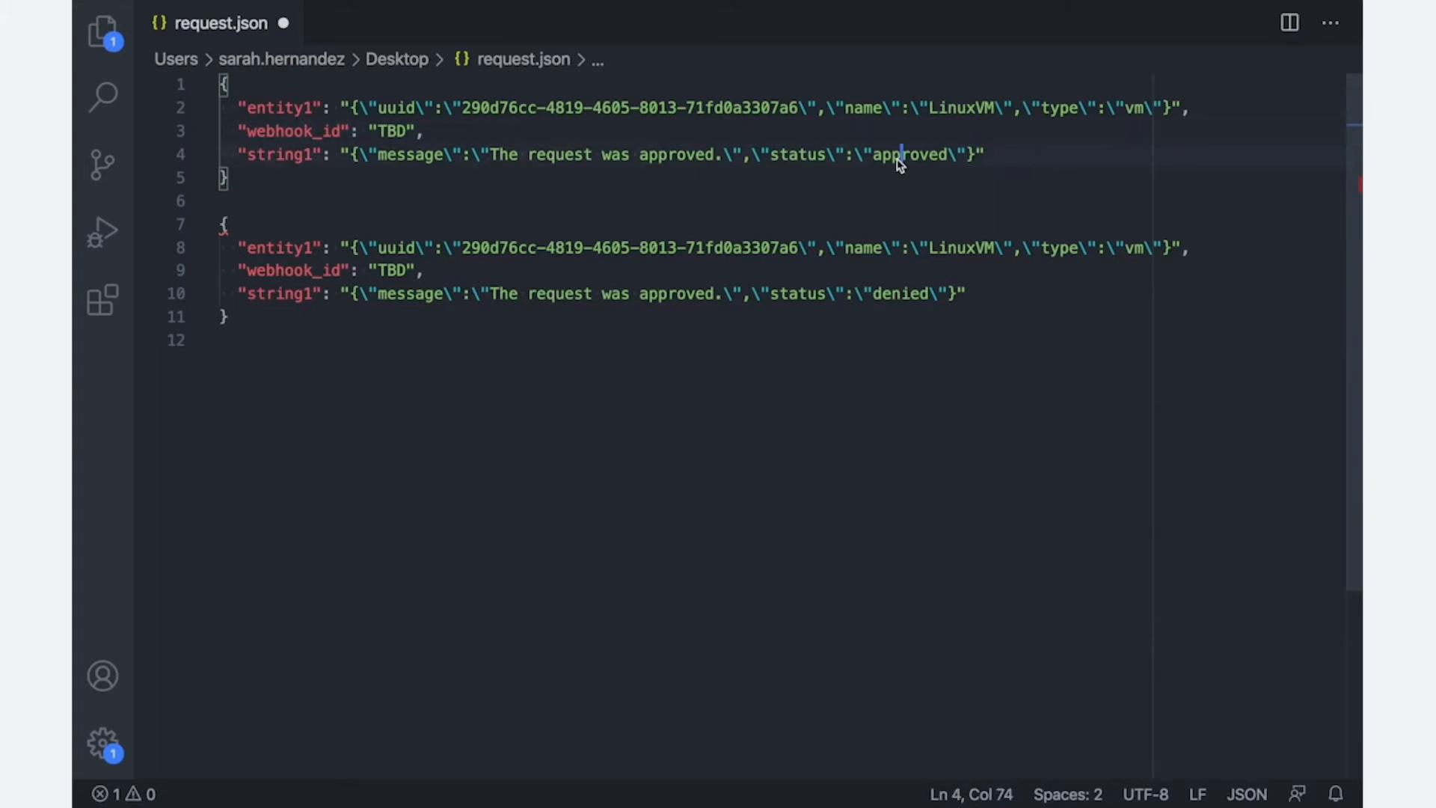
drag(898, 154, 538, 154)
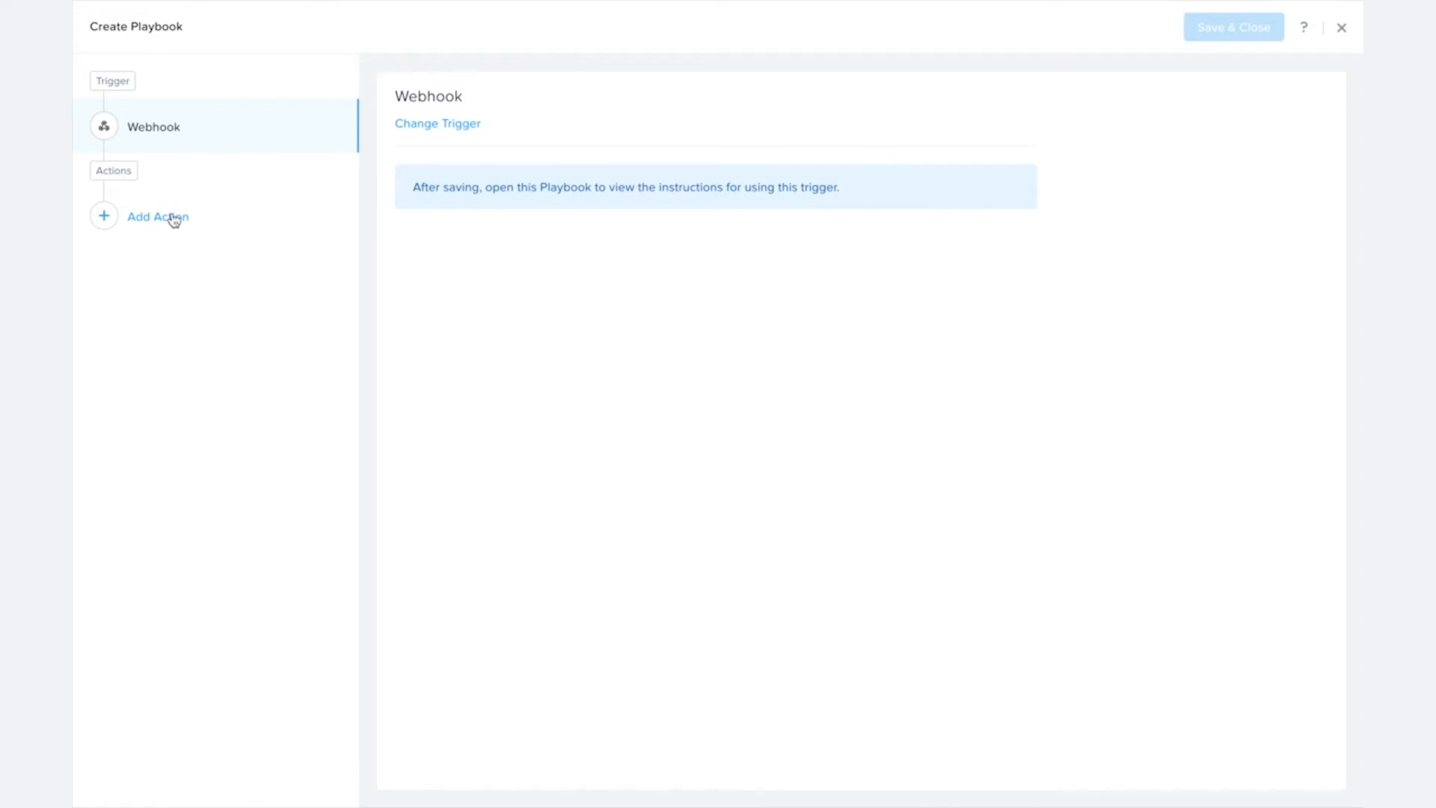
Add a String Parser action whose string to parse is the webhook's string1 parameter.
click(157, 216)
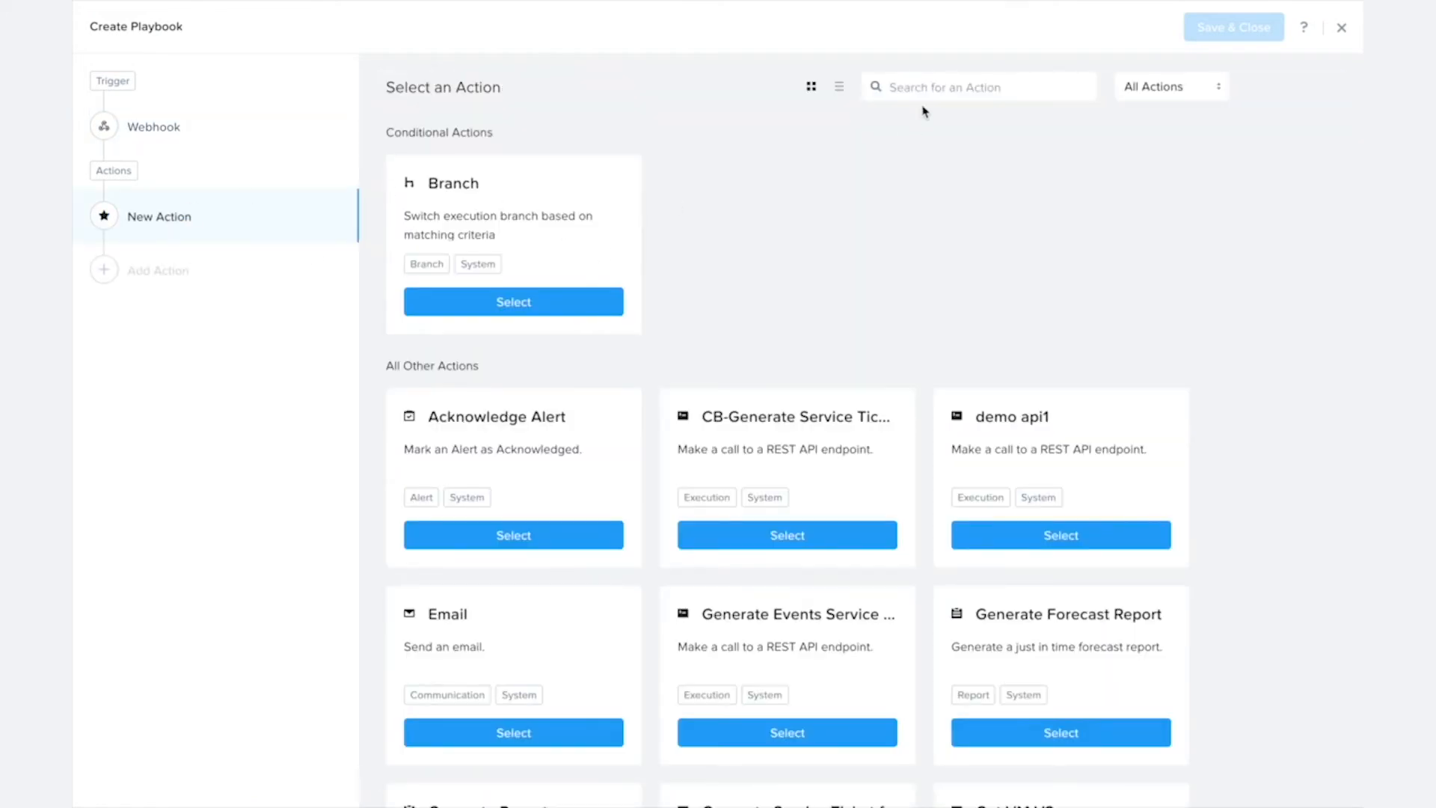
text(st)
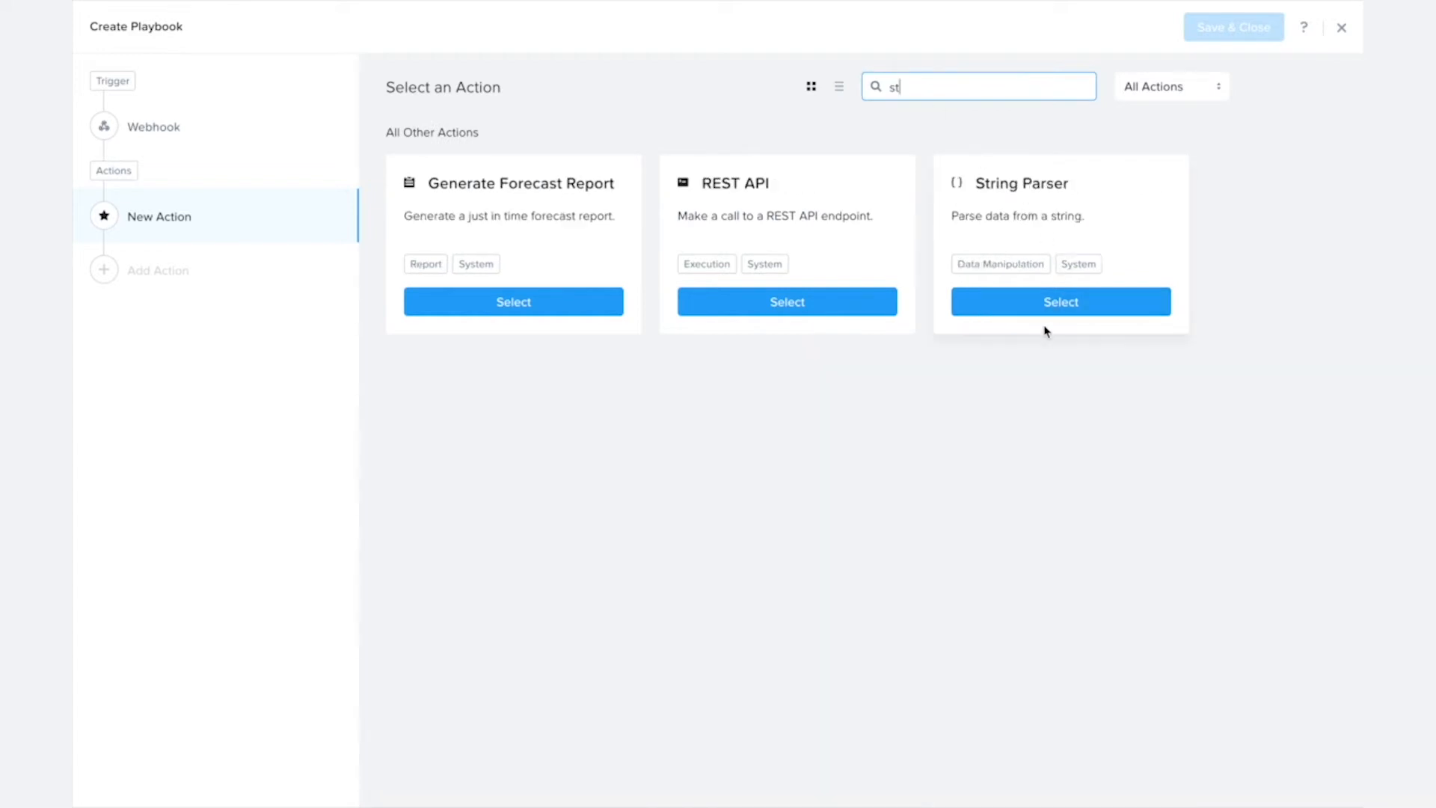
click(1059, 301)
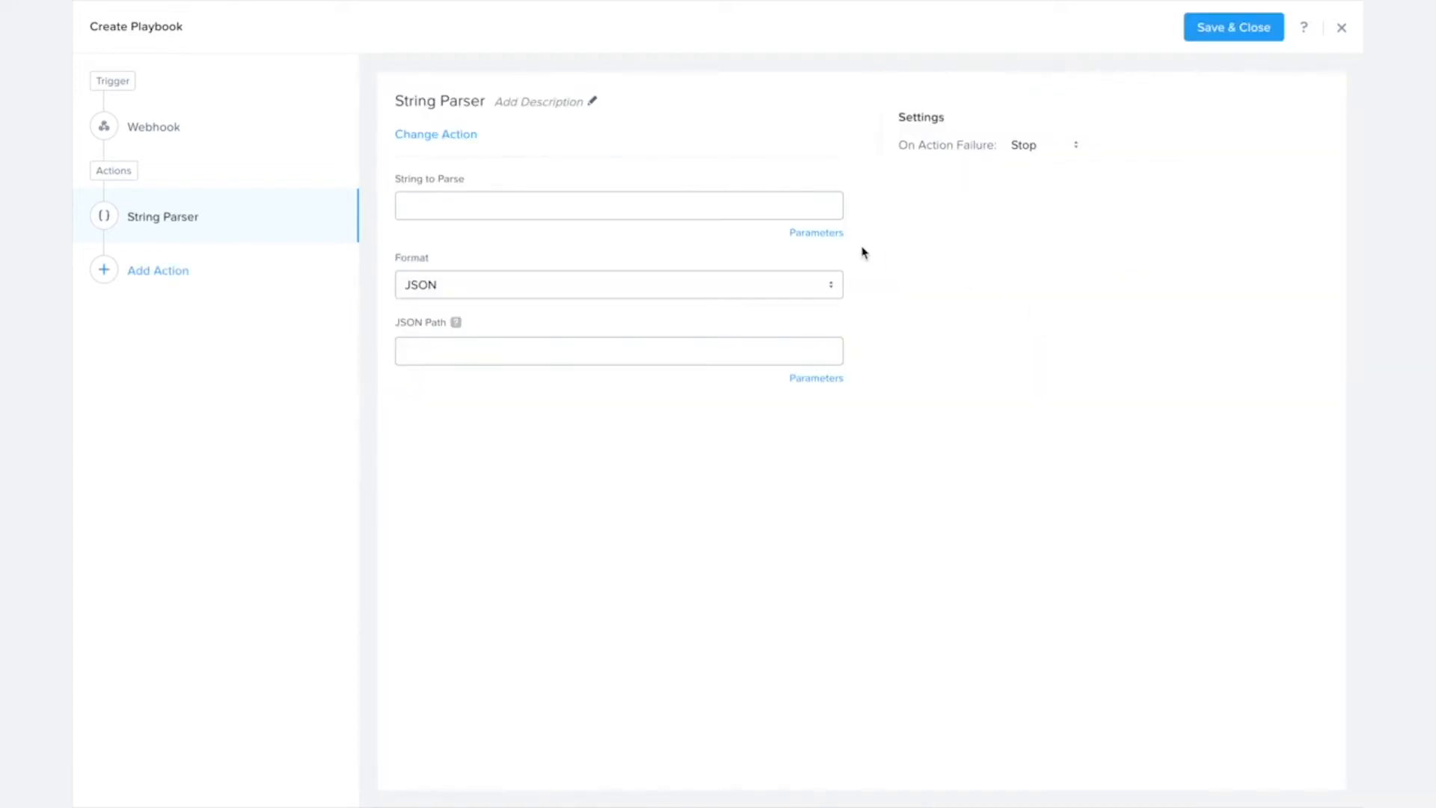
click(813, 232)
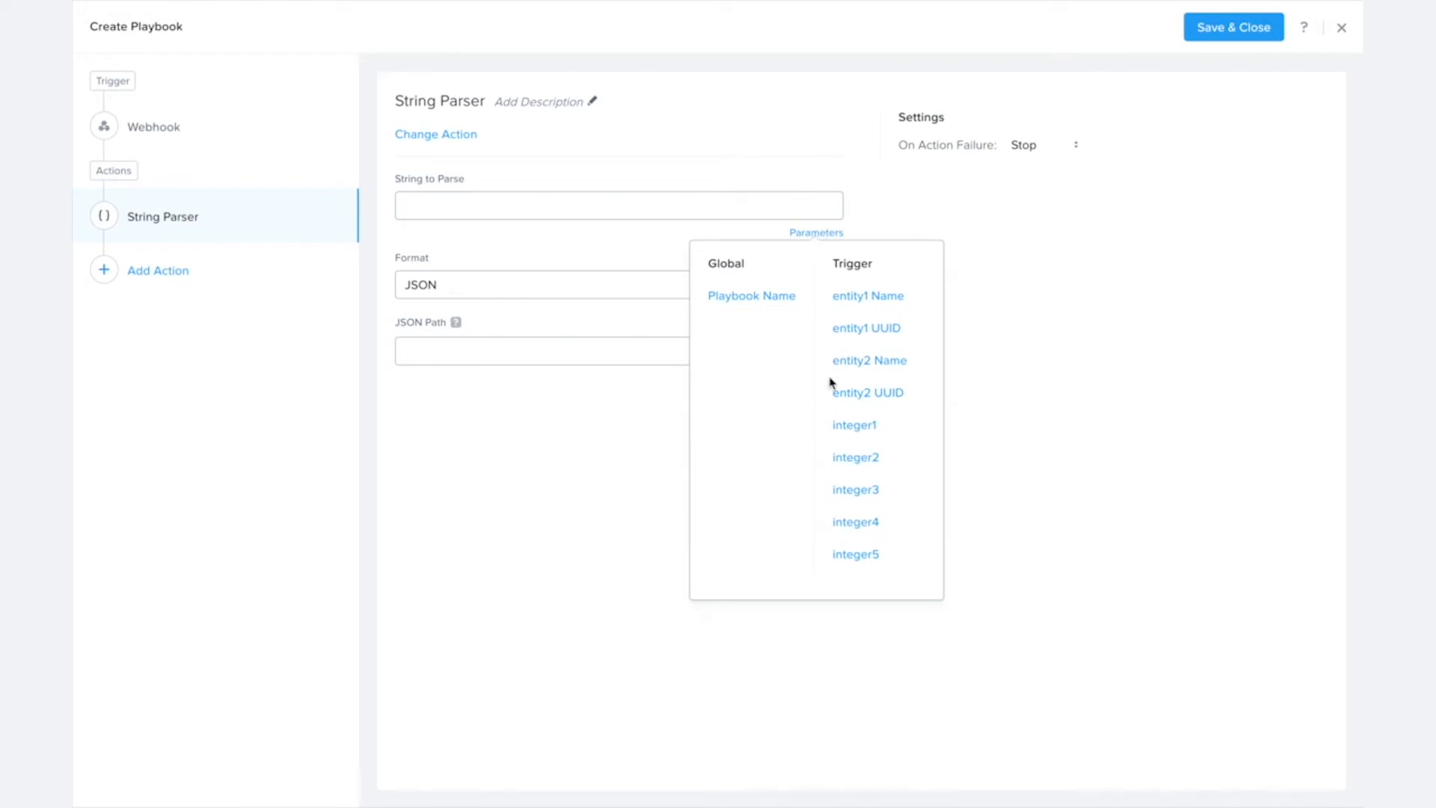
scroll(down, 3)
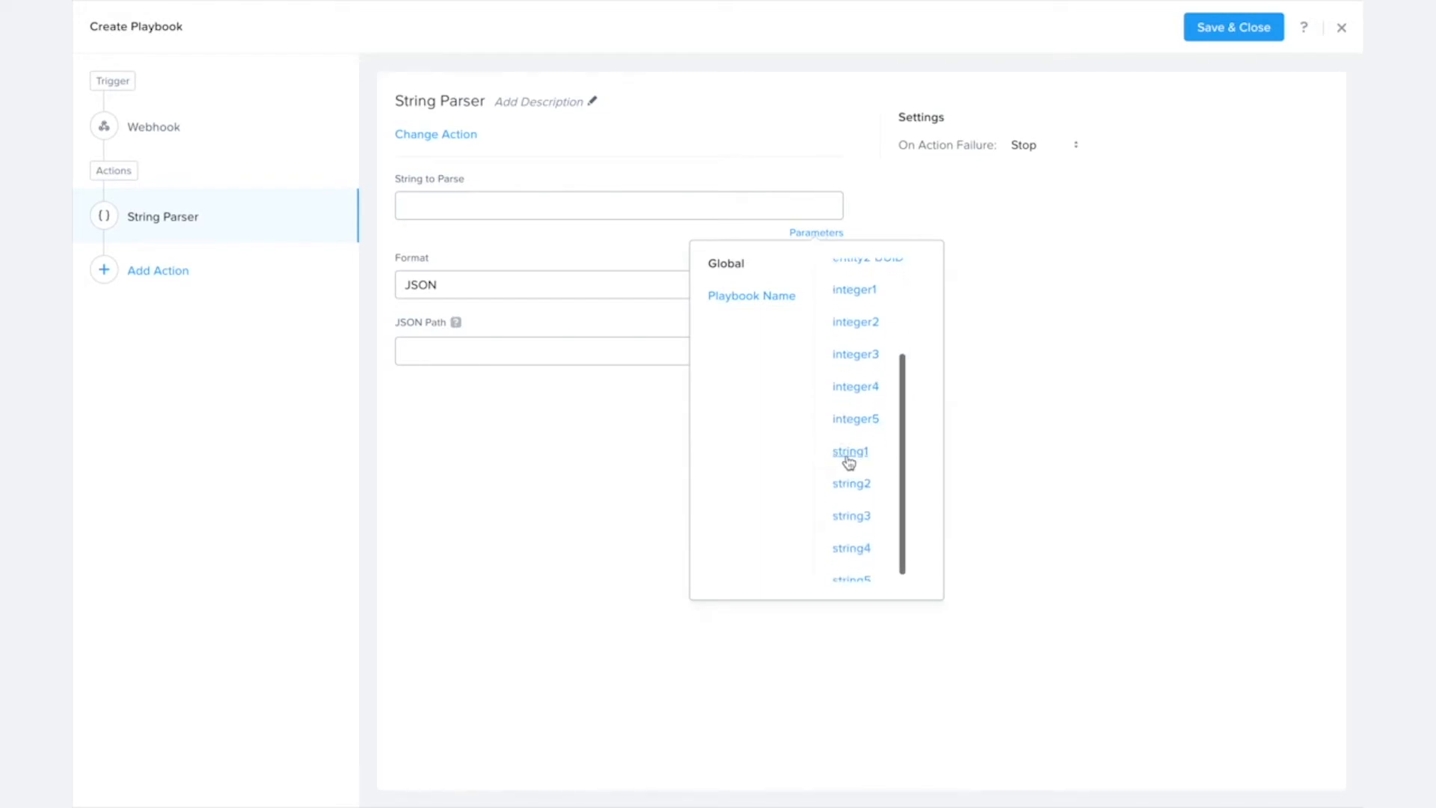
click(848, 452)
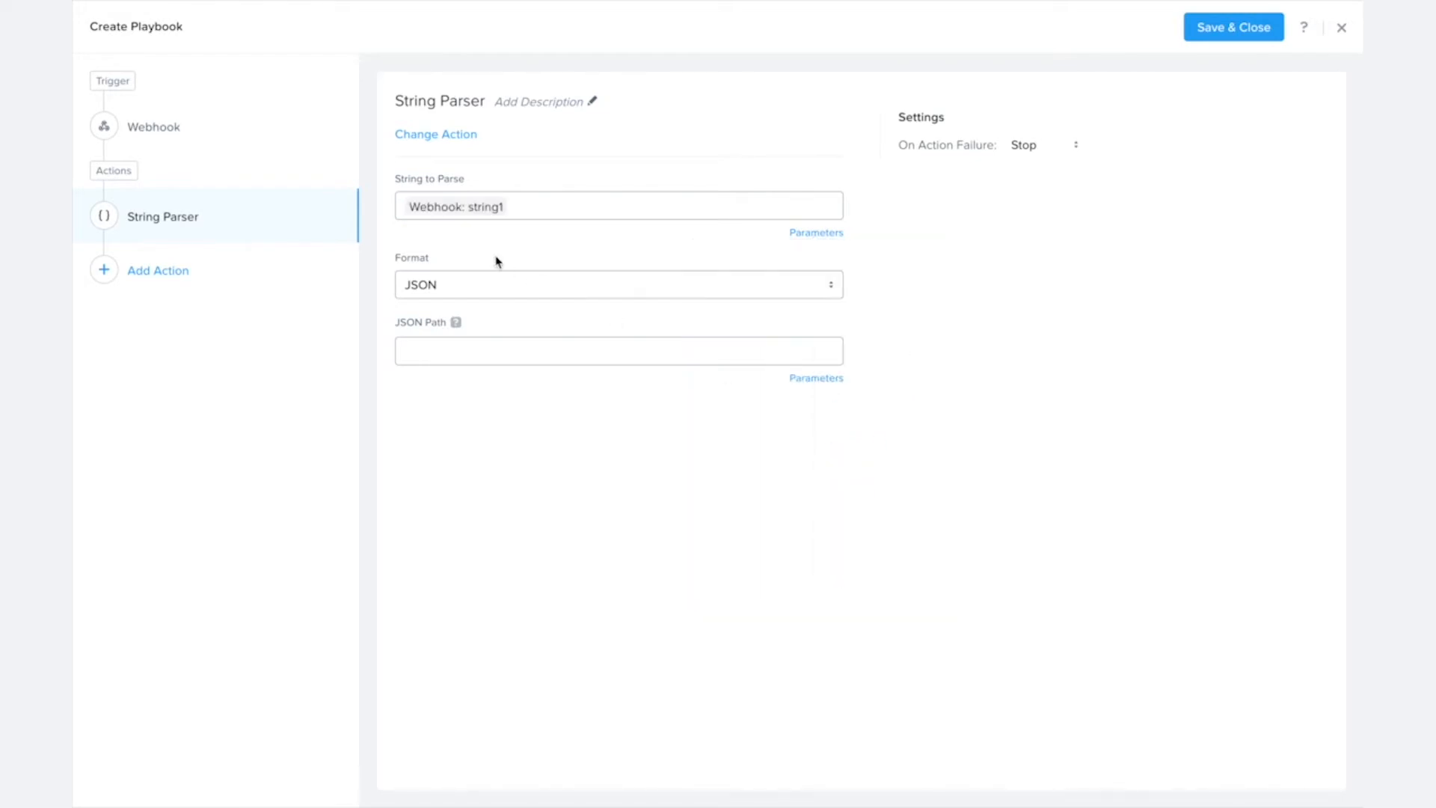
Keep JSON as the String Parser format and move to its JSON Path field.
click(618, 284)
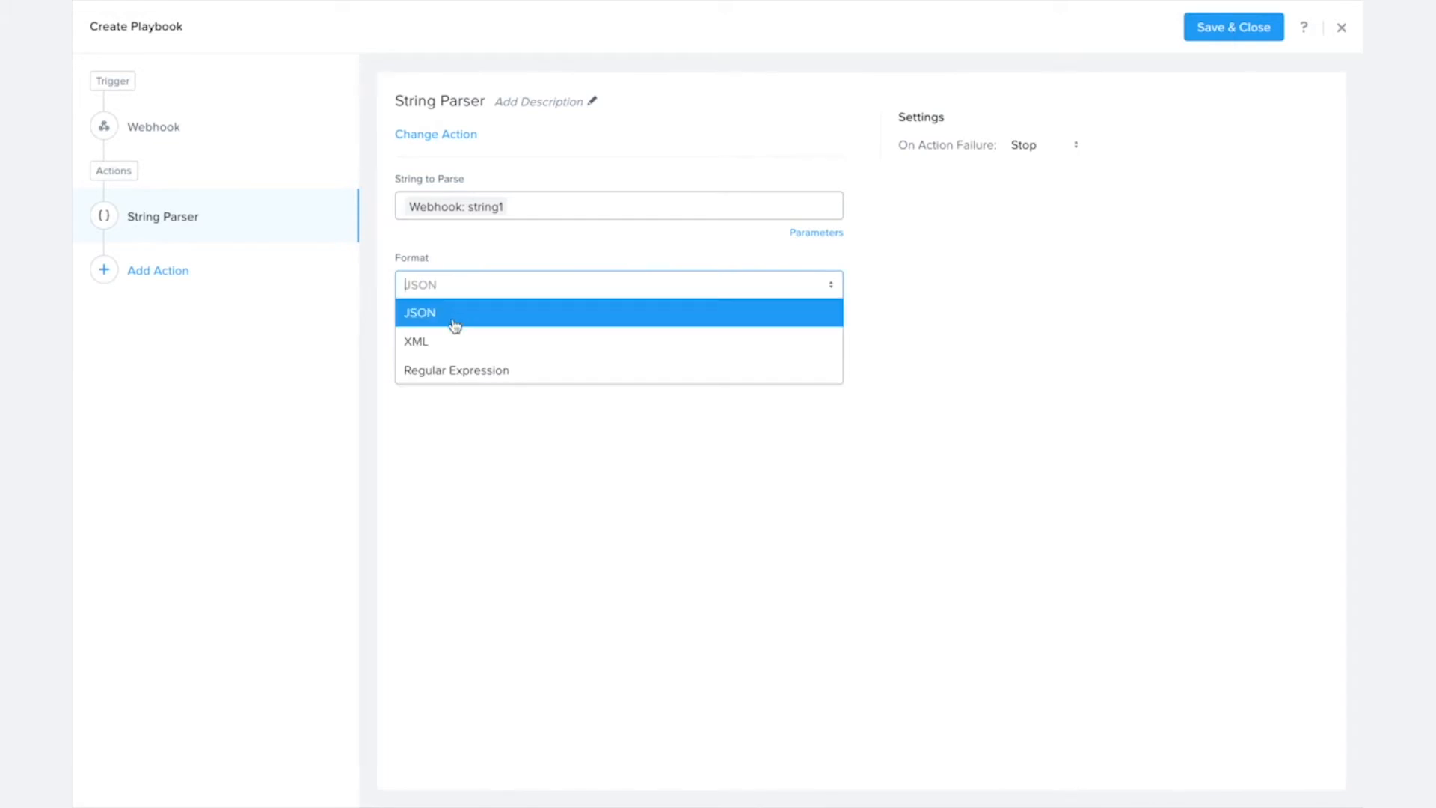
mouse_move(453, 306)
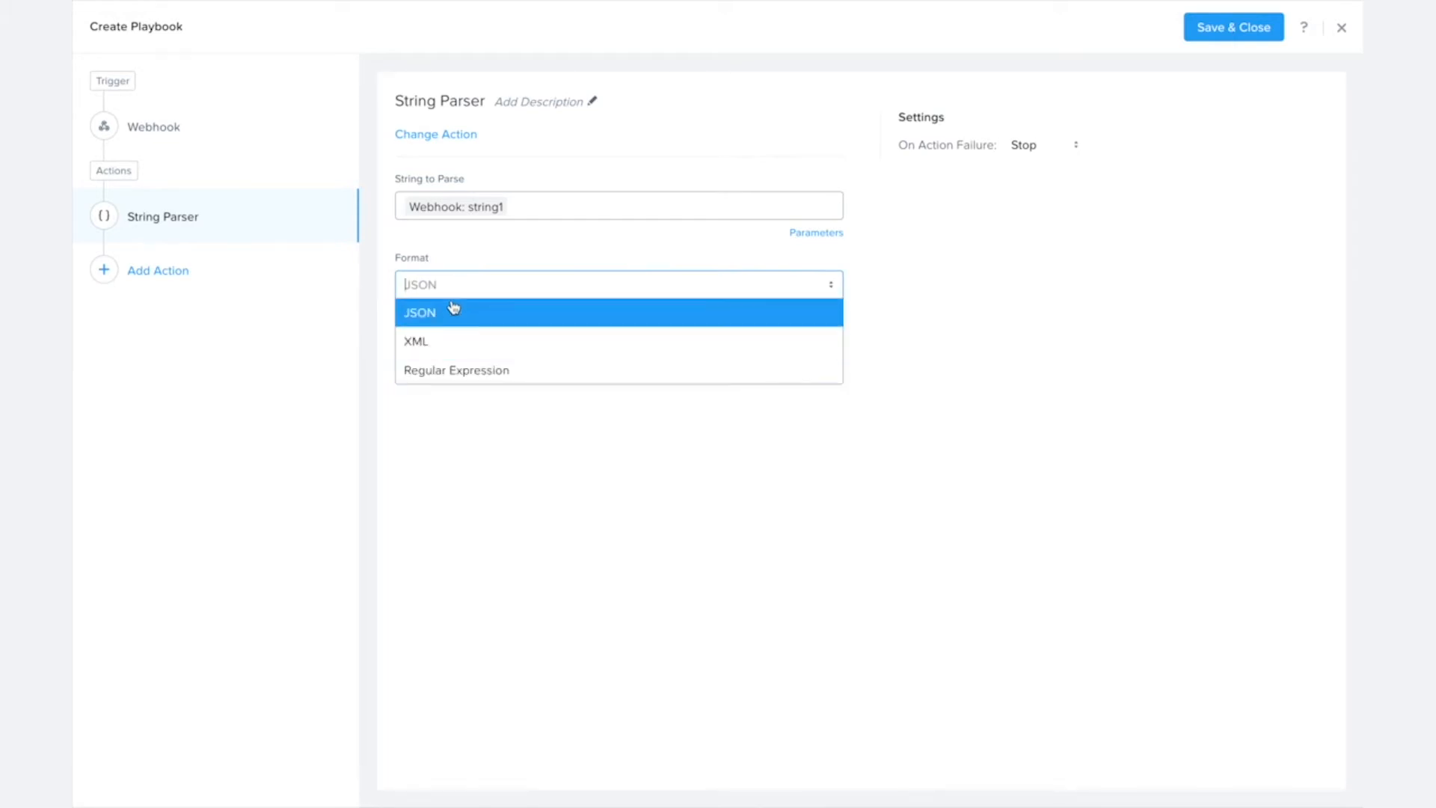
mouse_move(454, 370)
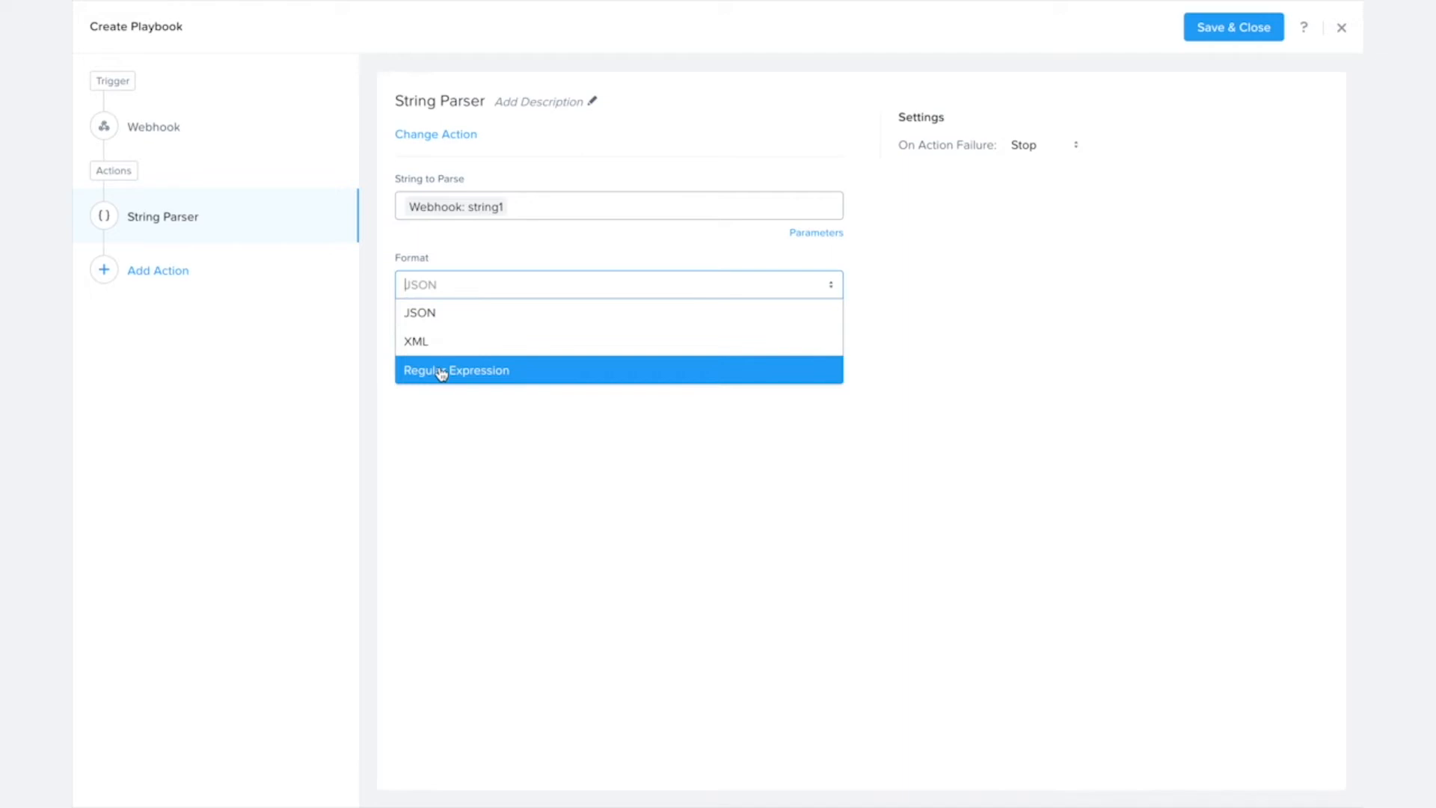
mouse_move(455, 370)
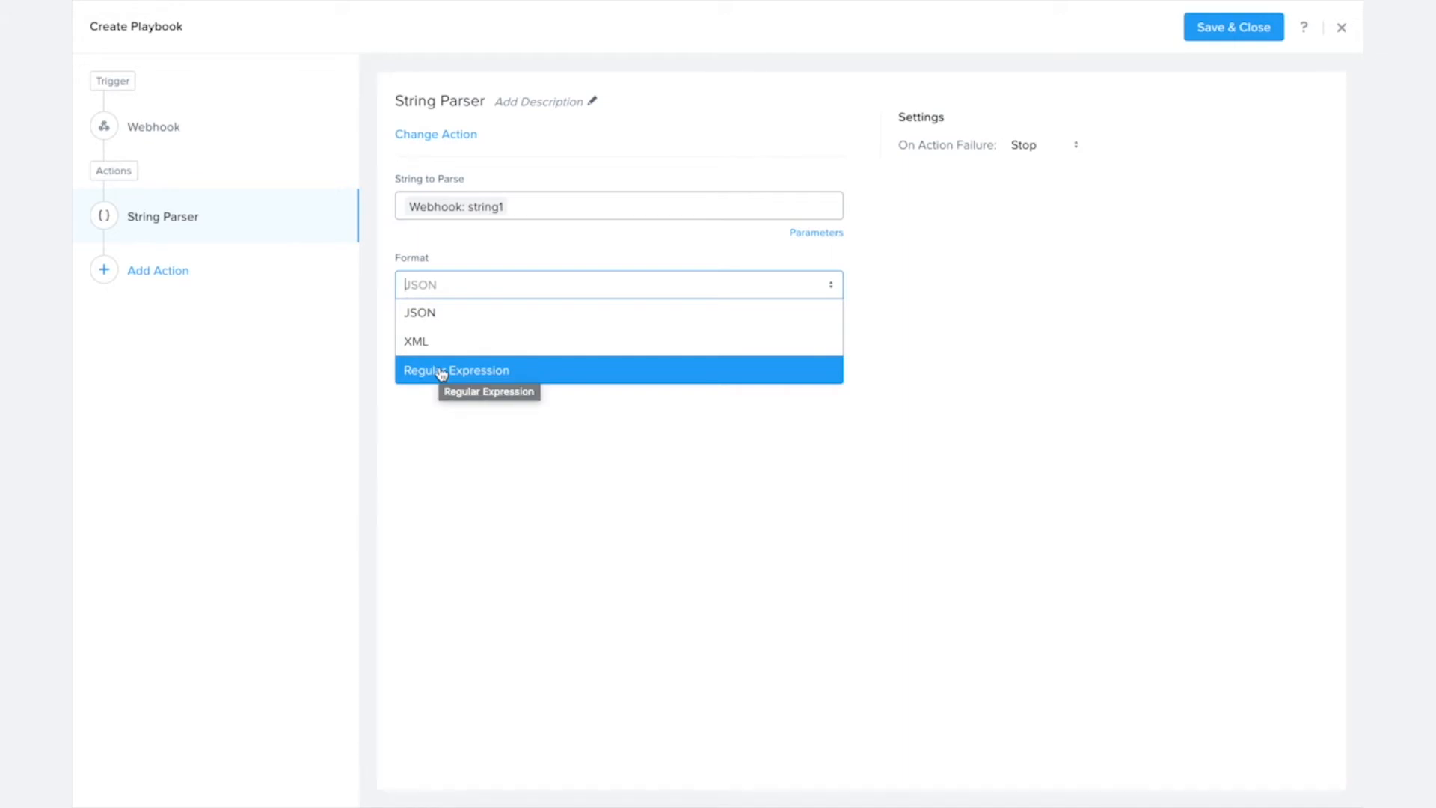
mouse_move(419, 313)
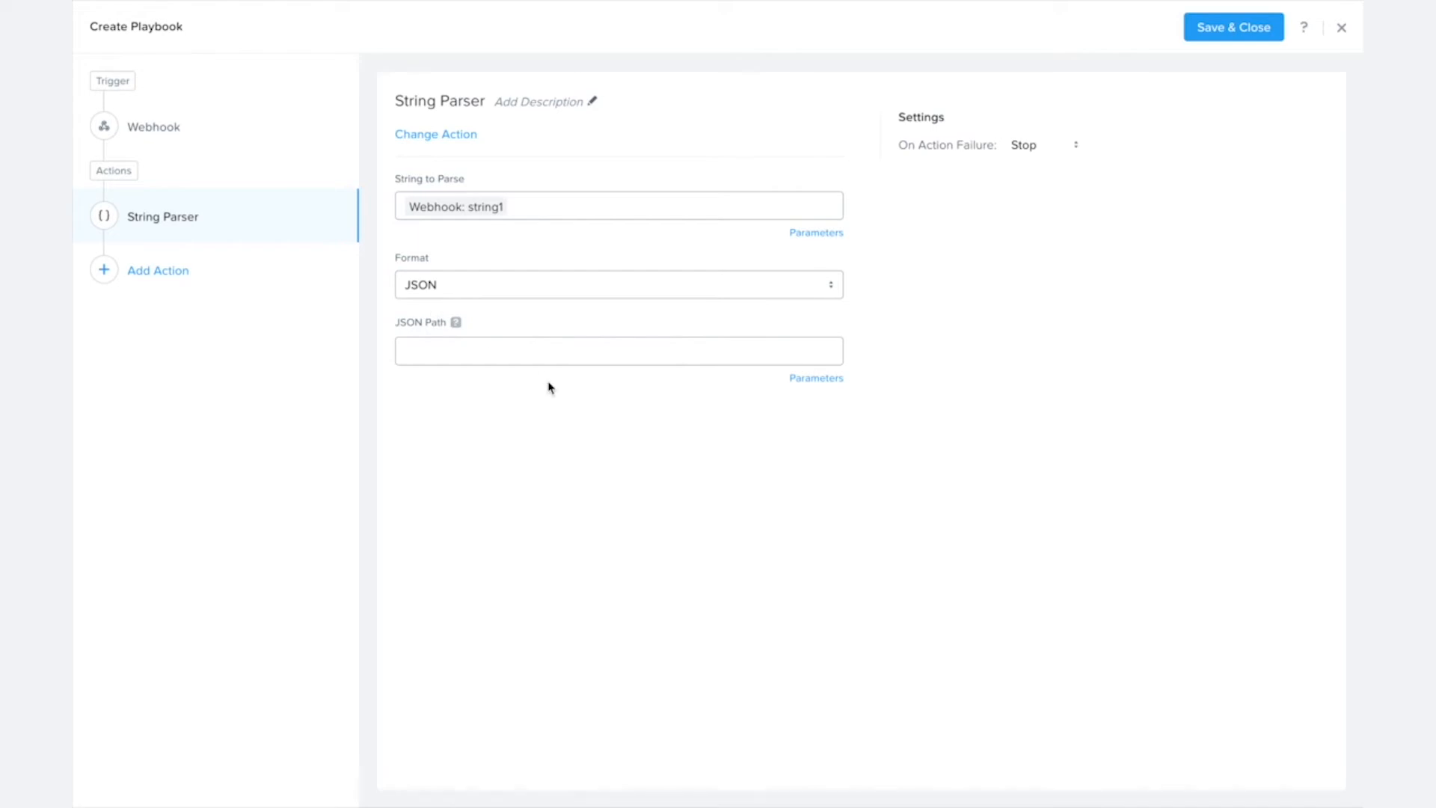
mouse_move(436, 327)
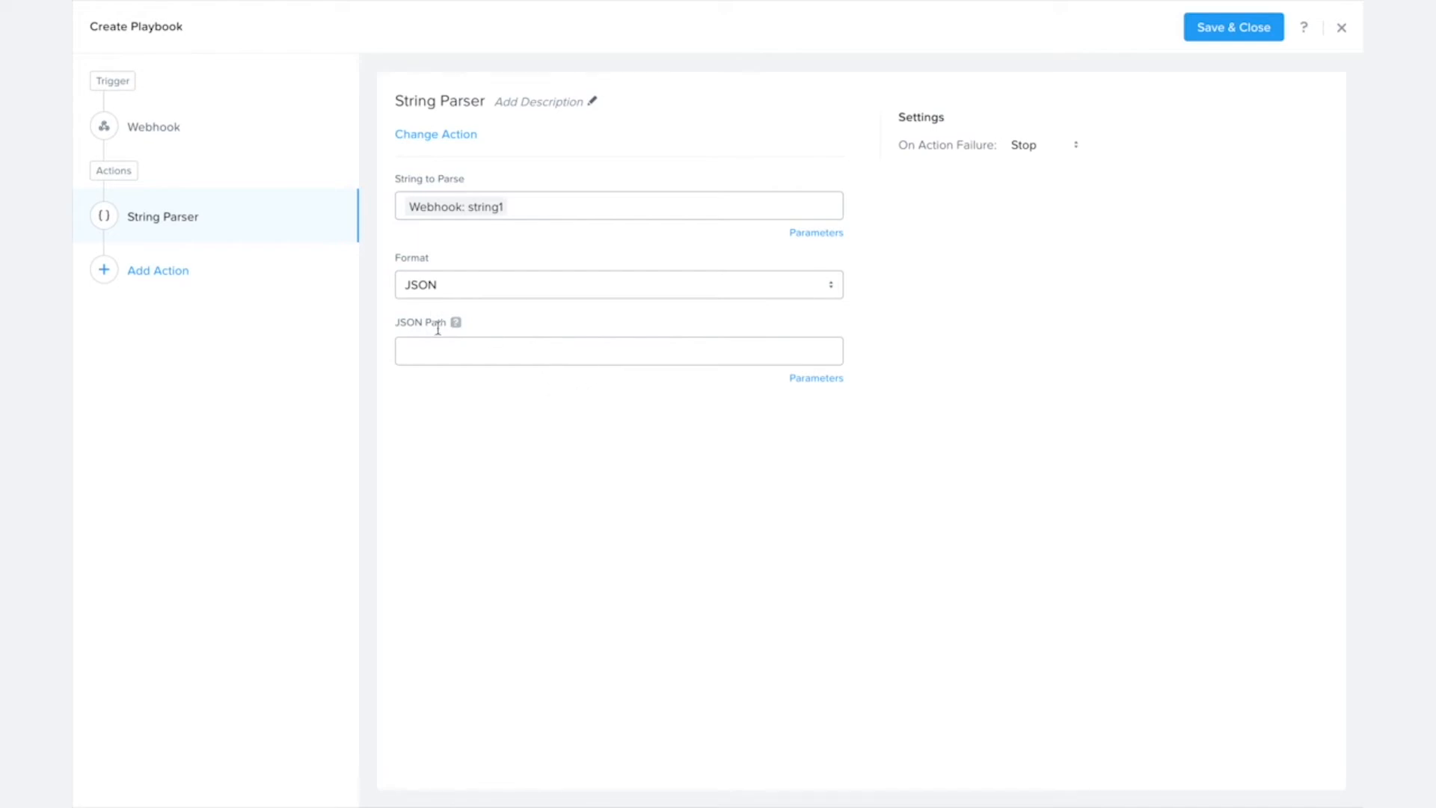
click(617, 350)
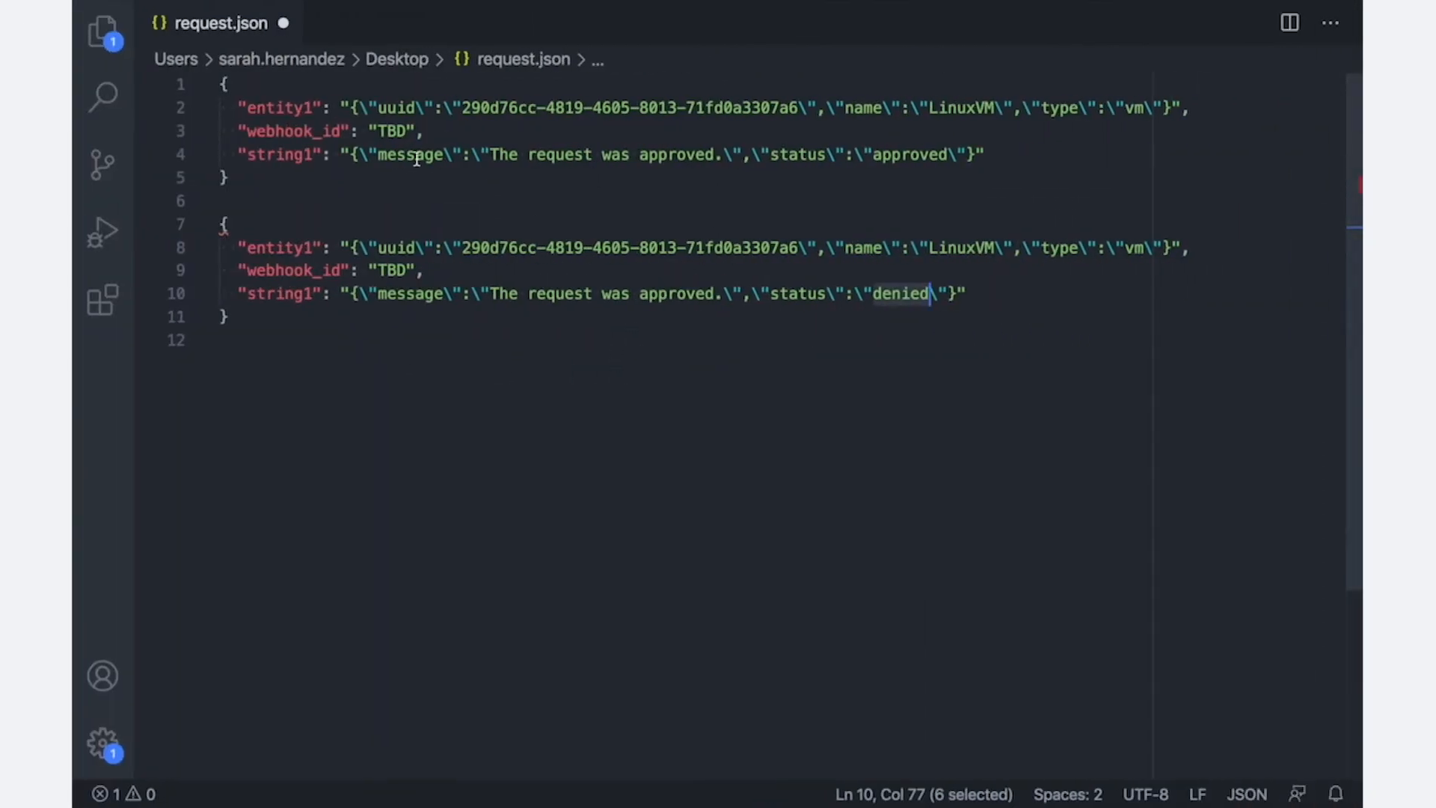
click(806, 154)
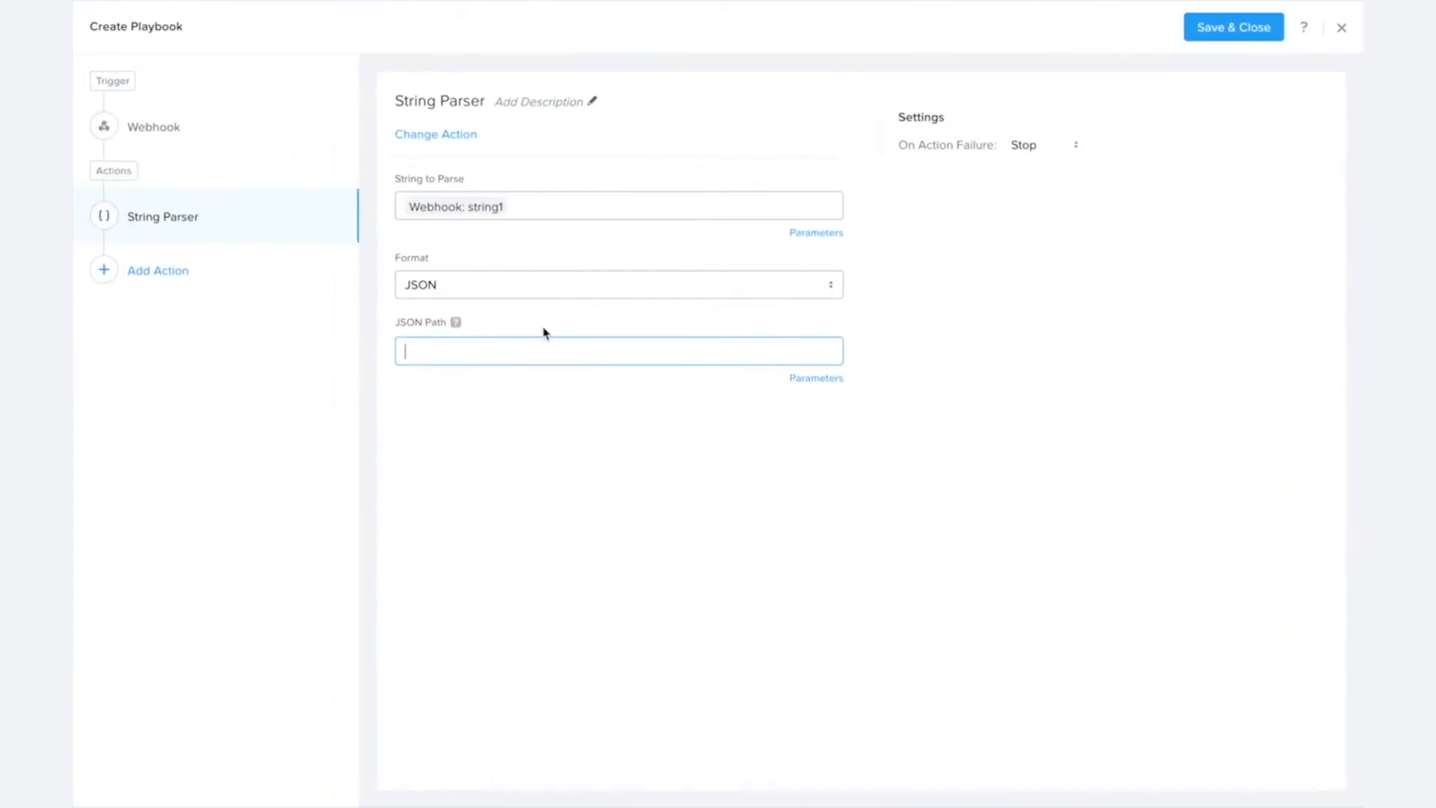
Set the String Parser's JSON path to $.status.
text($.)
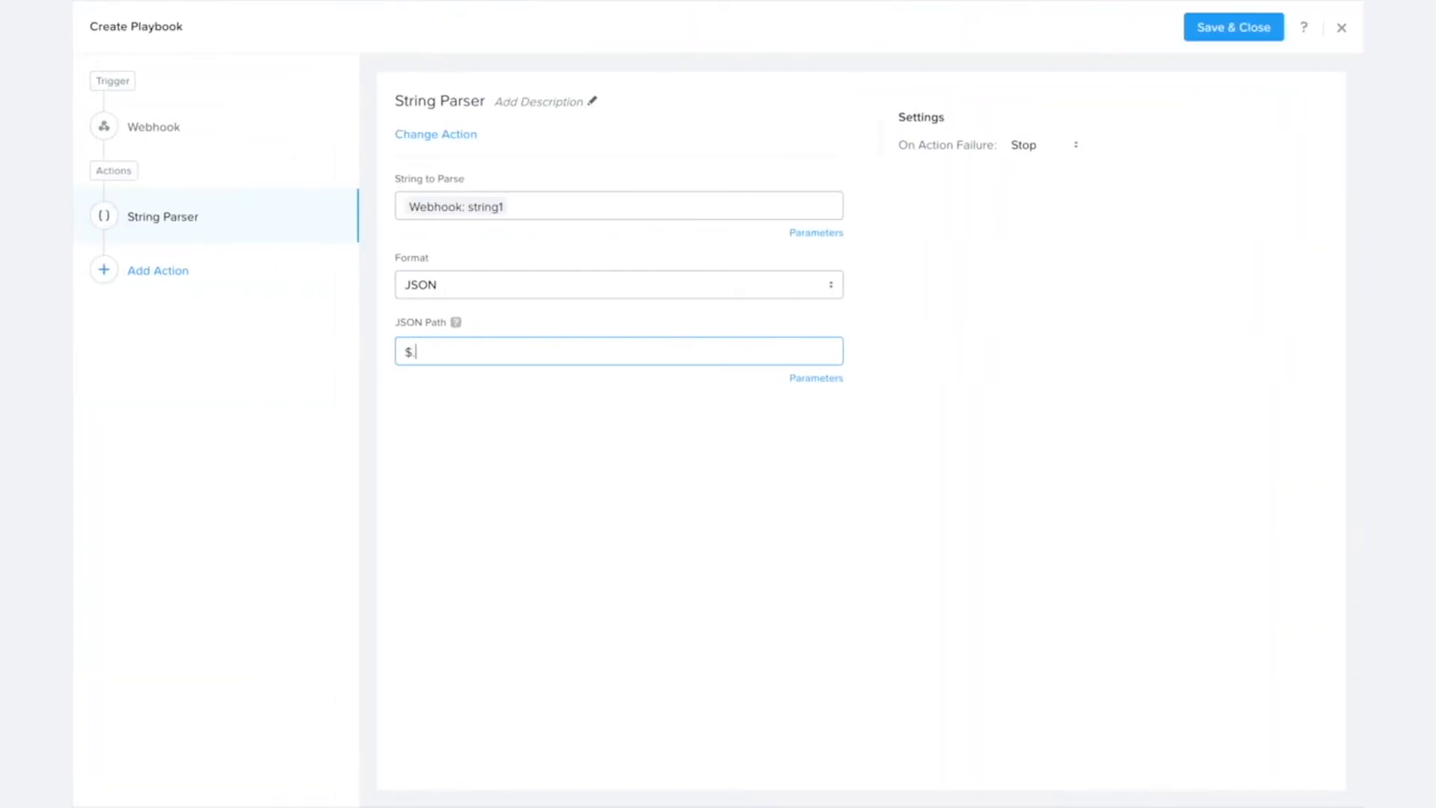
text(status)
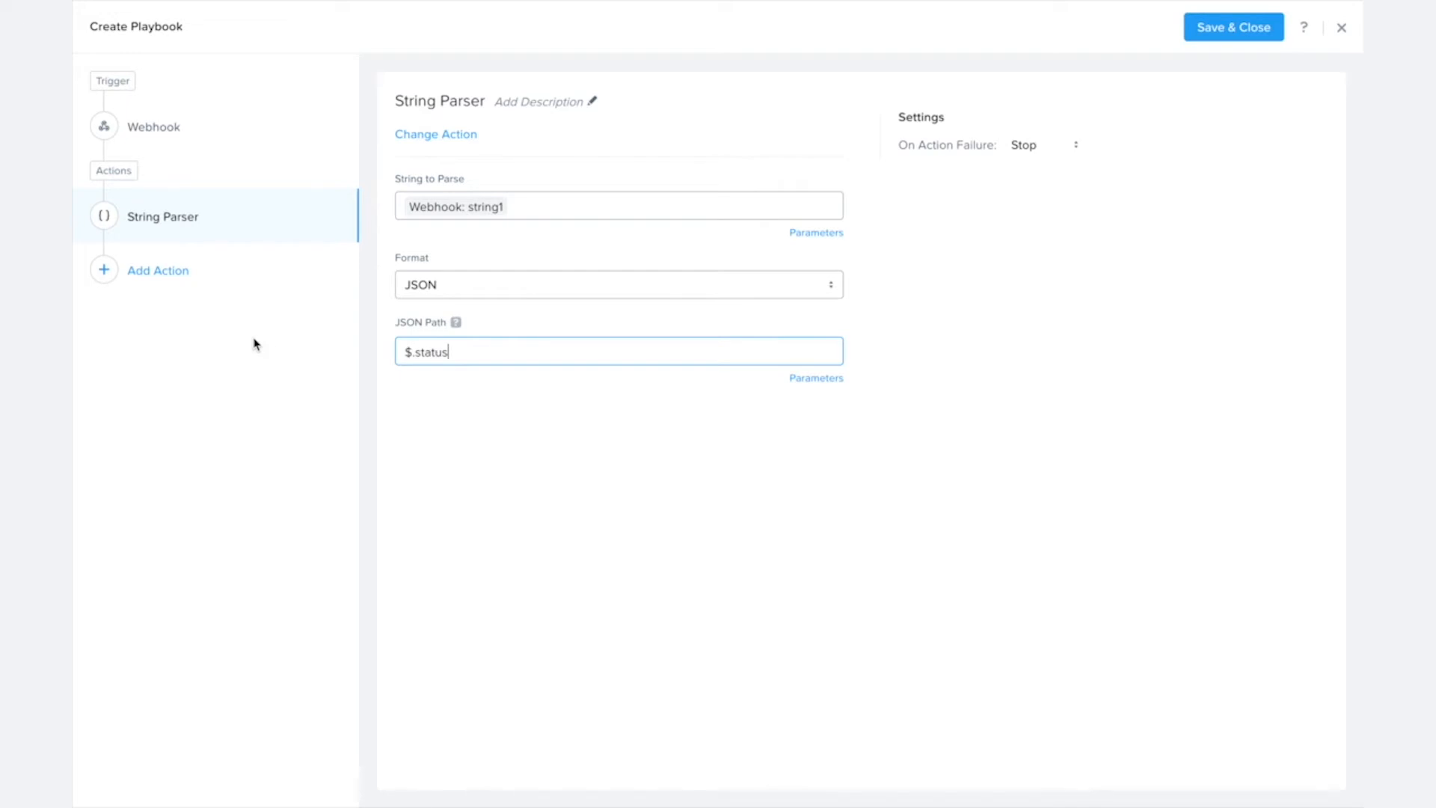
mouse_move(208, 303)
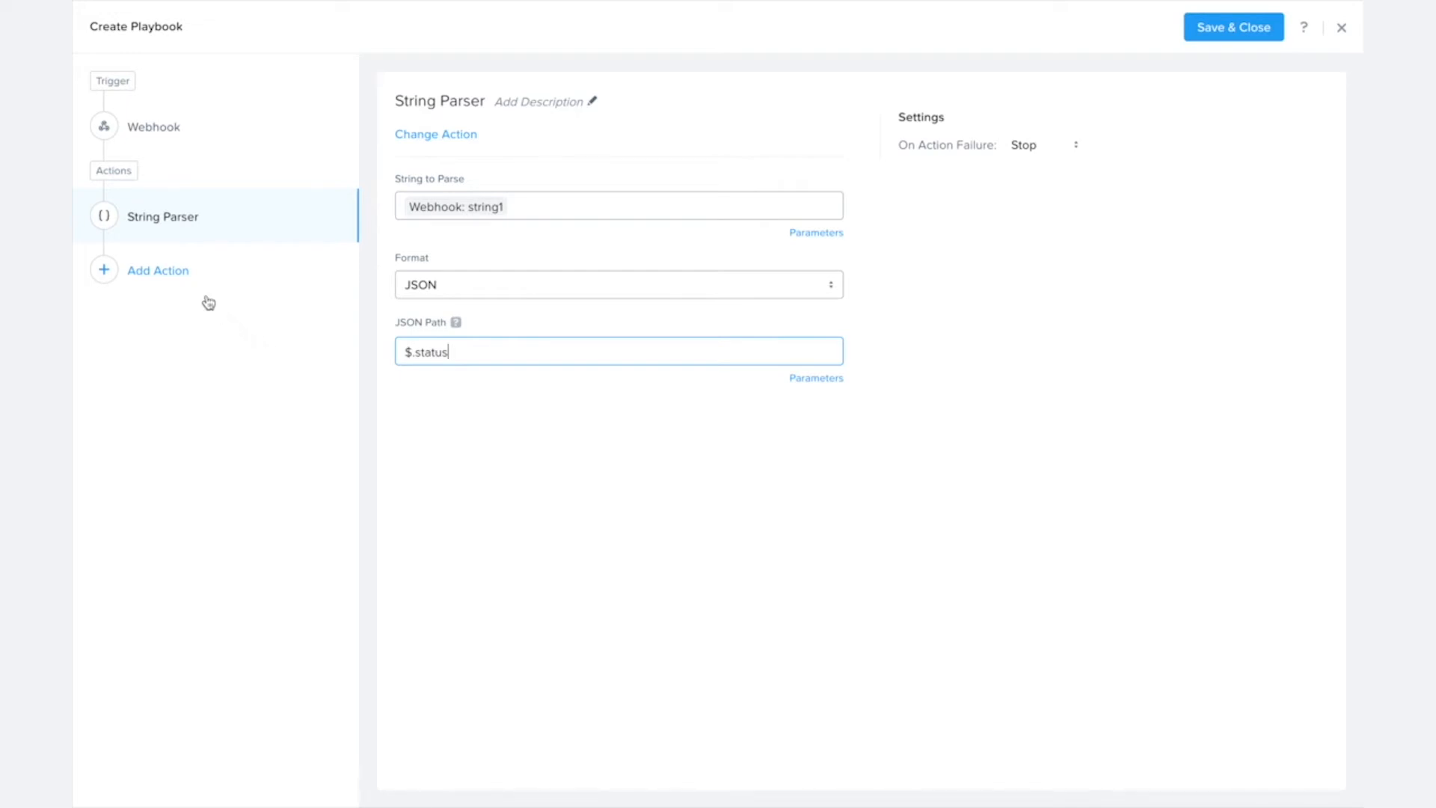
mouse_move(157, 269)
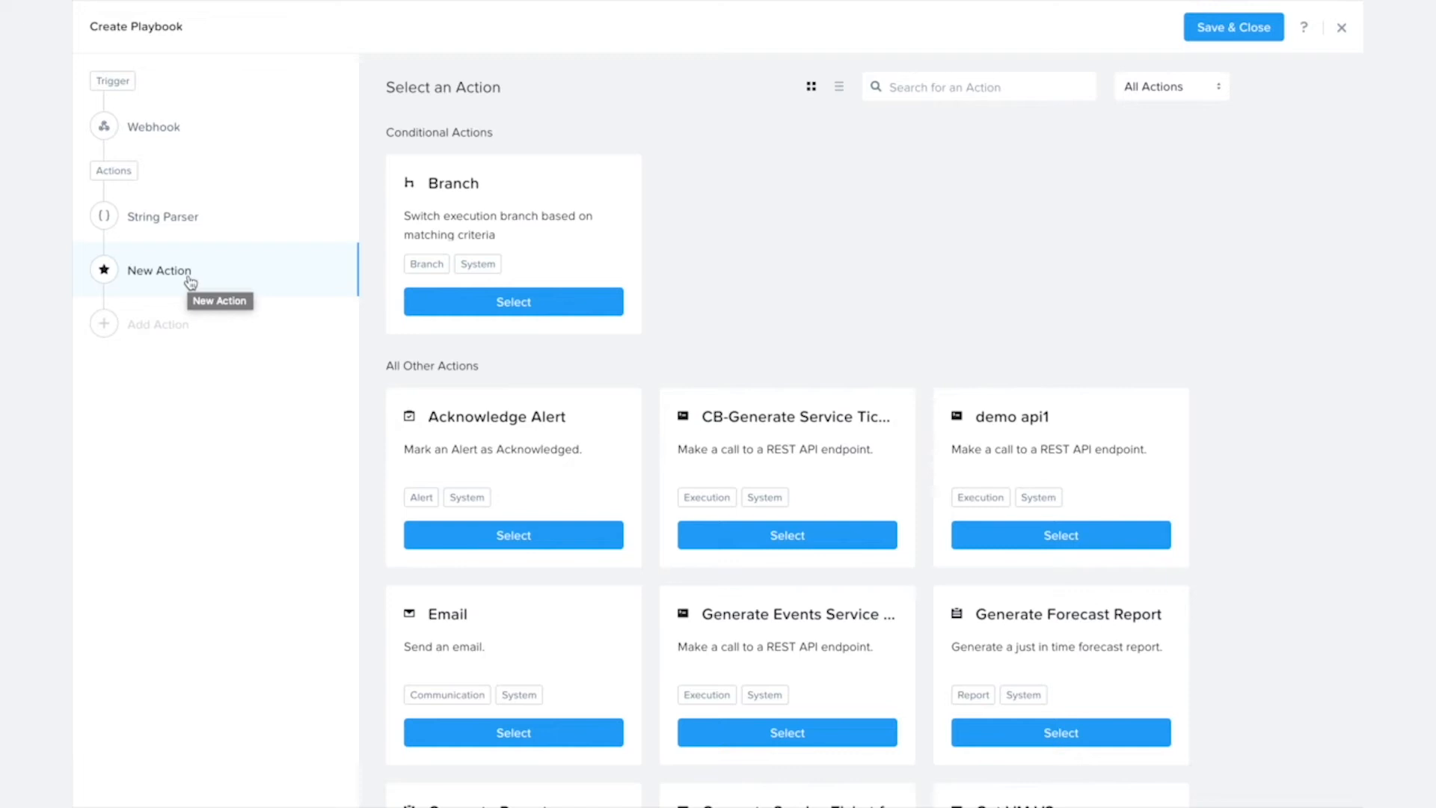
mouse_move(411, 187)
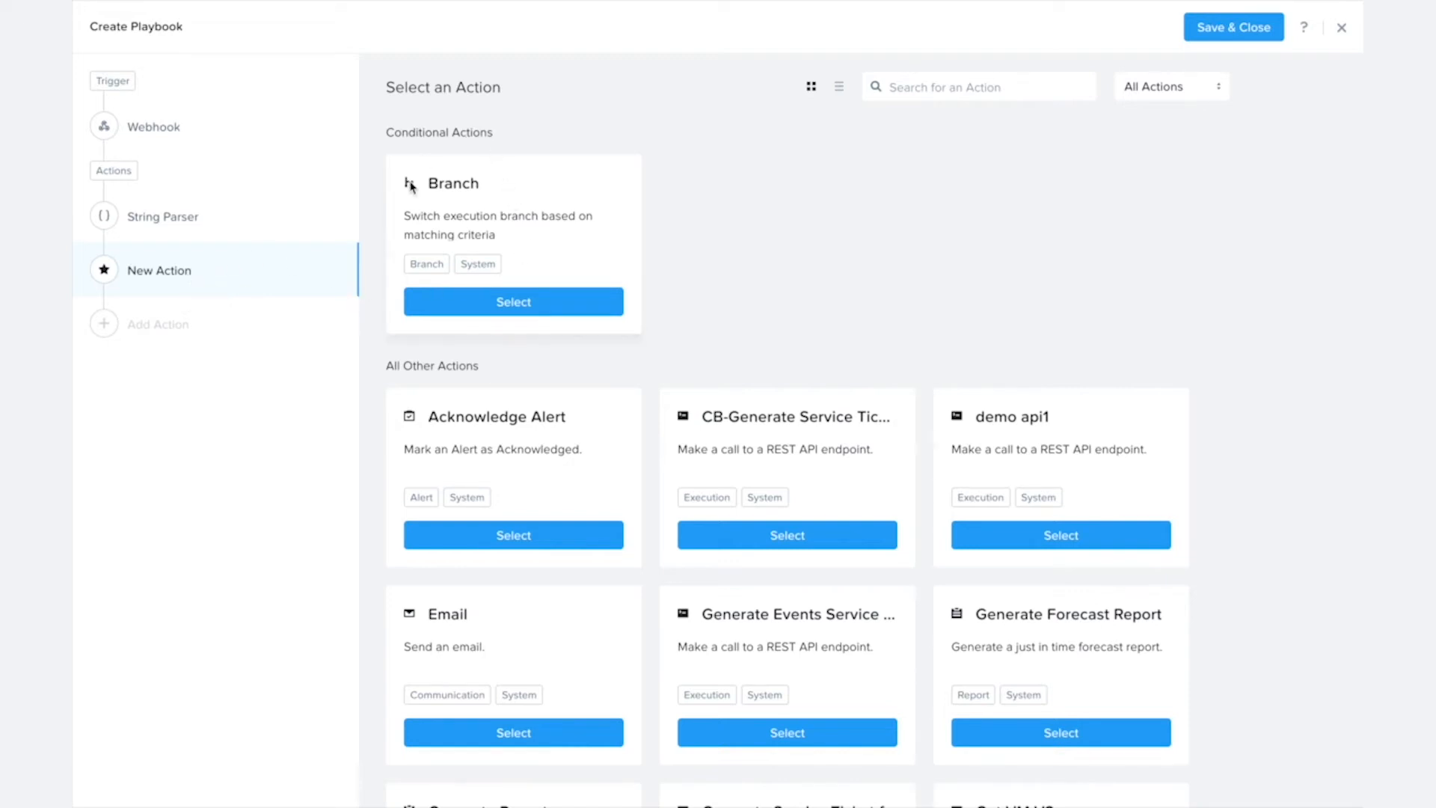
mouse_move(496, 324)
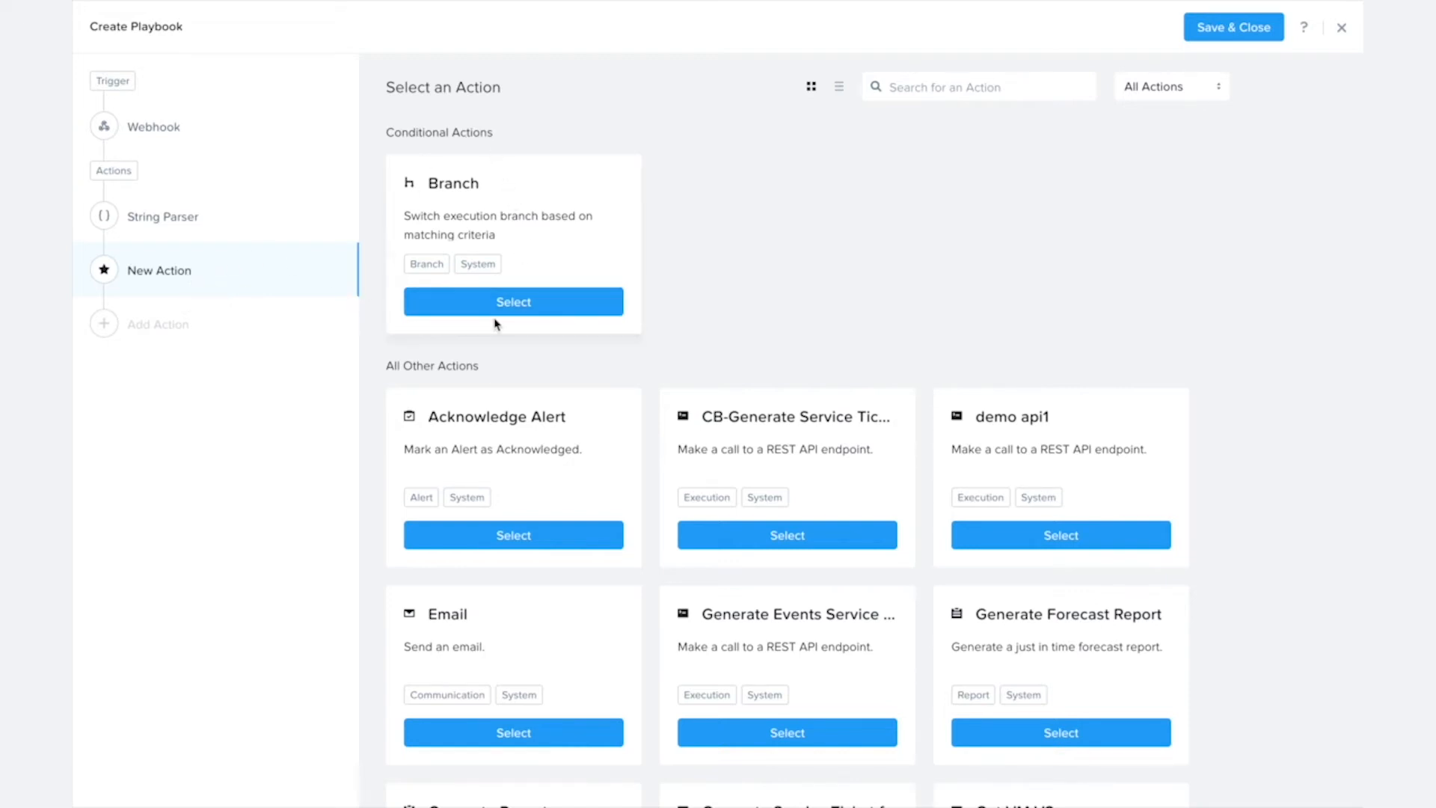
Add a Branch whose operand is String Parser: Parsed String with the = operator.
click(513, 301)
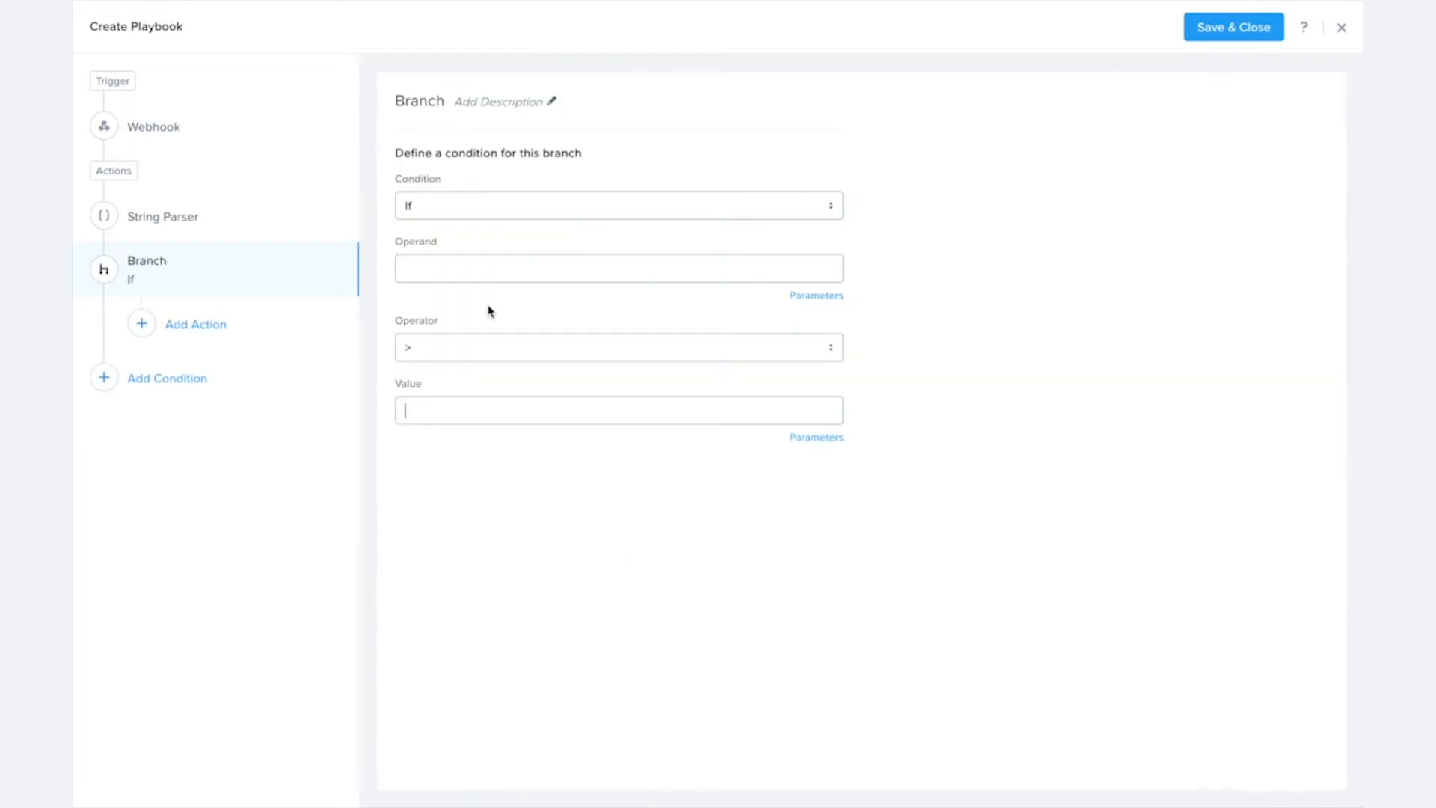
mouse_move(437, 215)
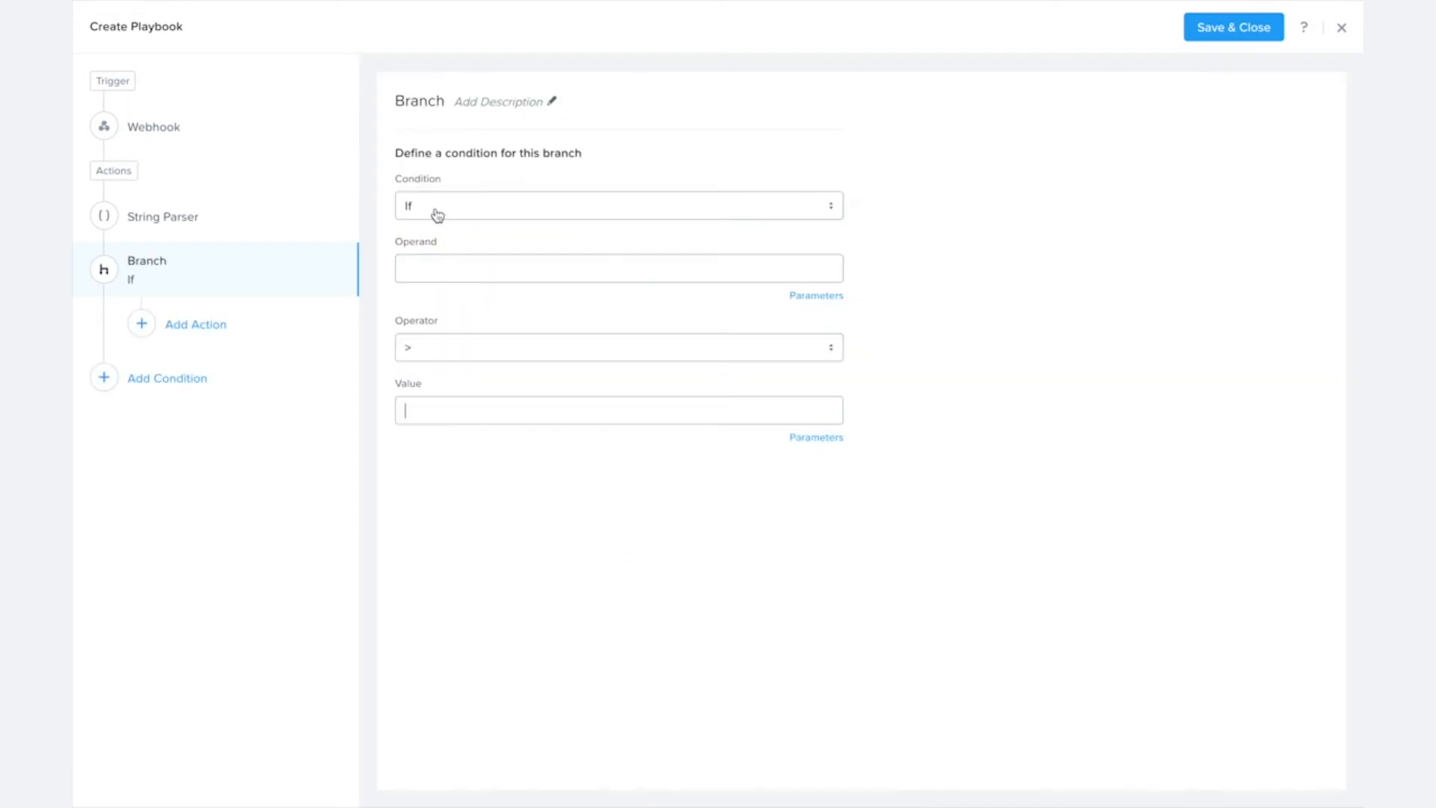
click(618, 267)
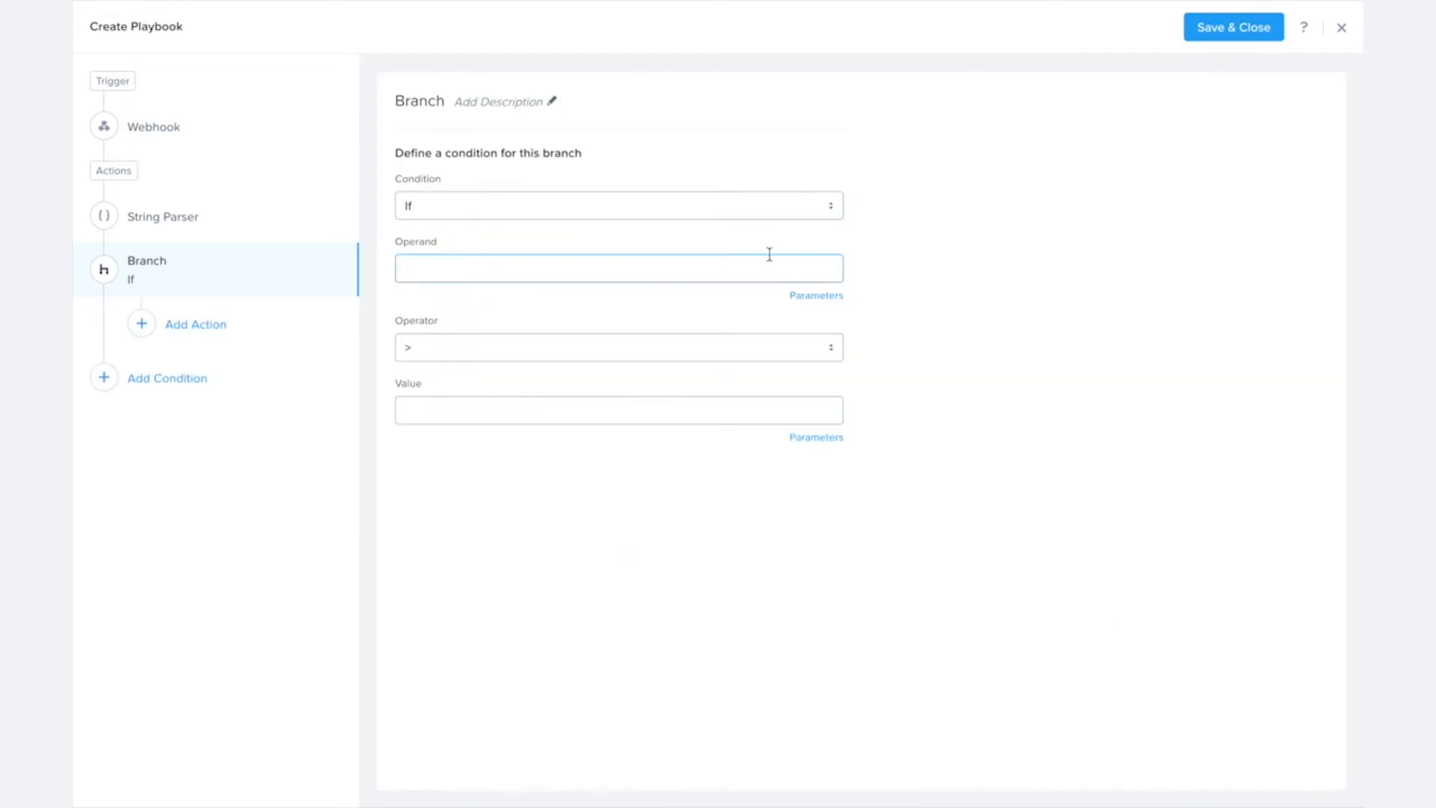
click(814, 295)
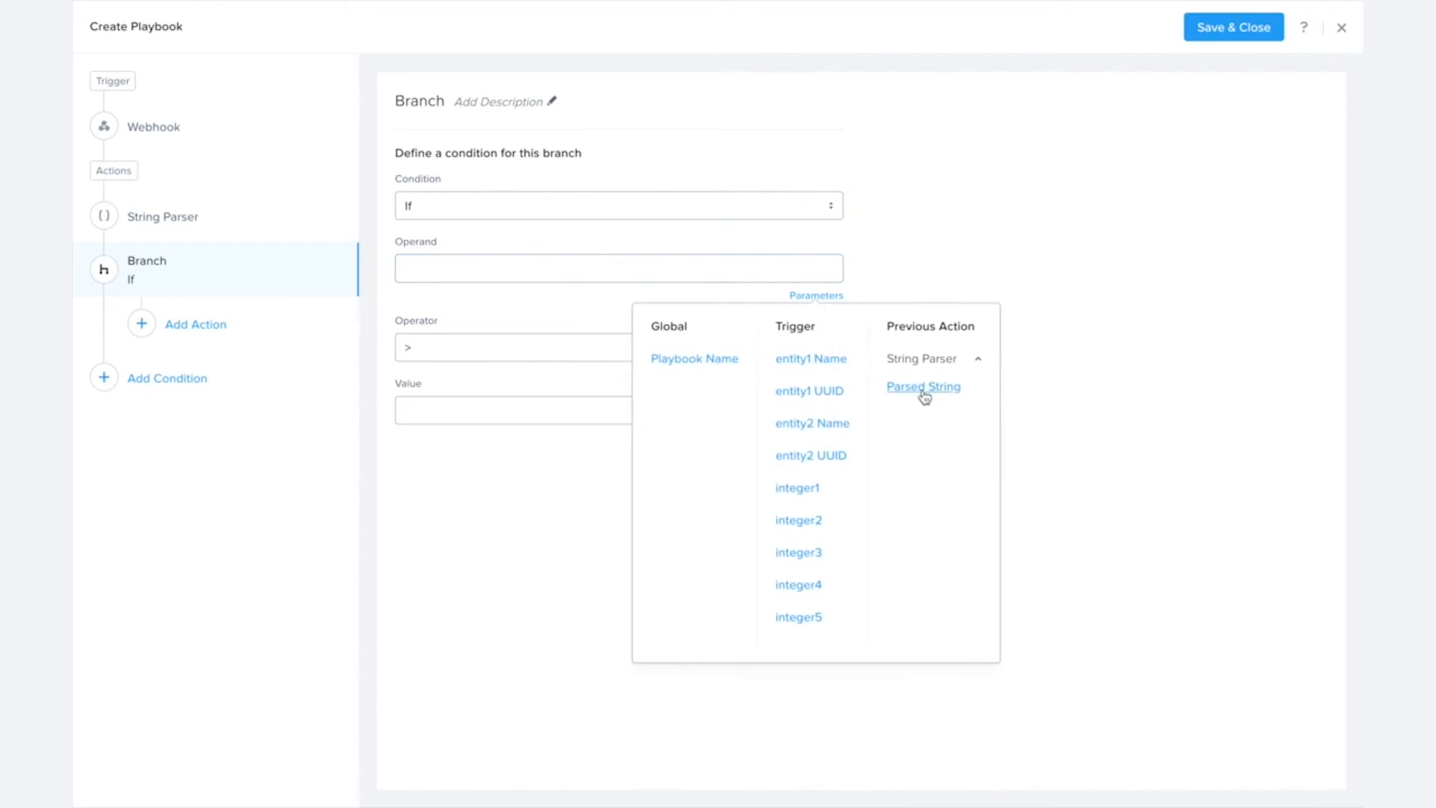
click(923, 386)
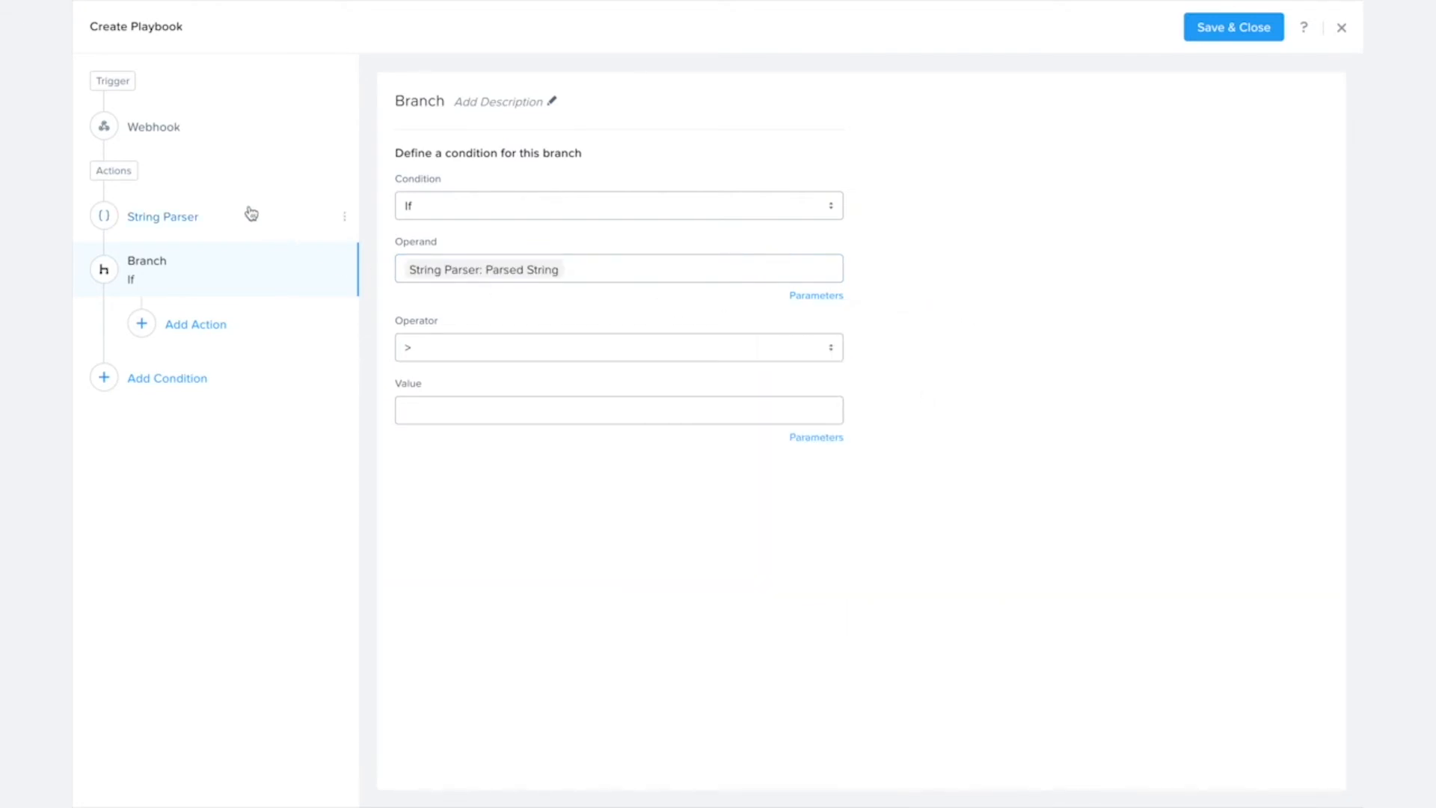
click(618, 348)
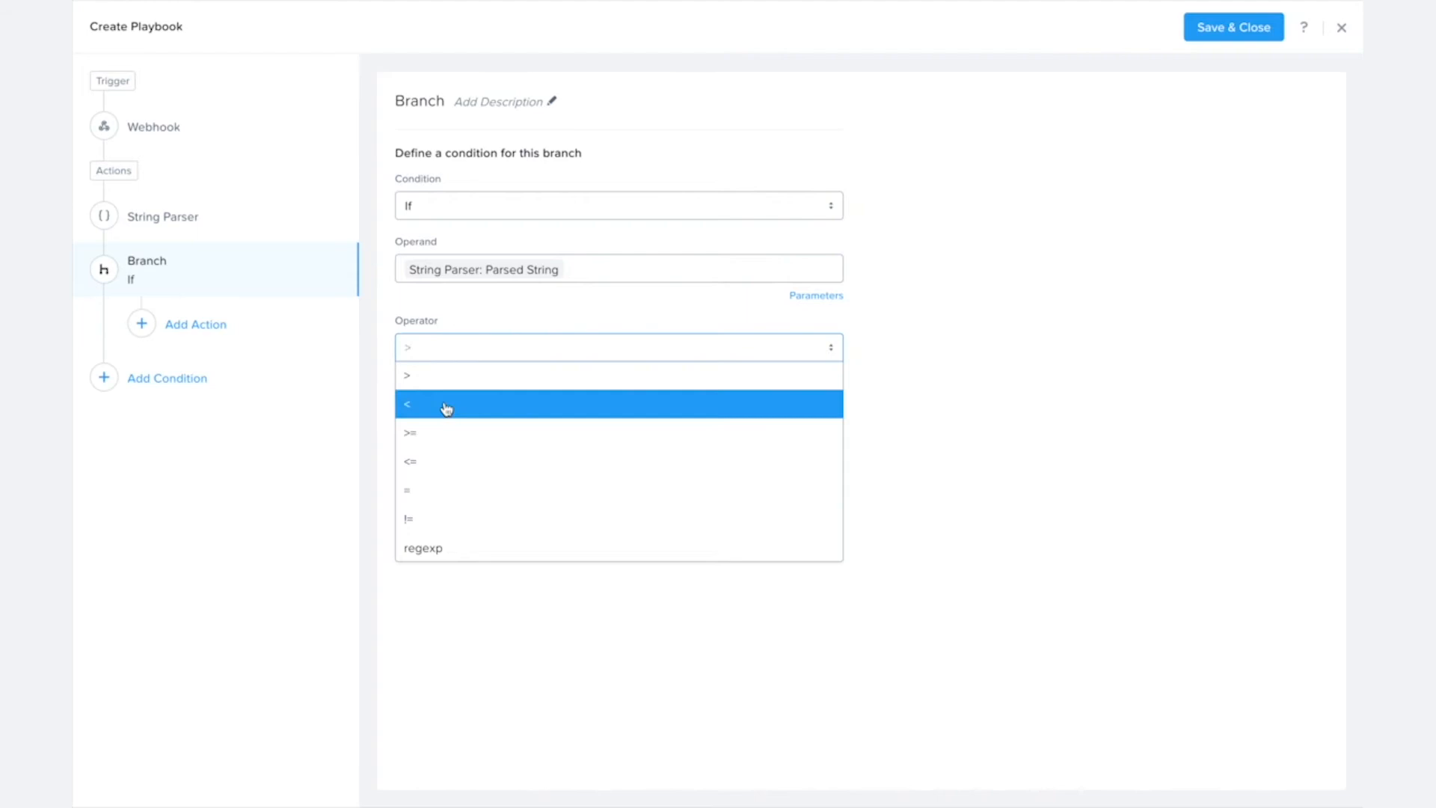
click(408, 491)
text(approvo)
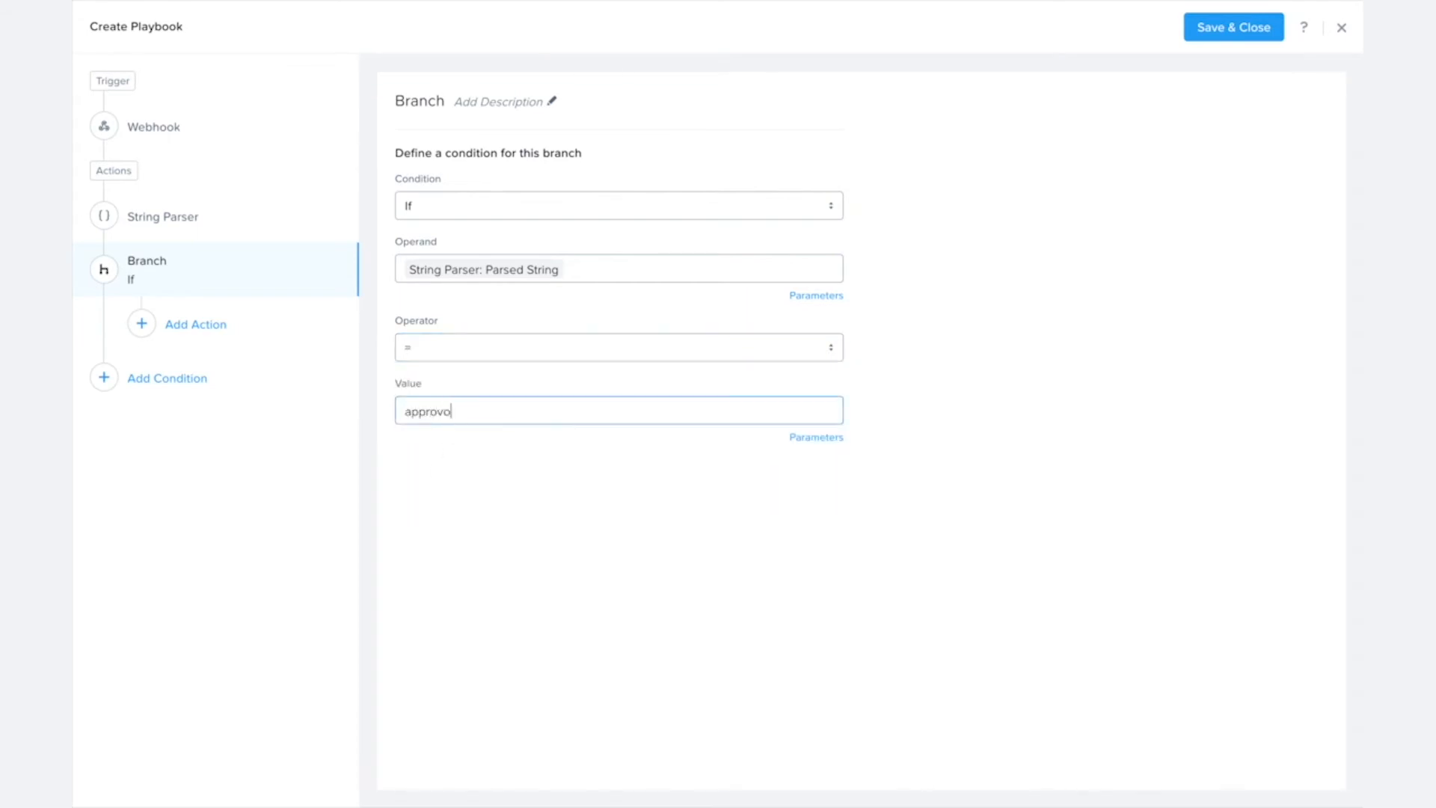
Compare against the value approved and describe the branch as Approved.
text(ed)
text(A)
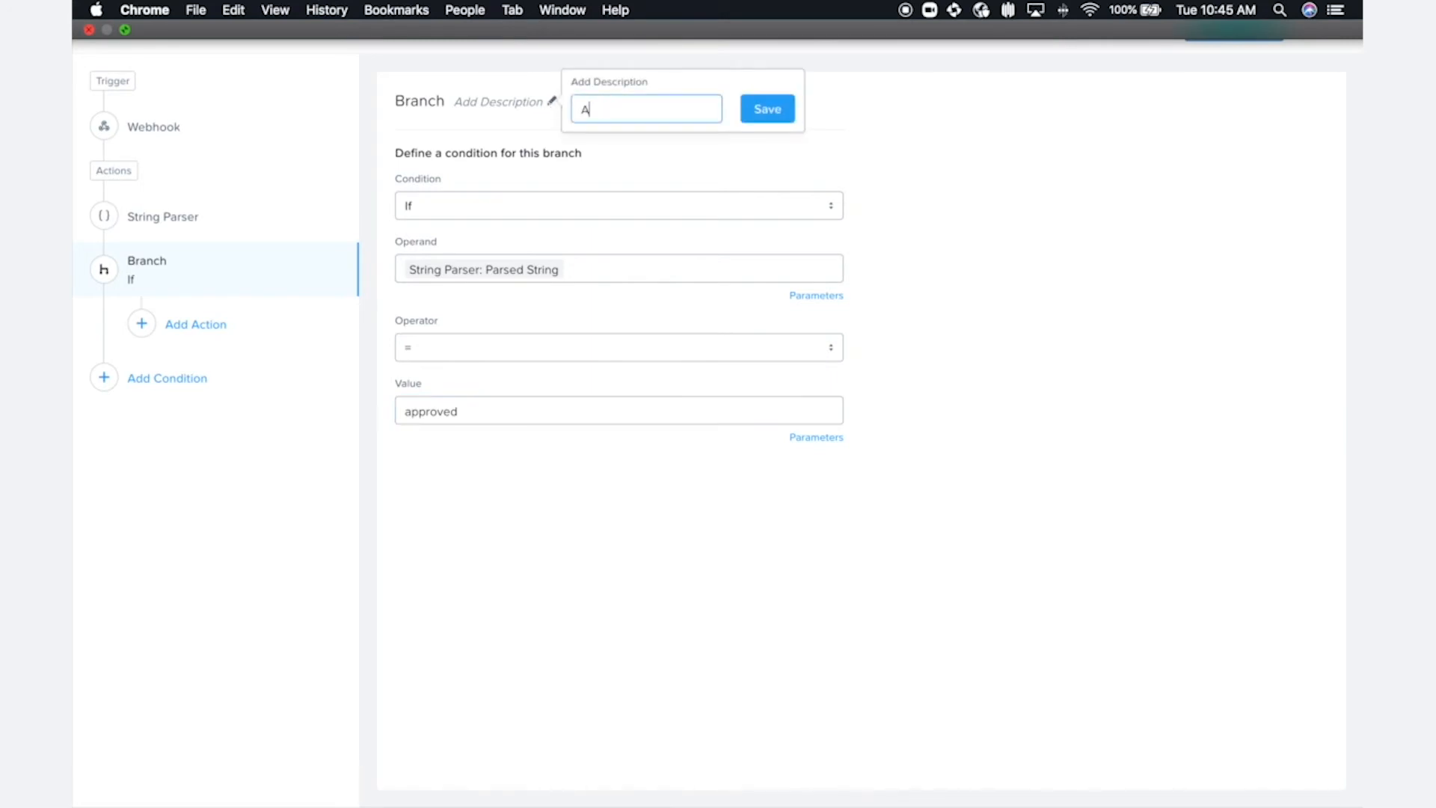
text(pproved)
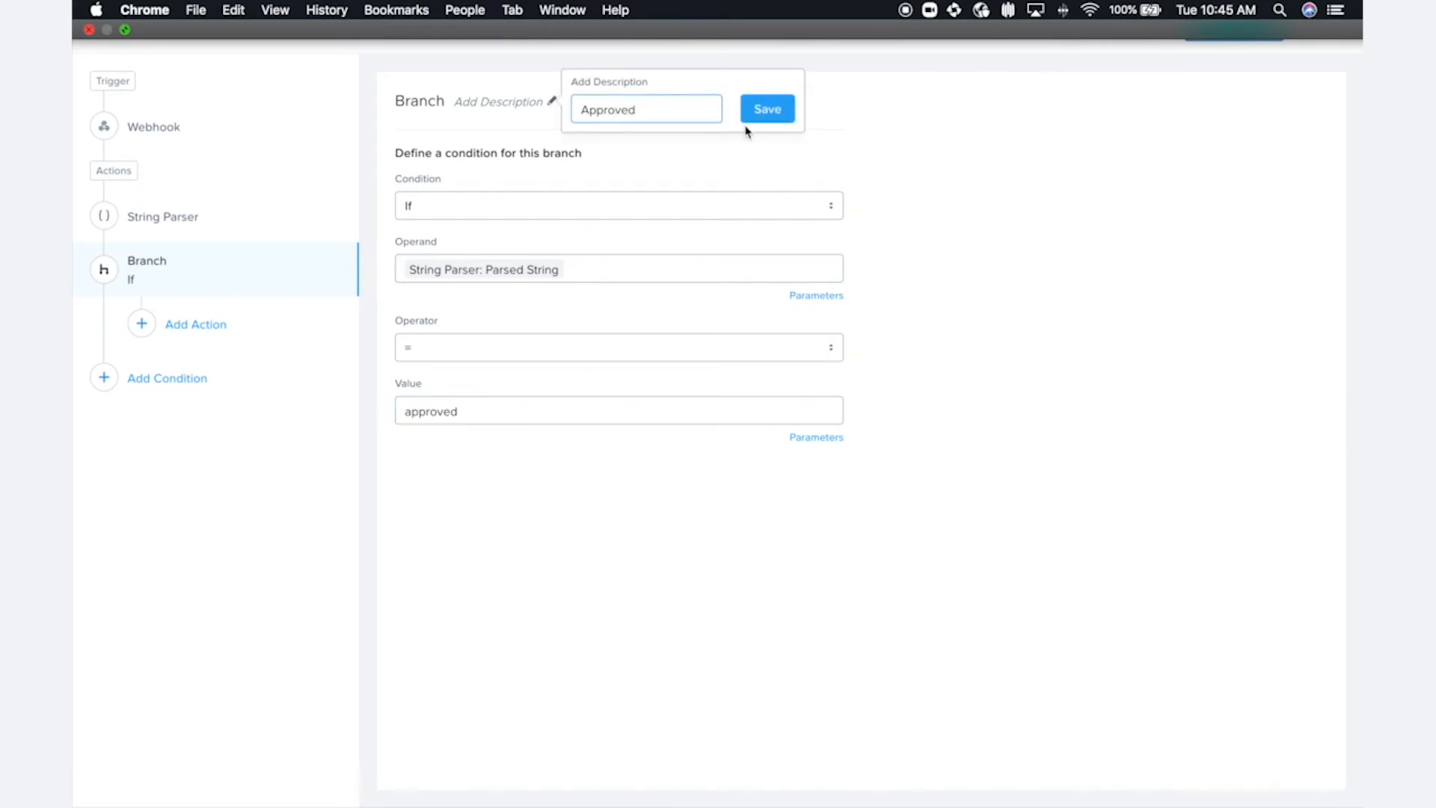
click(767, 109)
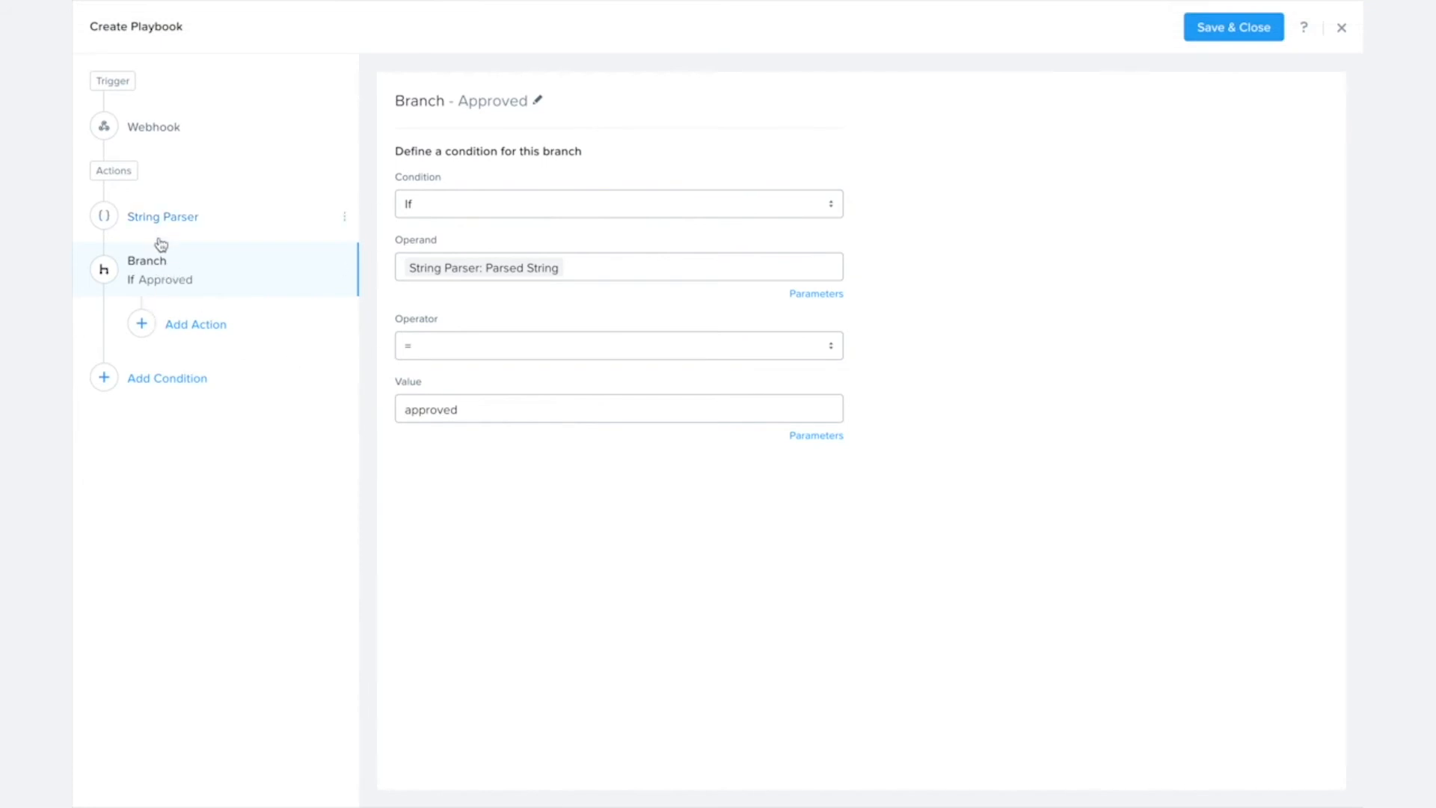
mouse_move(171, 284)
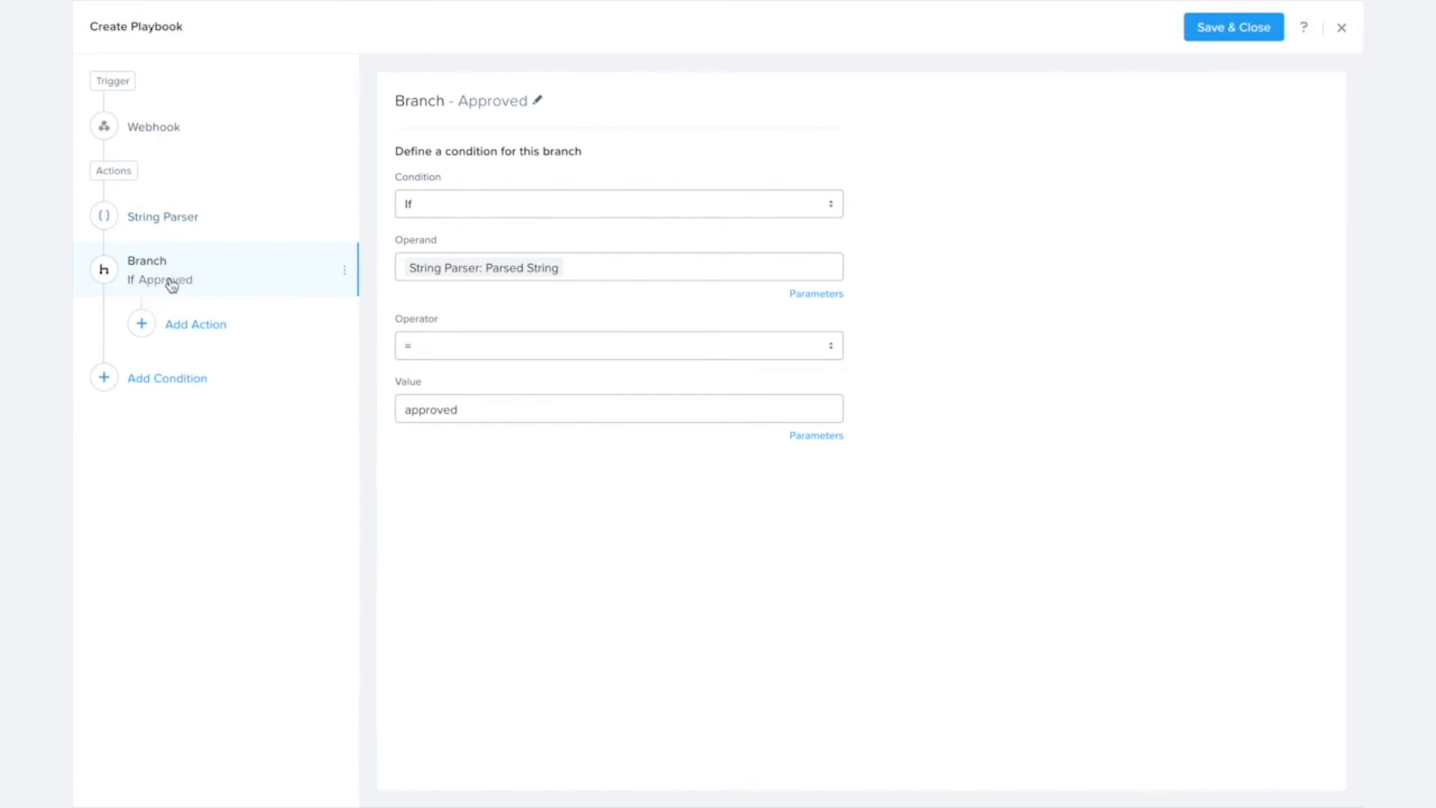
In the Approved branch add VM Reduce Memory and a Slack message reporting the 1GiB reduction and resultant memory.
click(195, 323)
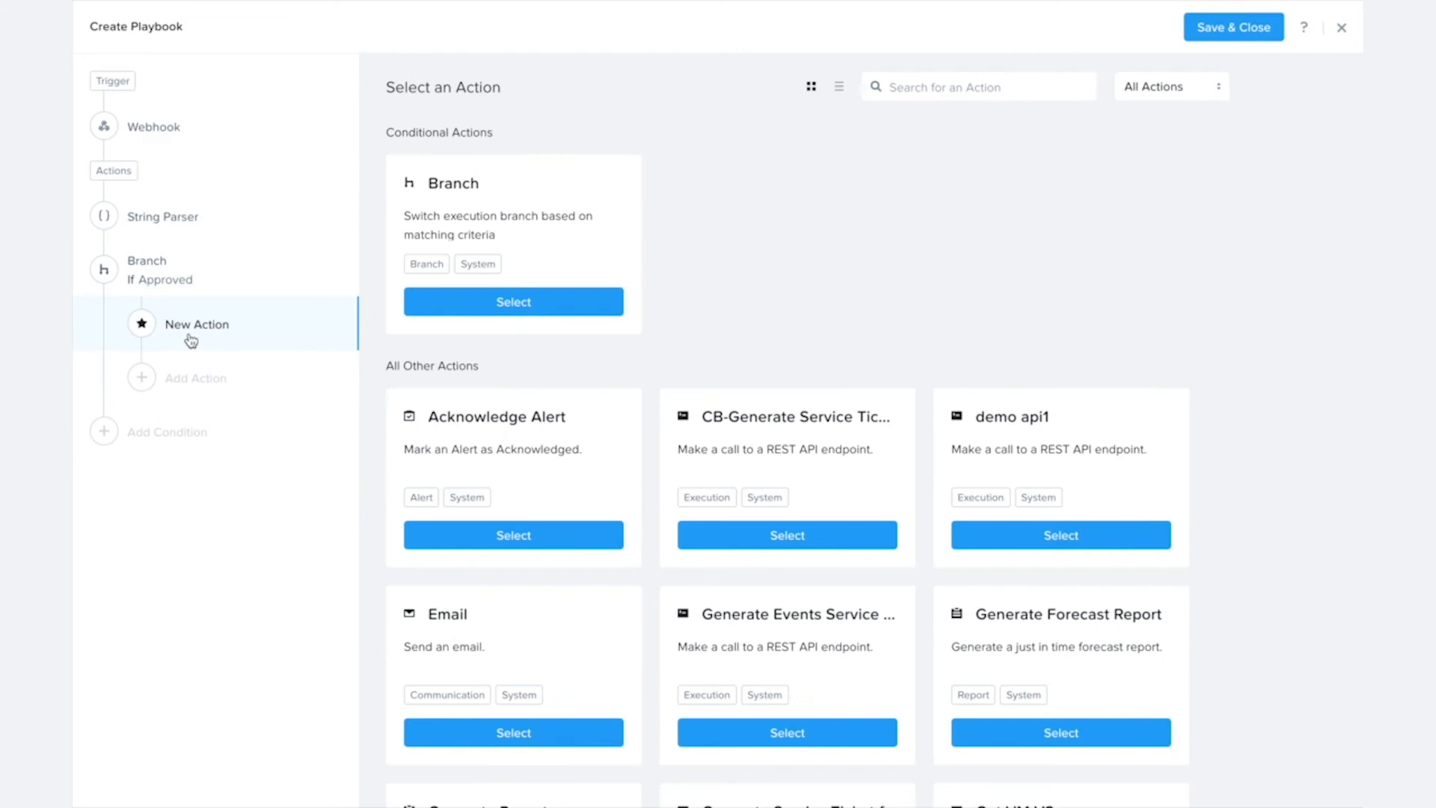
text(reduce)
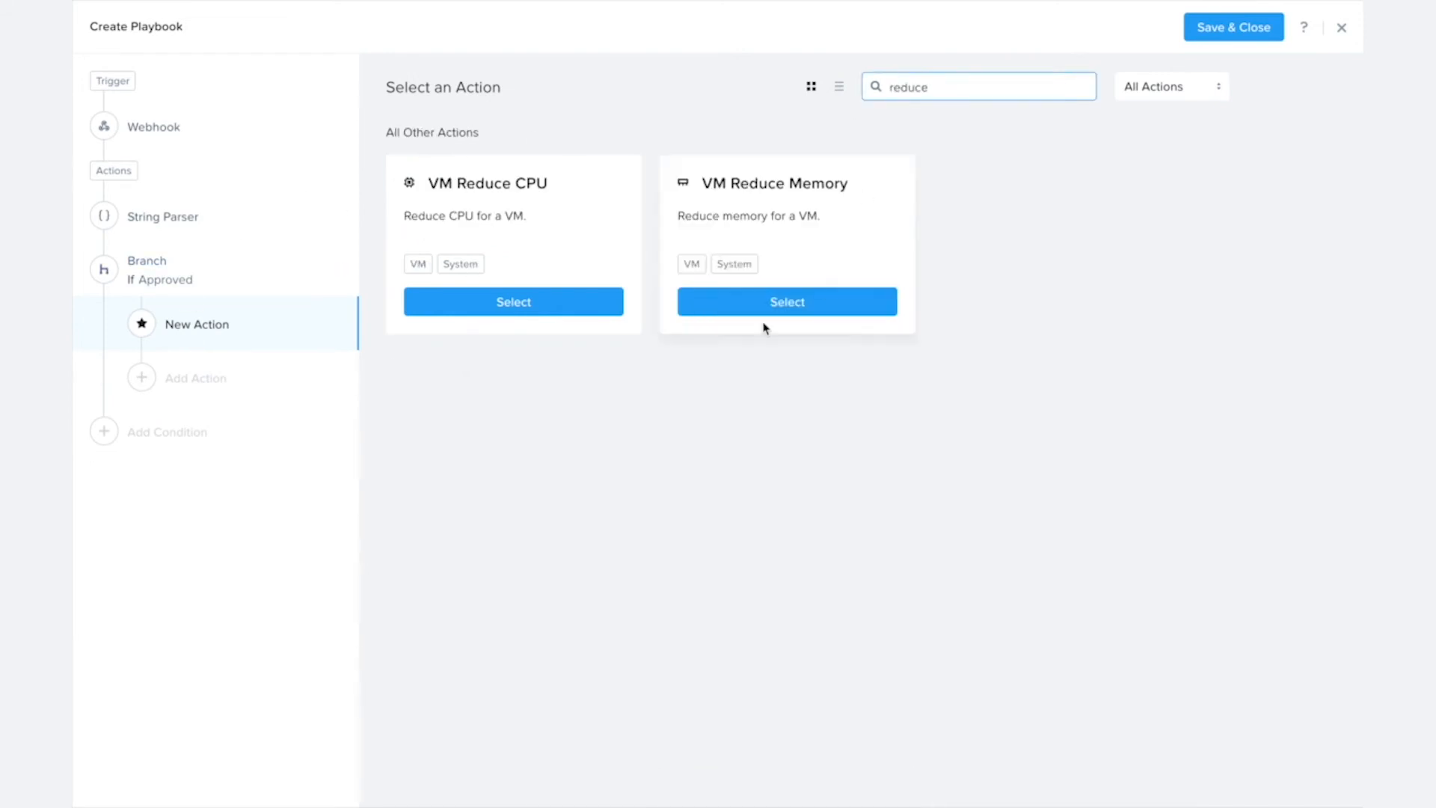
click(786, 301)
text(slack)
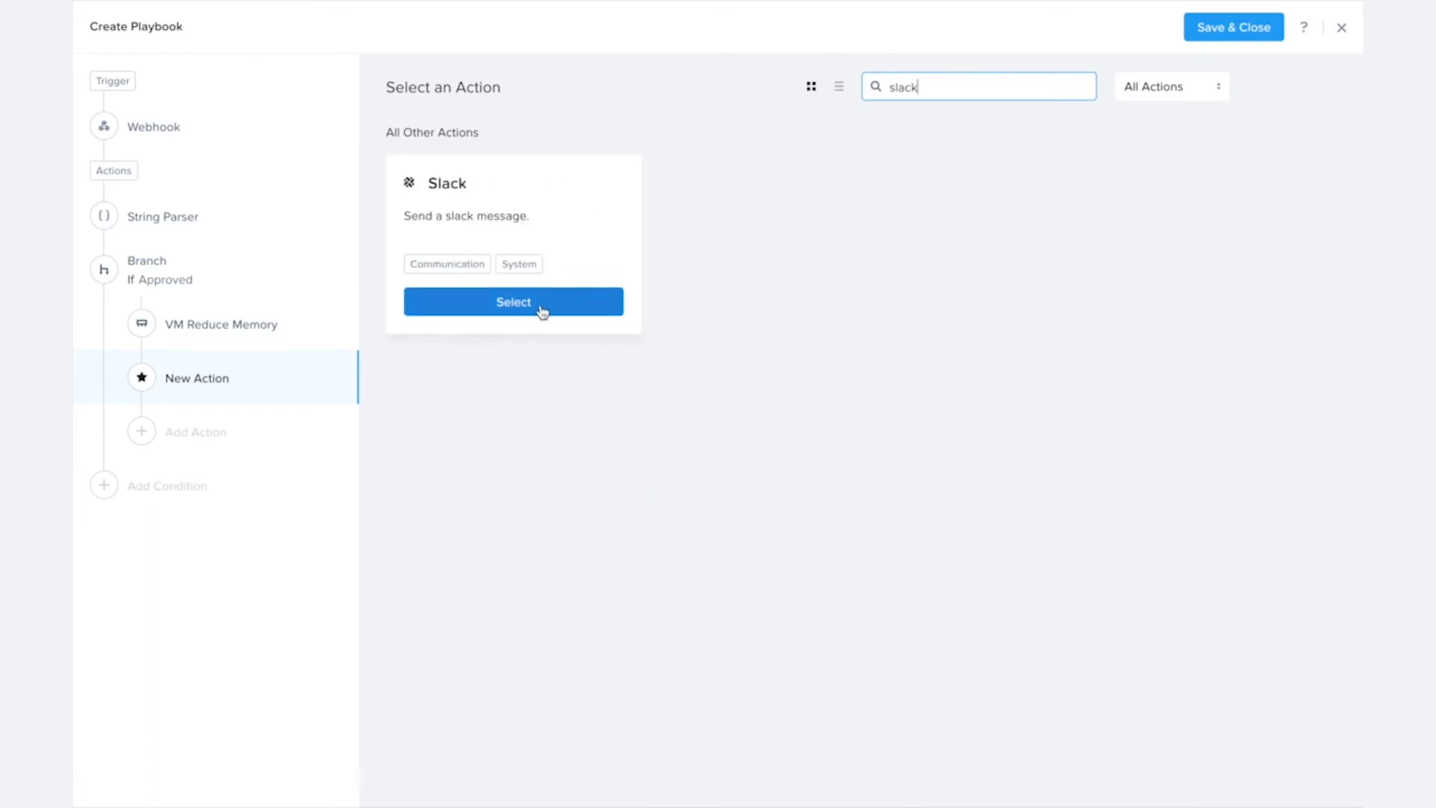
click(513, 301)
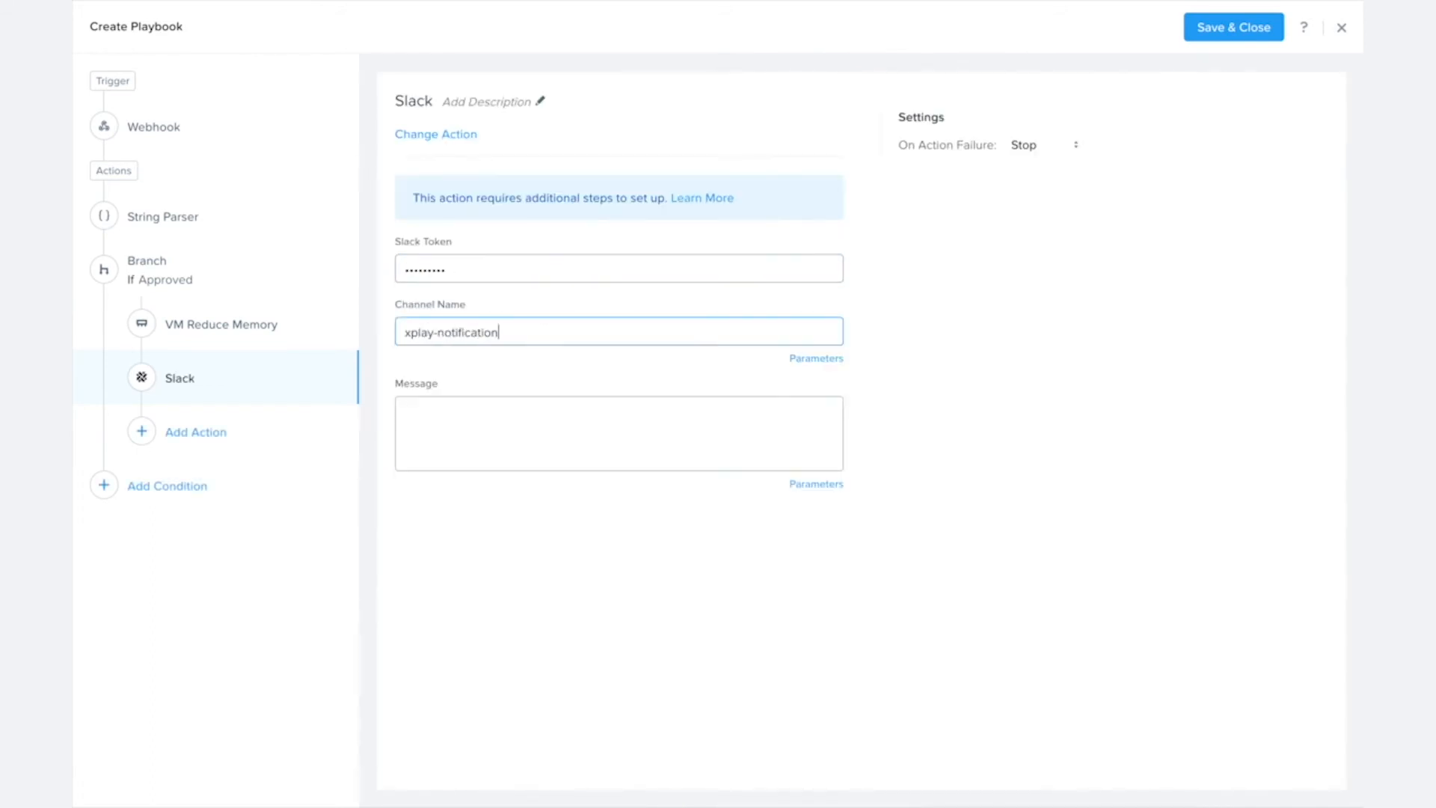
text(The request was approved and your VM "" was reduced by 1GiB)
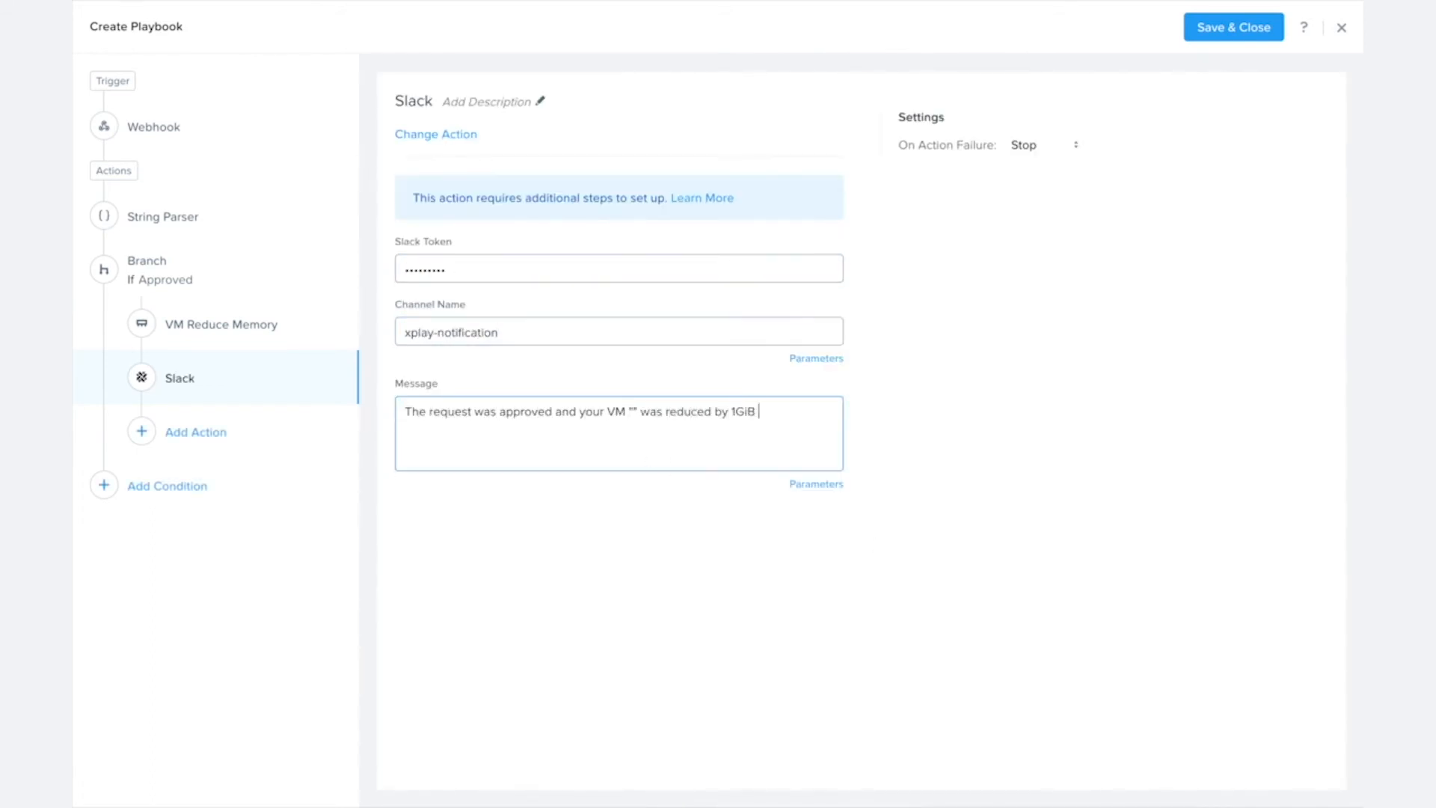
text(and now has VM Reduce Memory: Resultant Memory  GiB of memory)
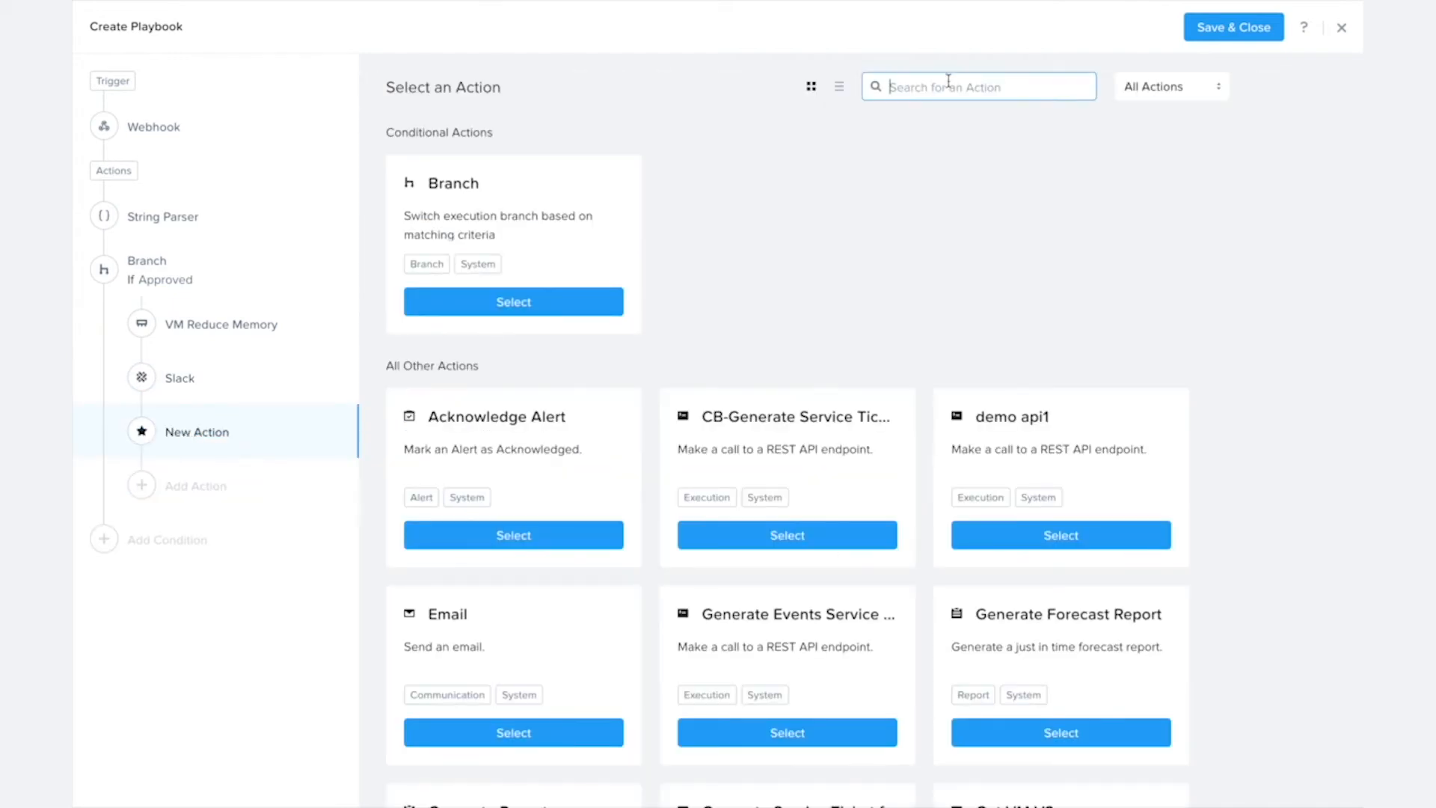
Add Power On VM and Resolve a Service Ticket actions to the Approved branch.
text(po)
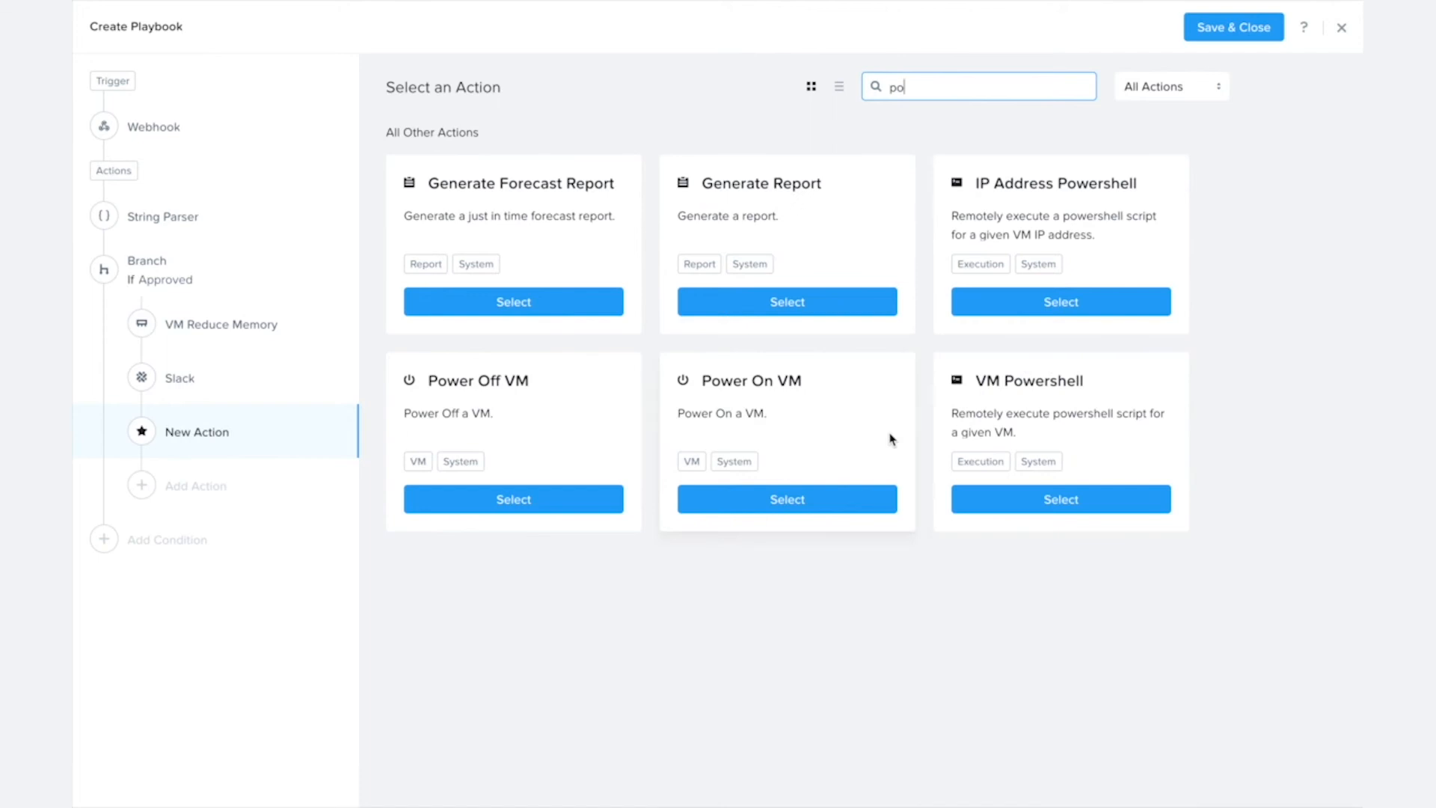
click(785, 500)
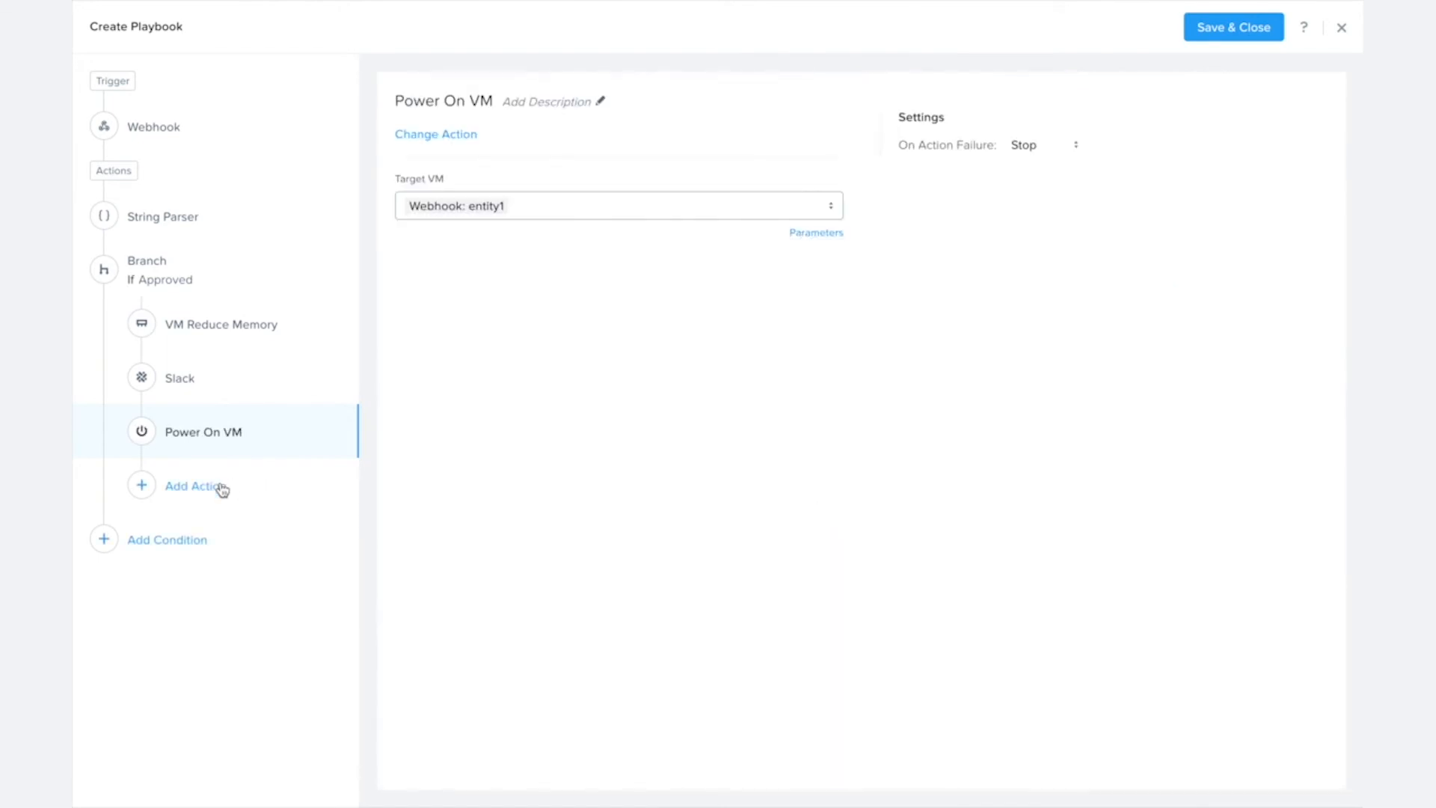
click(195, 485)
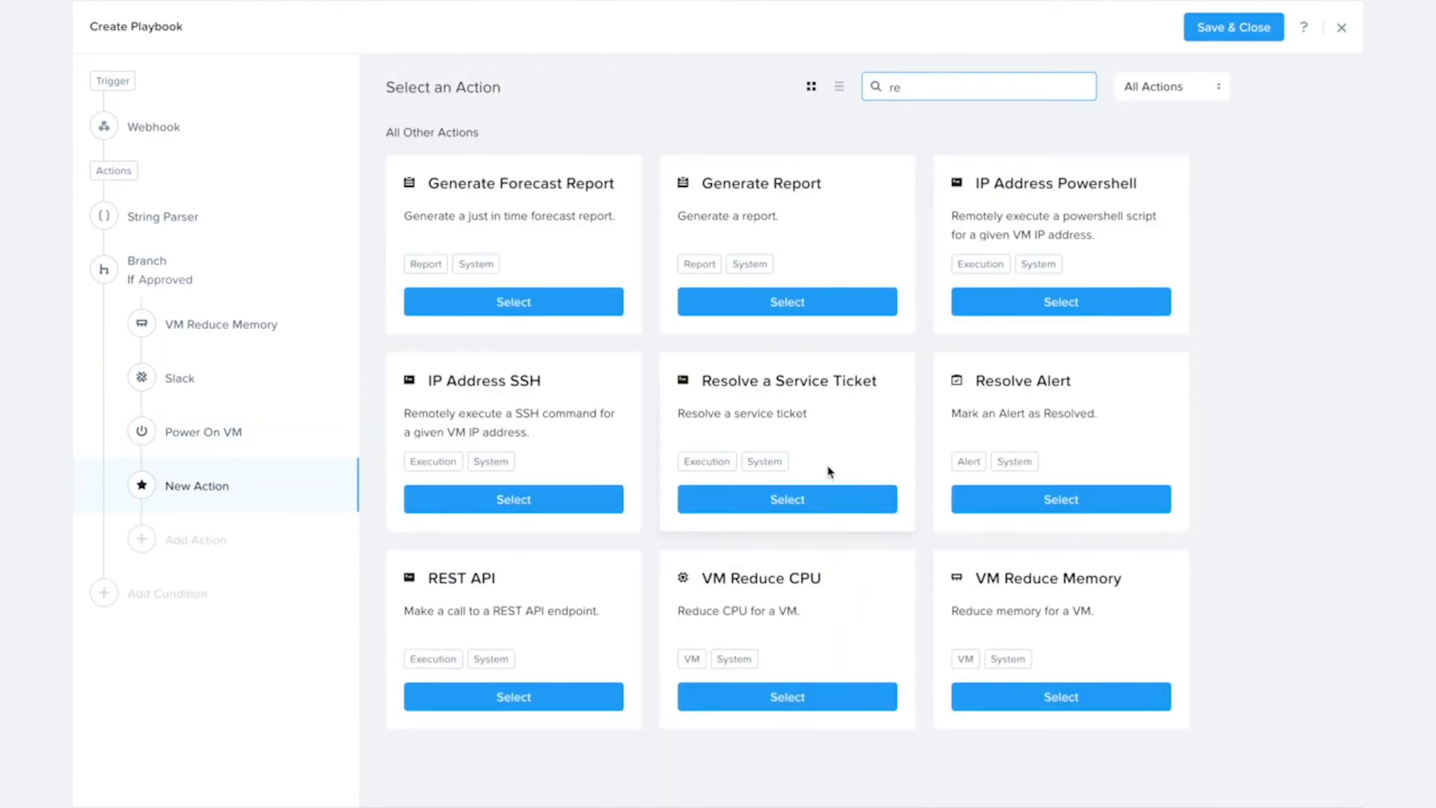
click(786, 500)
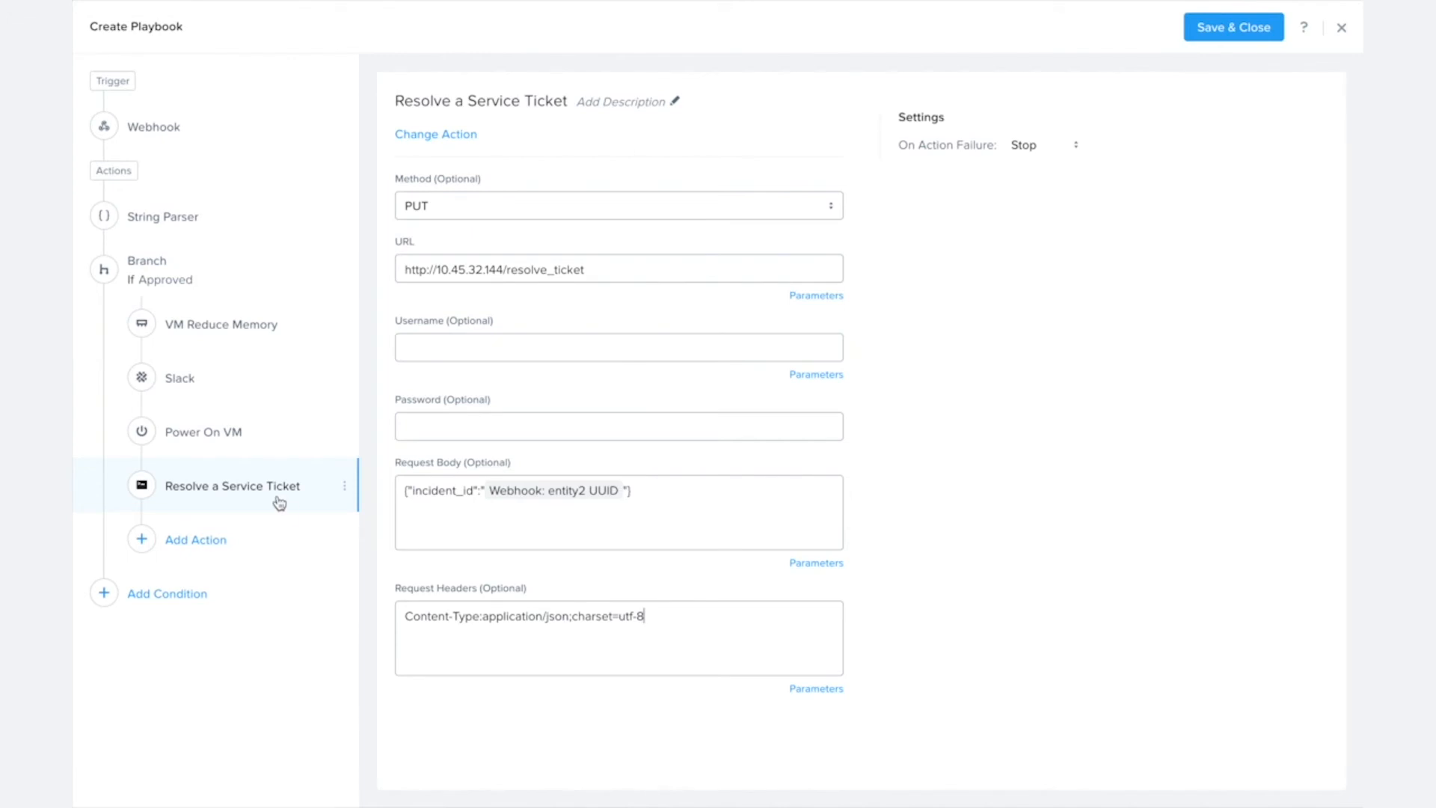
mouse_move(189, 595)
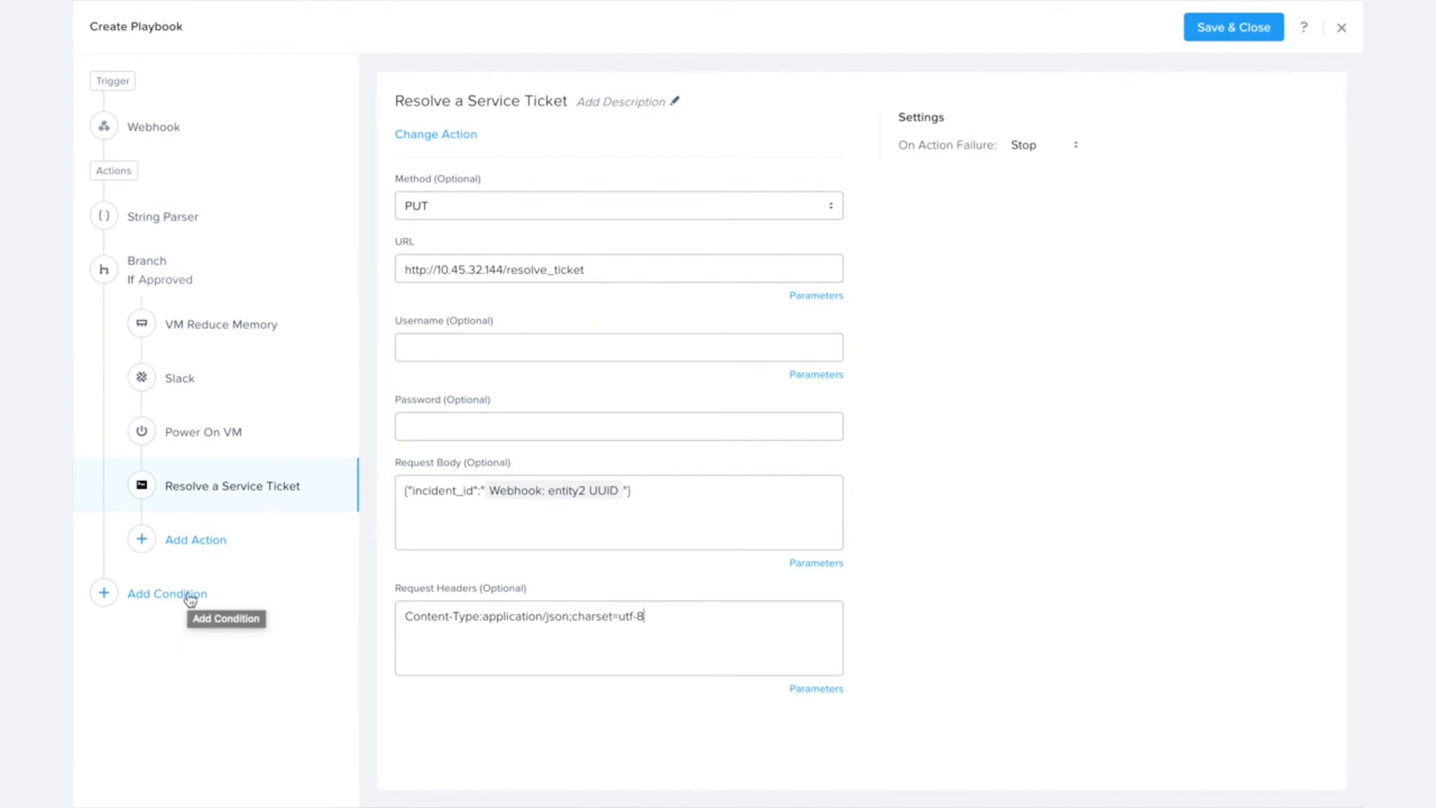
mouse_move(157, 598)
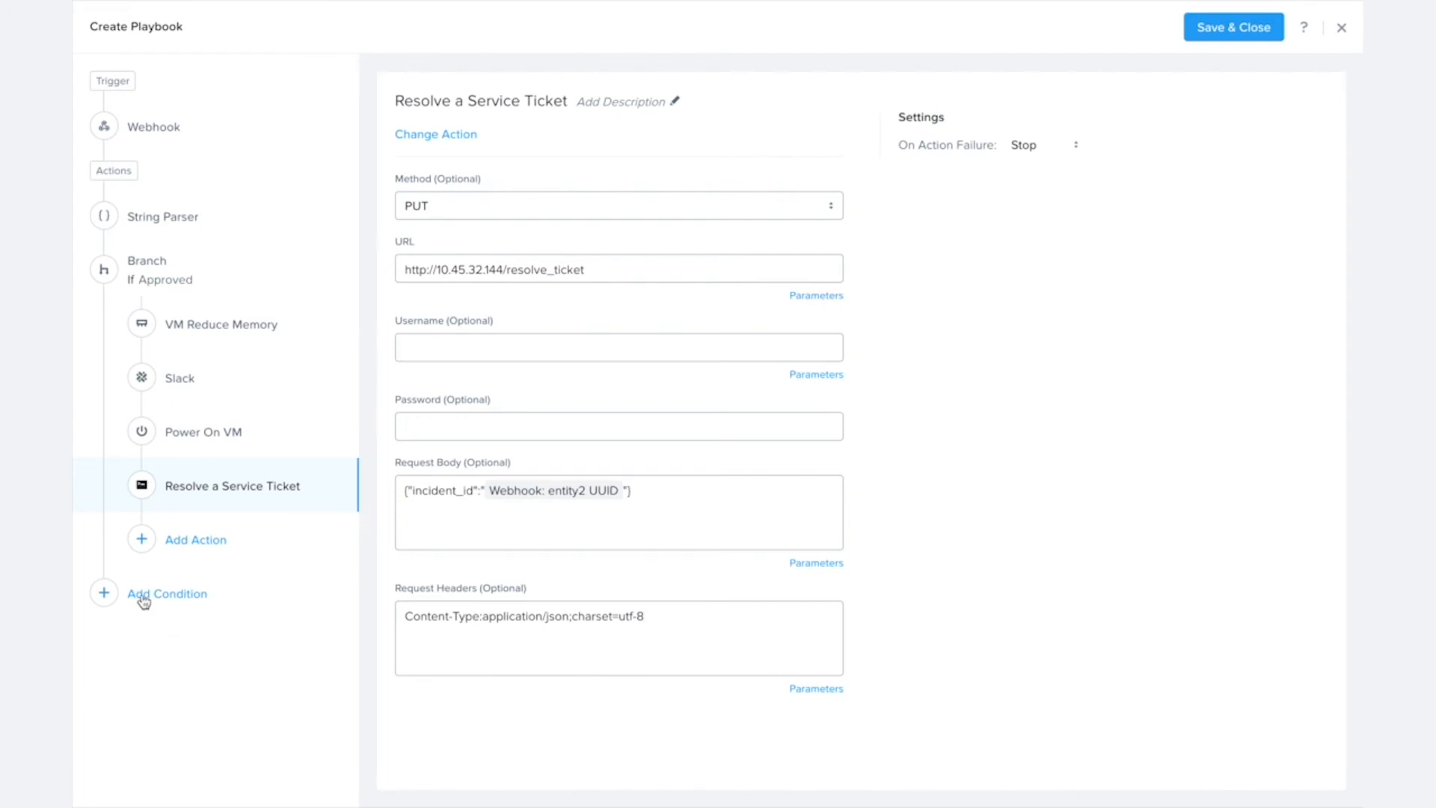
Add a second condition branch set to Else after the If Approved branch.
click(166, 594)
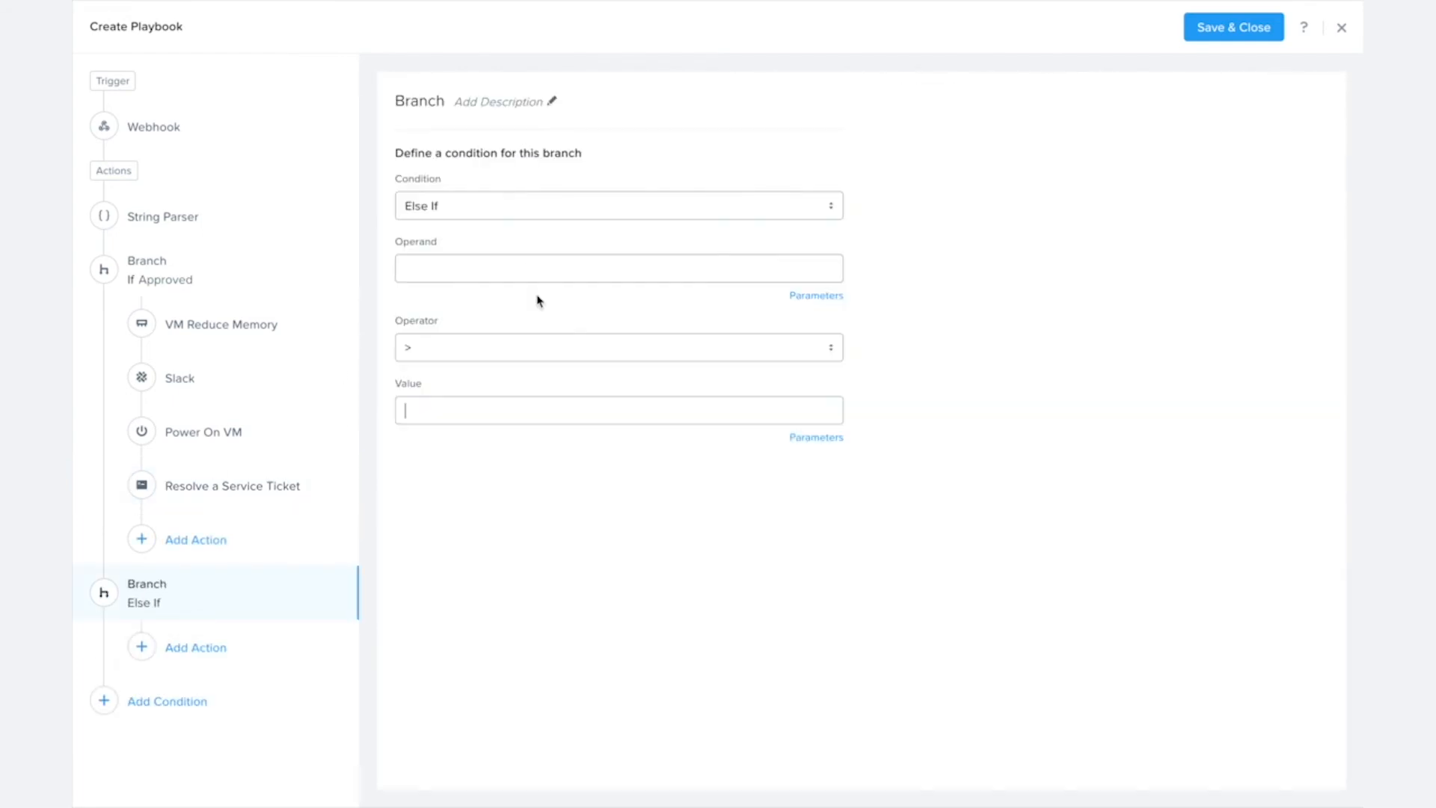
click(618, 205)
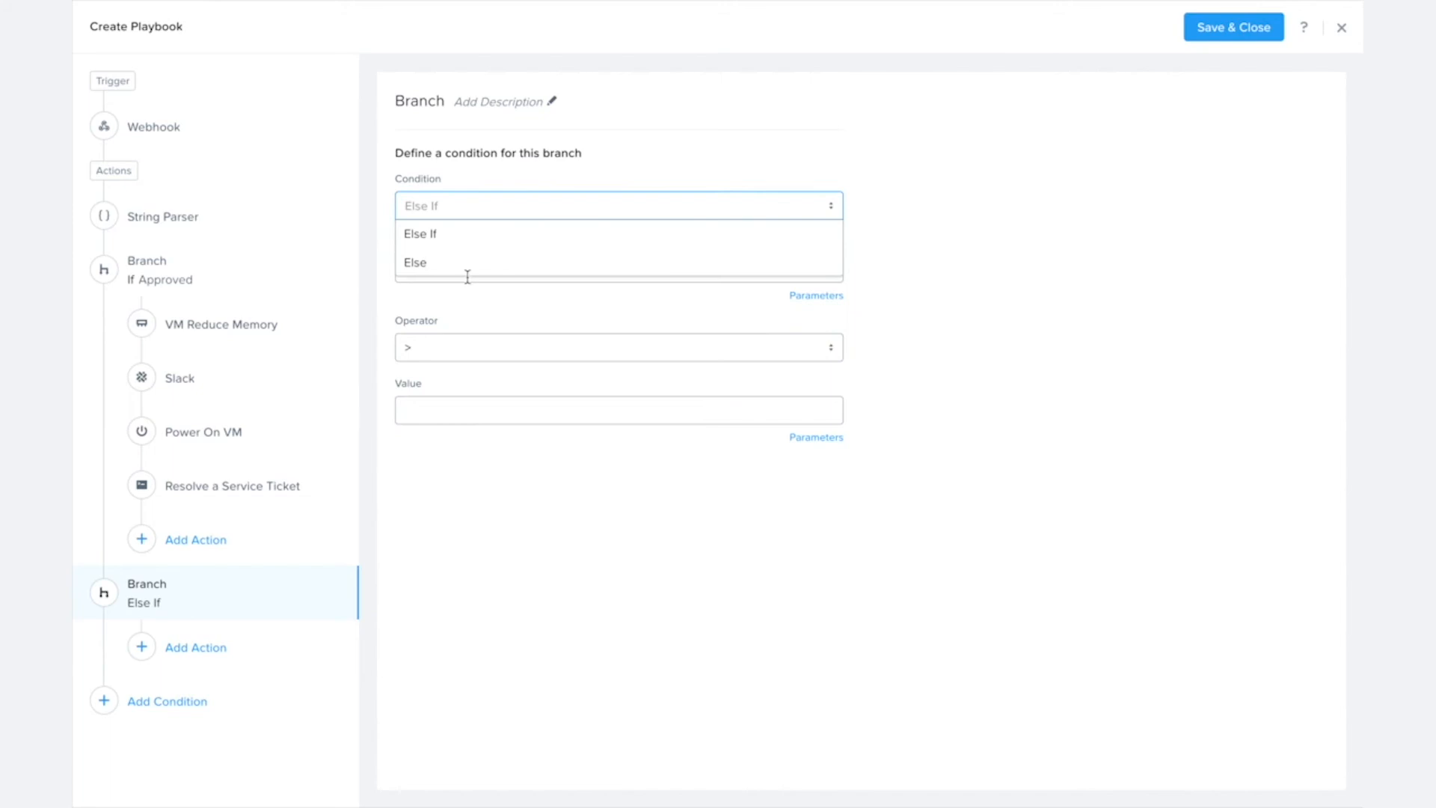
click(414, 262)
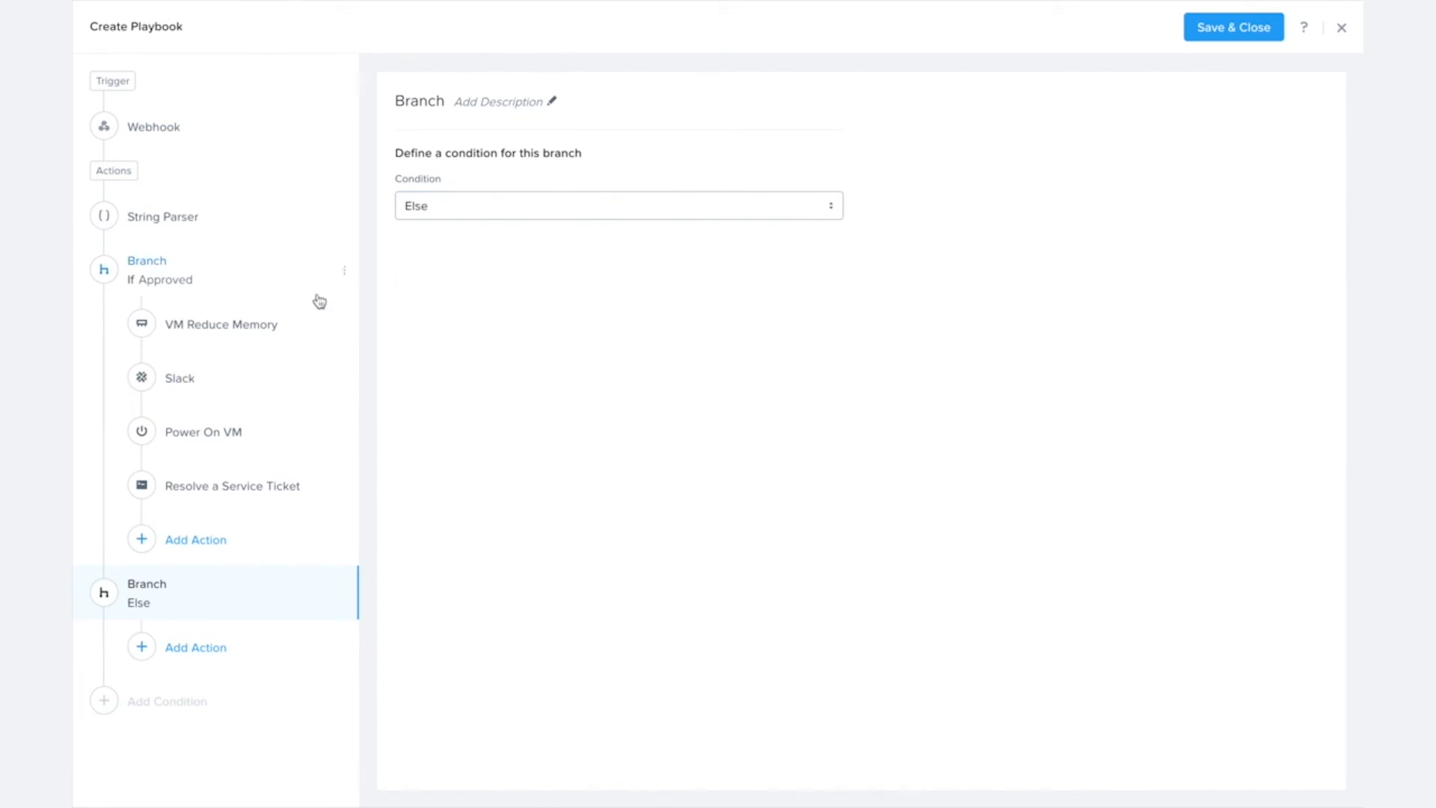
mouse_move(156, 287)
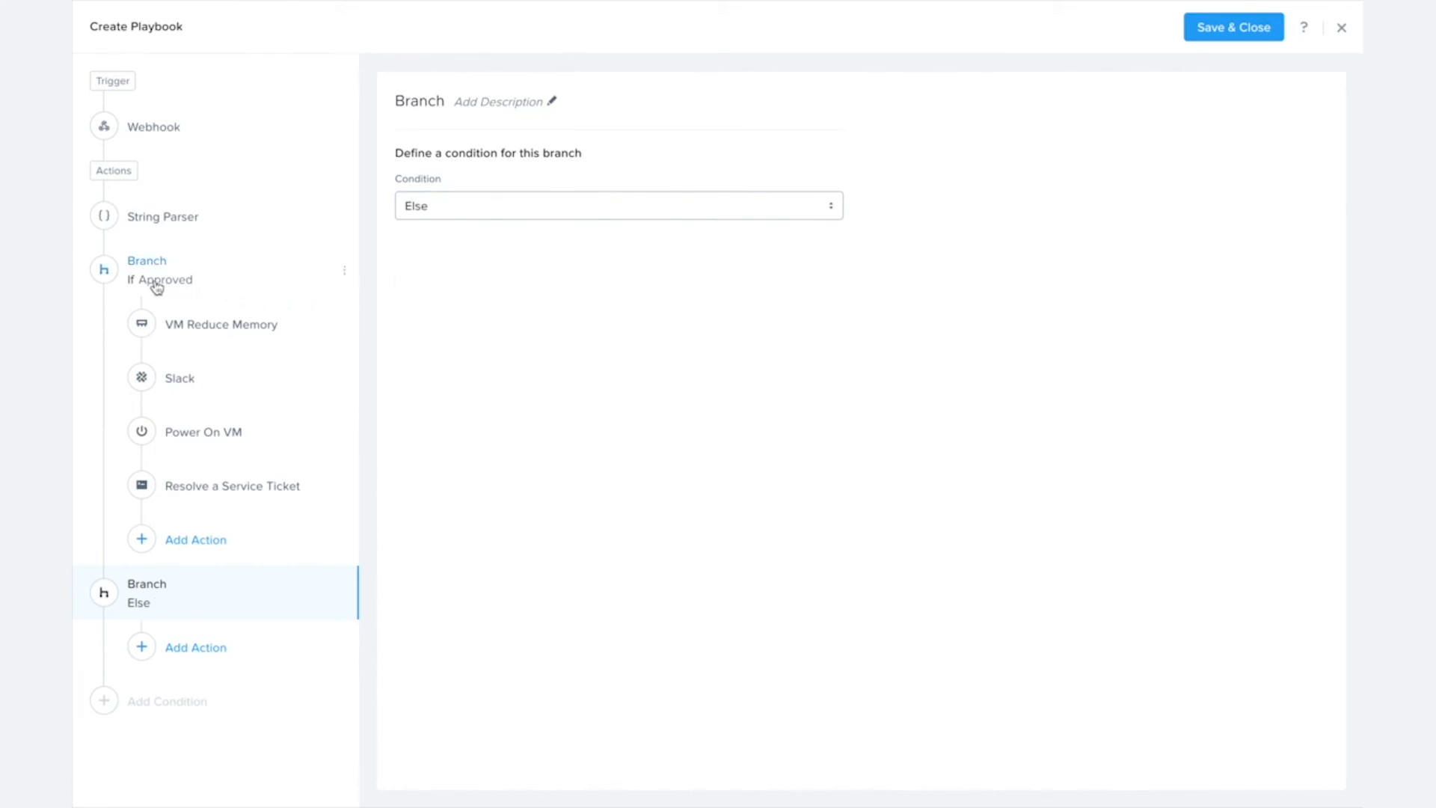
mouse_move(206, 654)
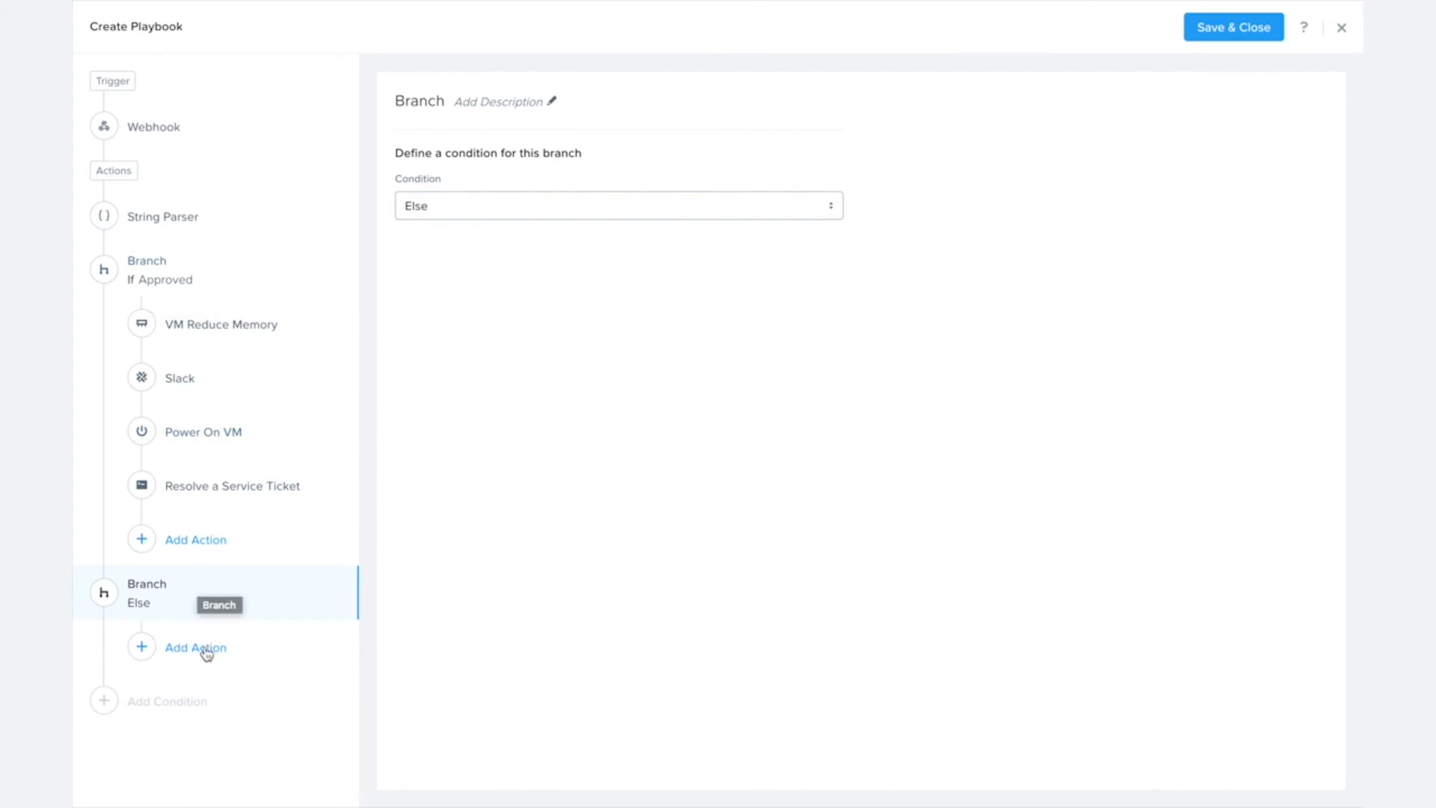
mouse_move(195, 647)
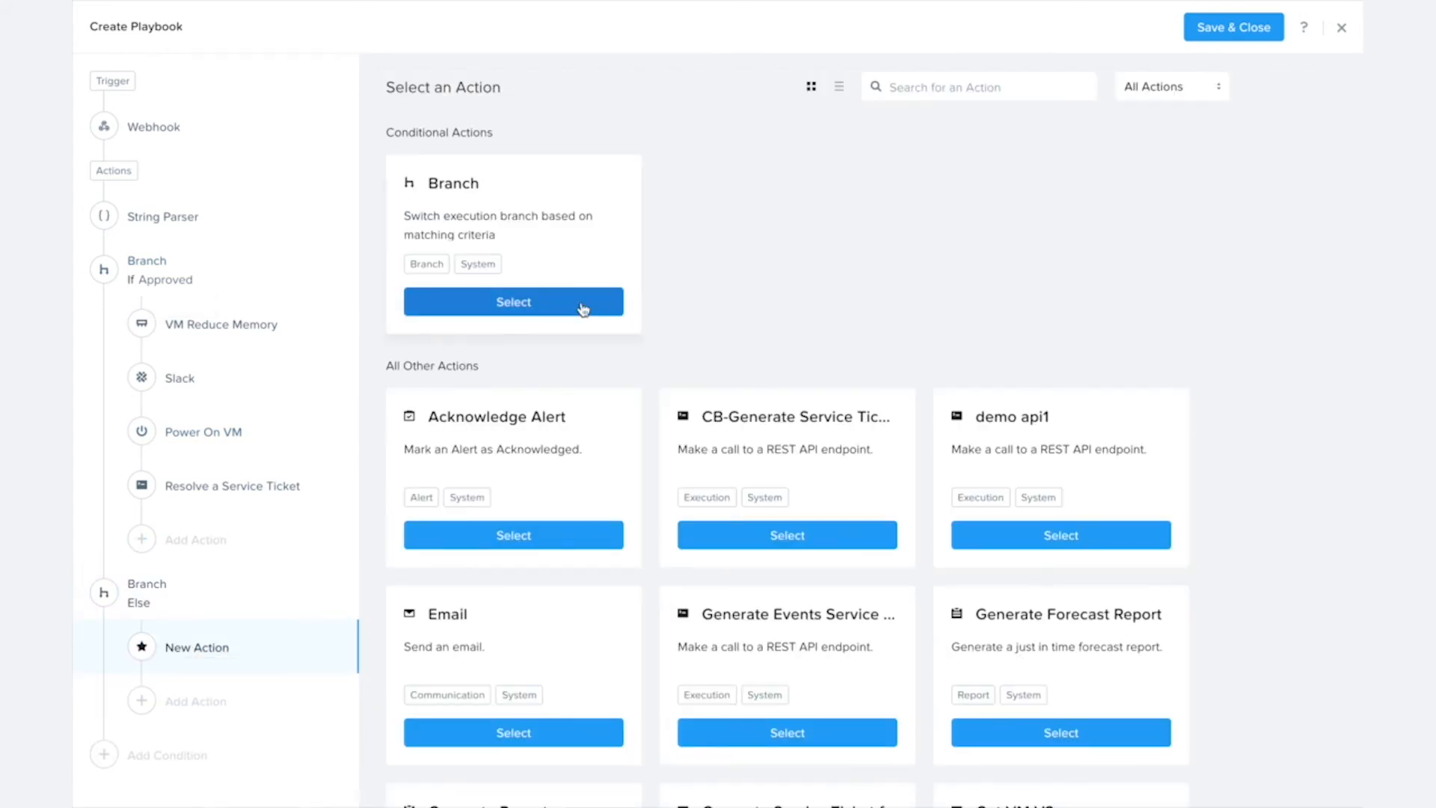
Add a Slack action to the Else branch with its token, channel xplay-notificat... and message.
scroll(down, 3)
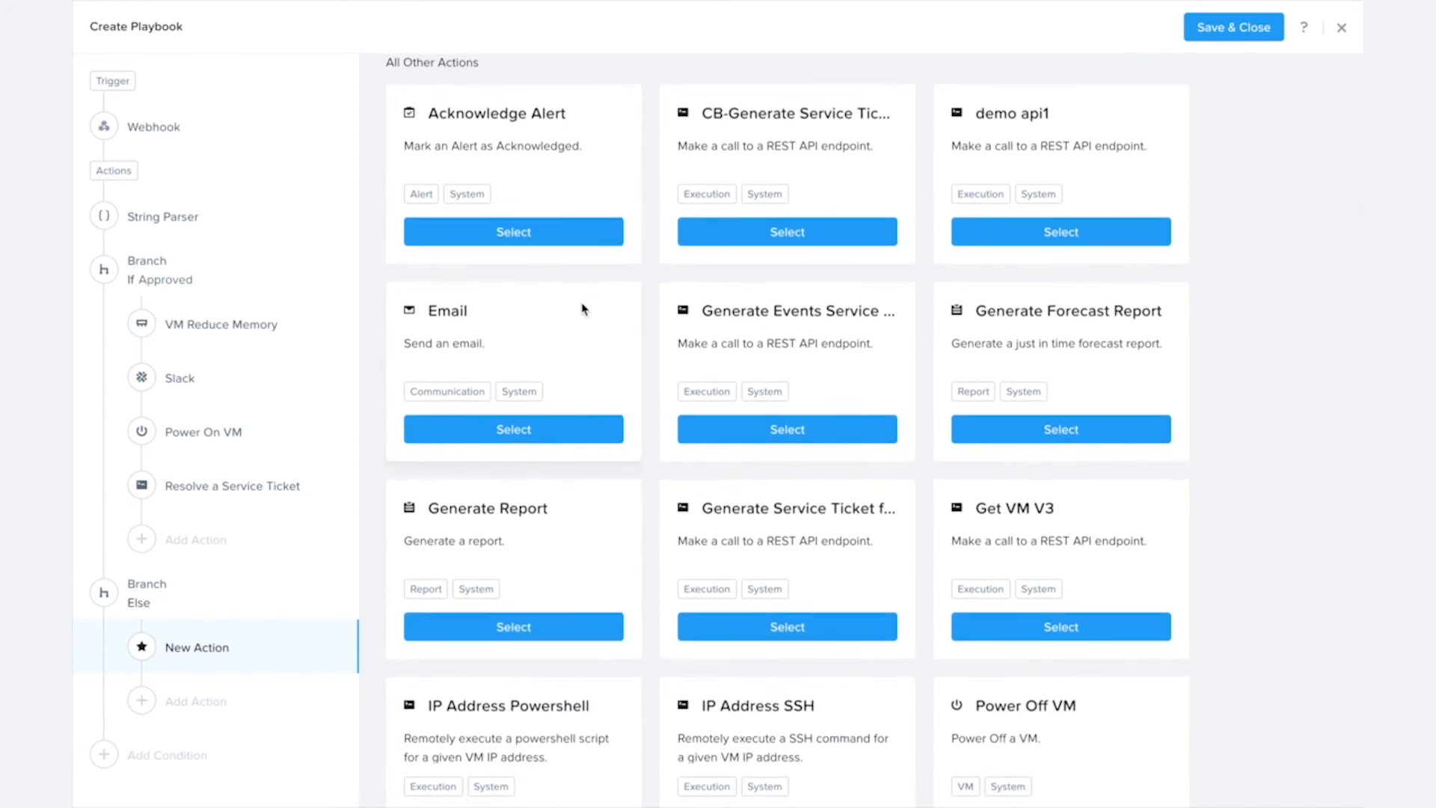
click(147, 593)
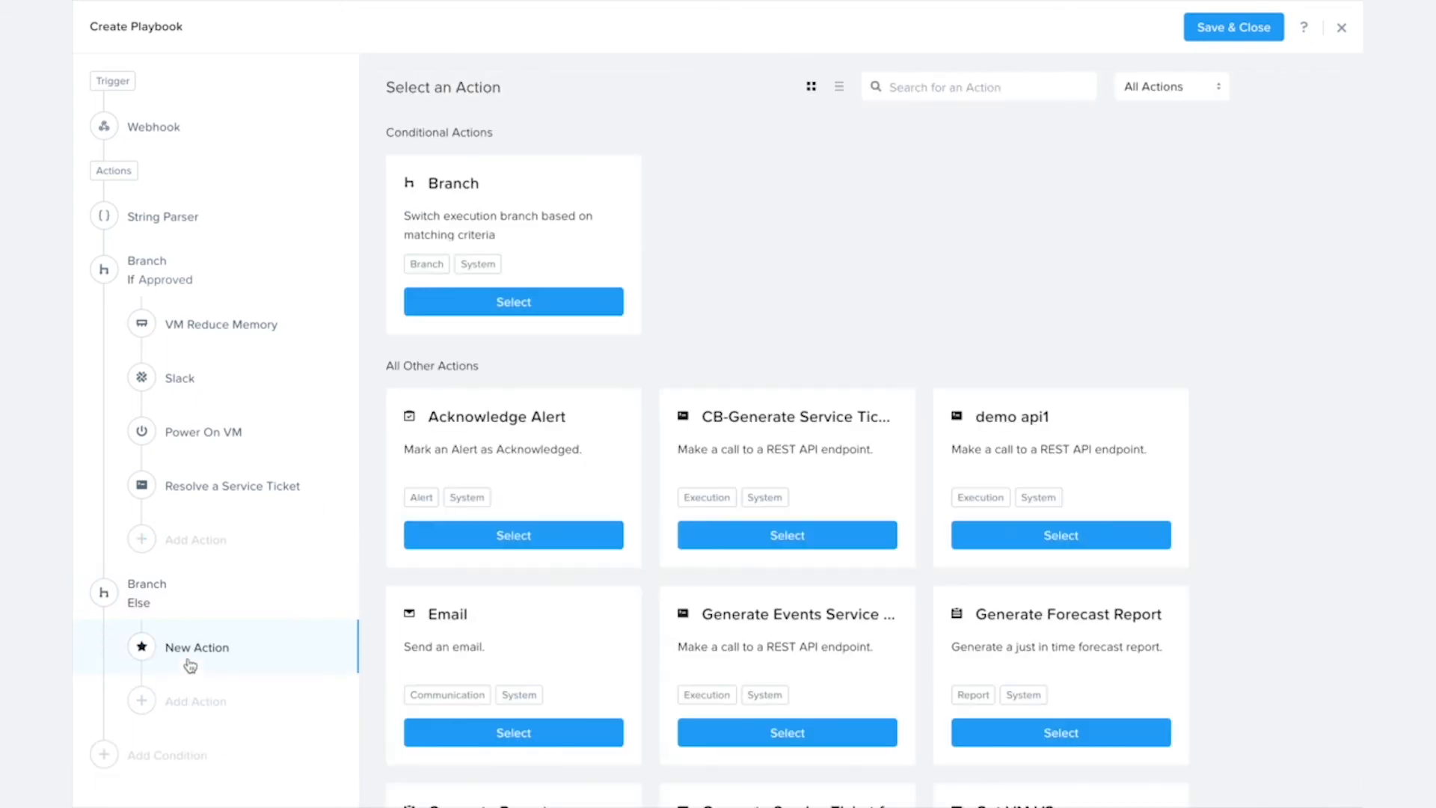
click(978, 85)
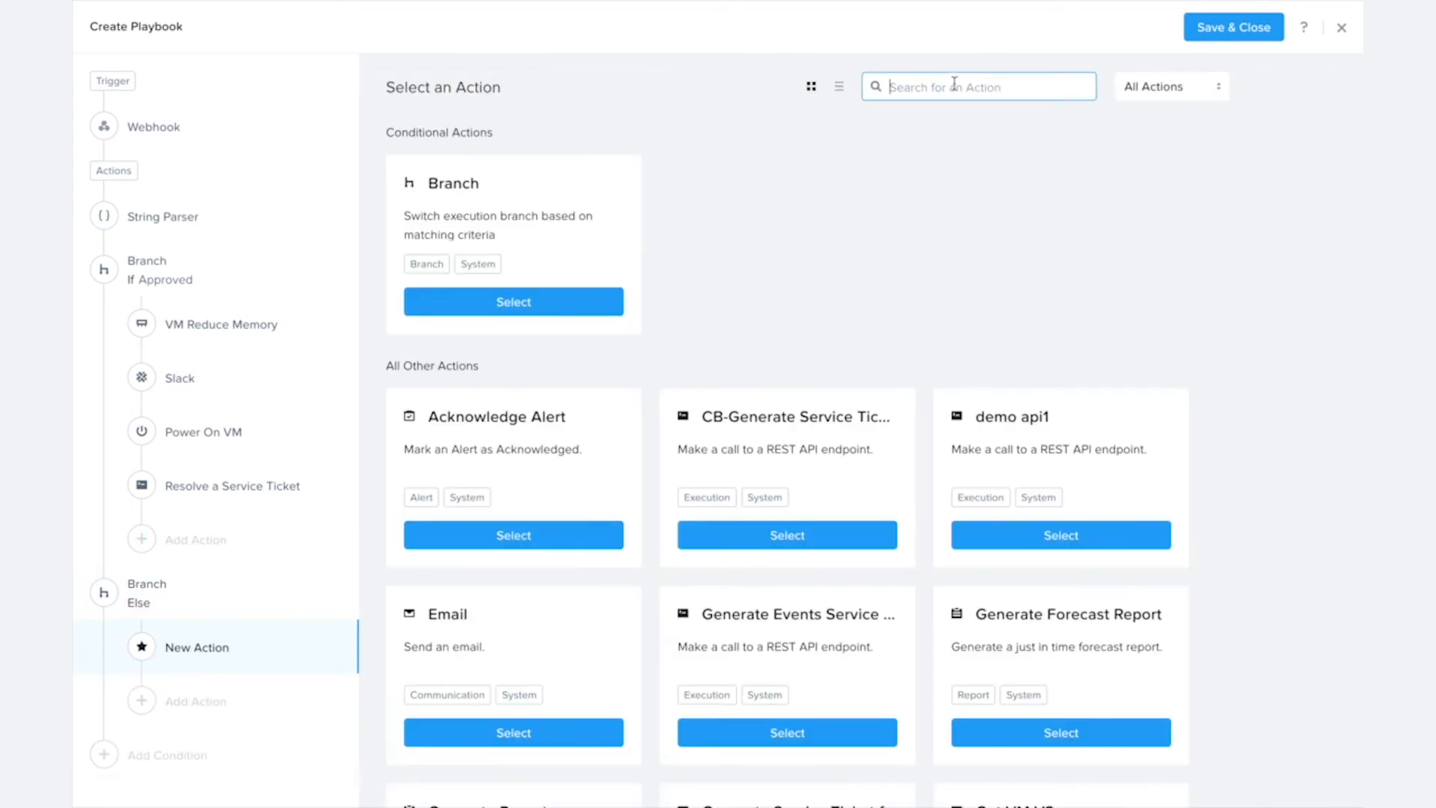
text(slack)
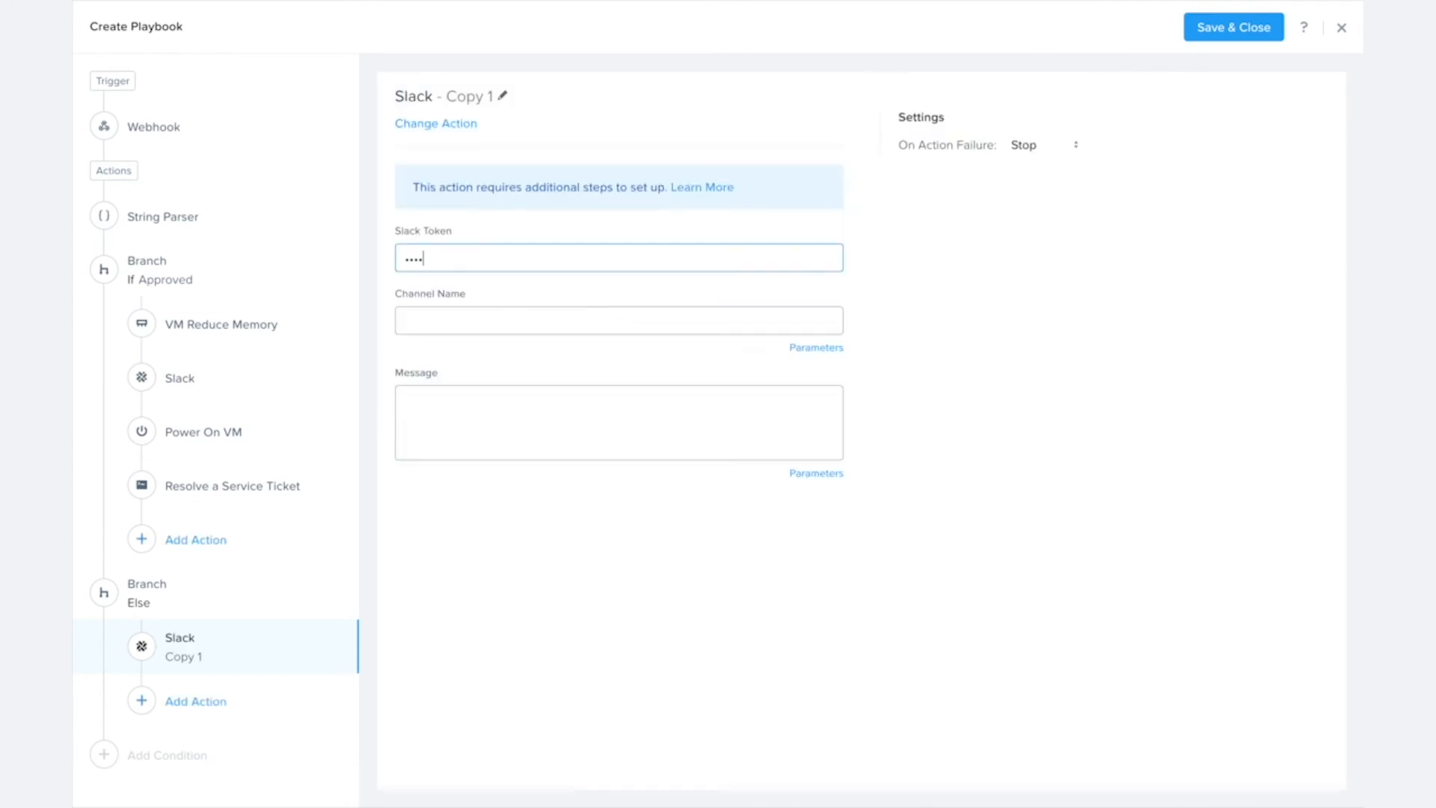
text(xplay-notificat)
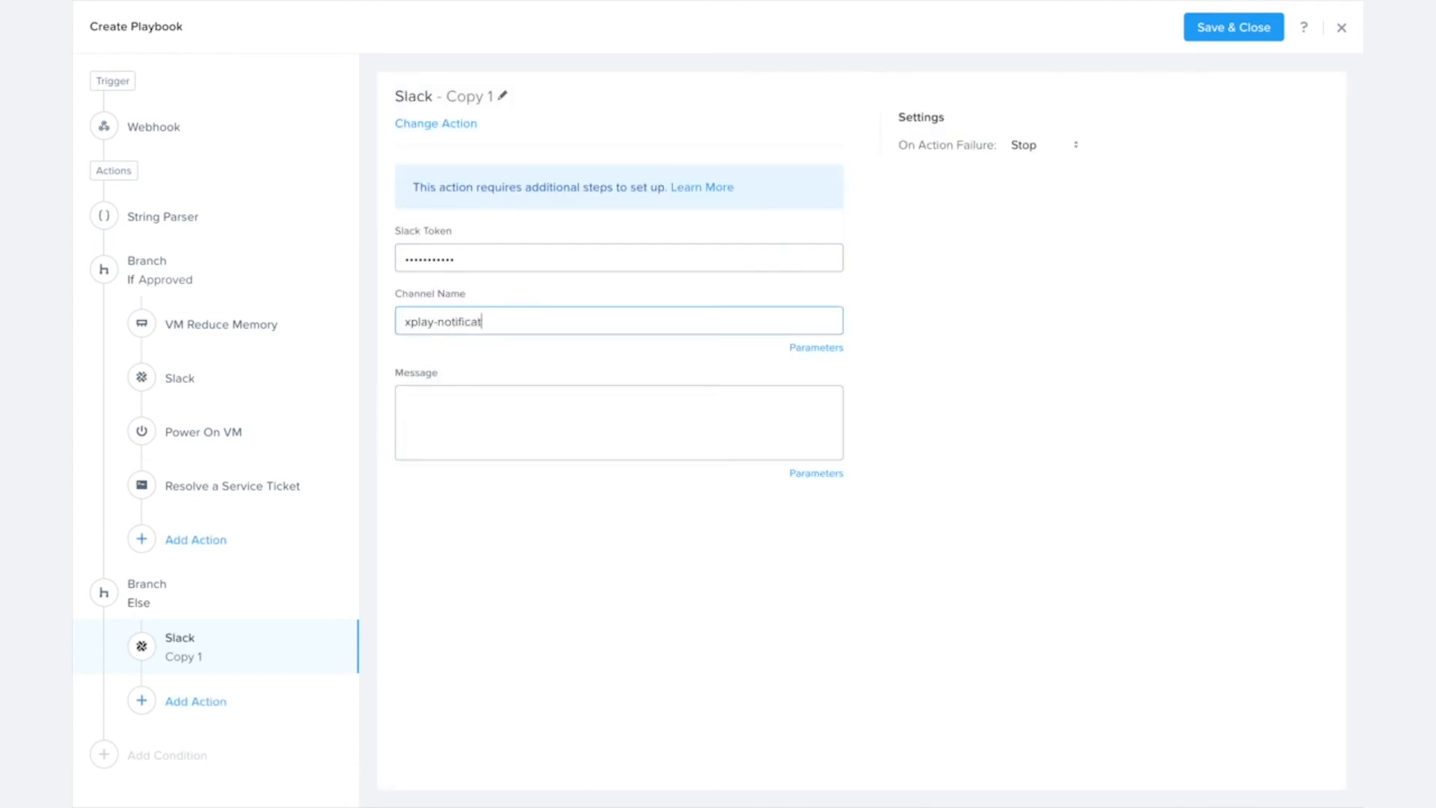
text(The)
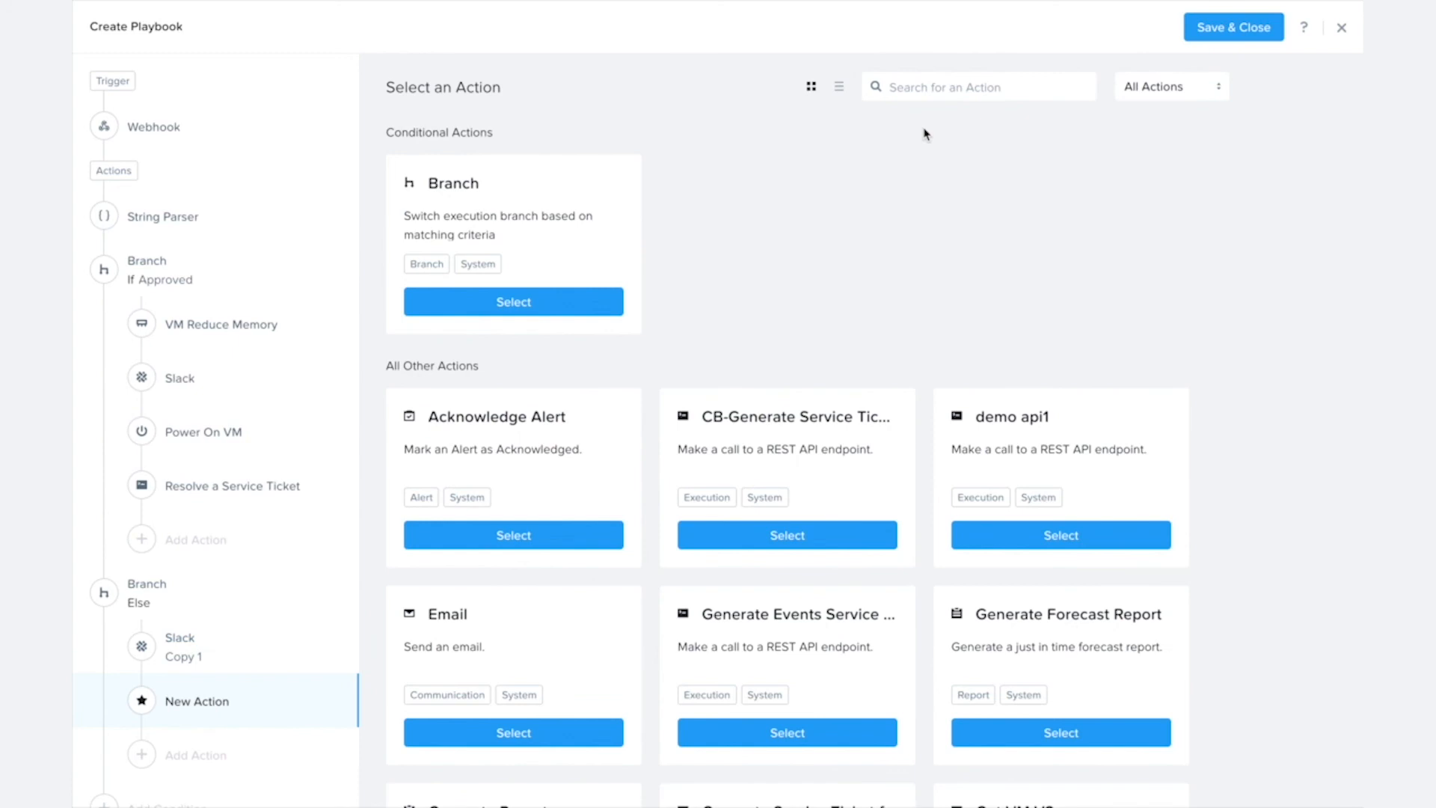
Add Power On VM targeting the webhook's entity1 to the Else branch.
text(Power)
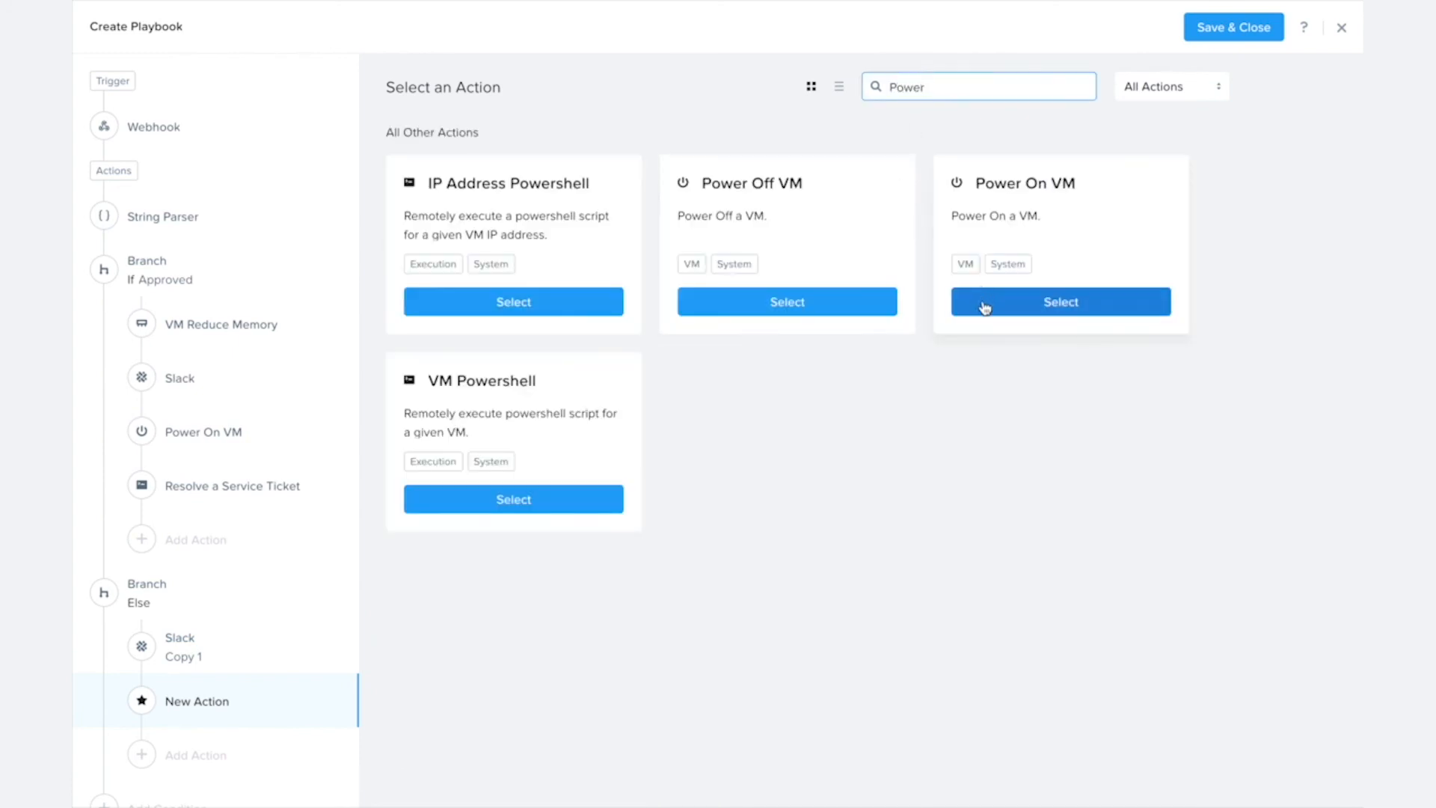
click(1059, 301)
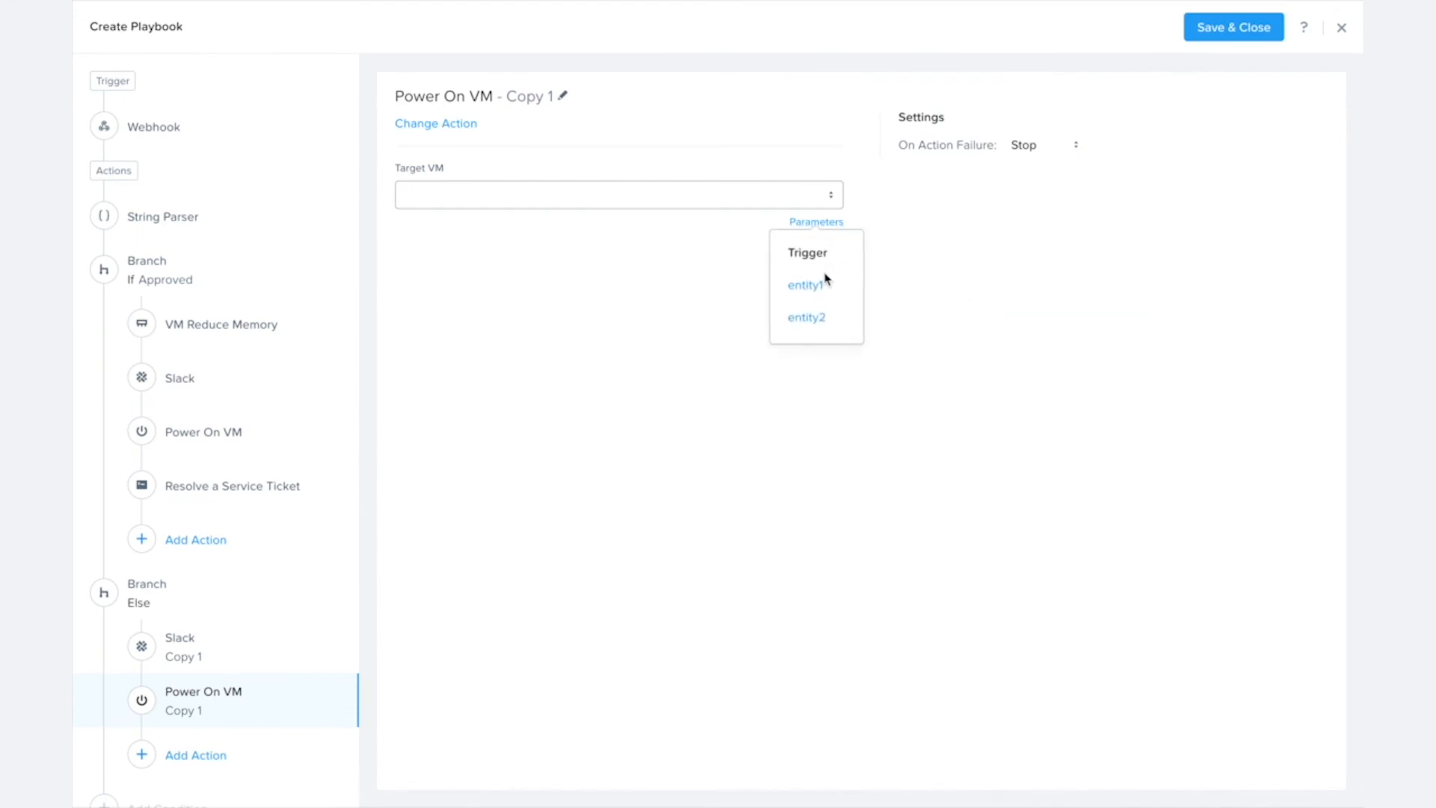
click(803, 284)
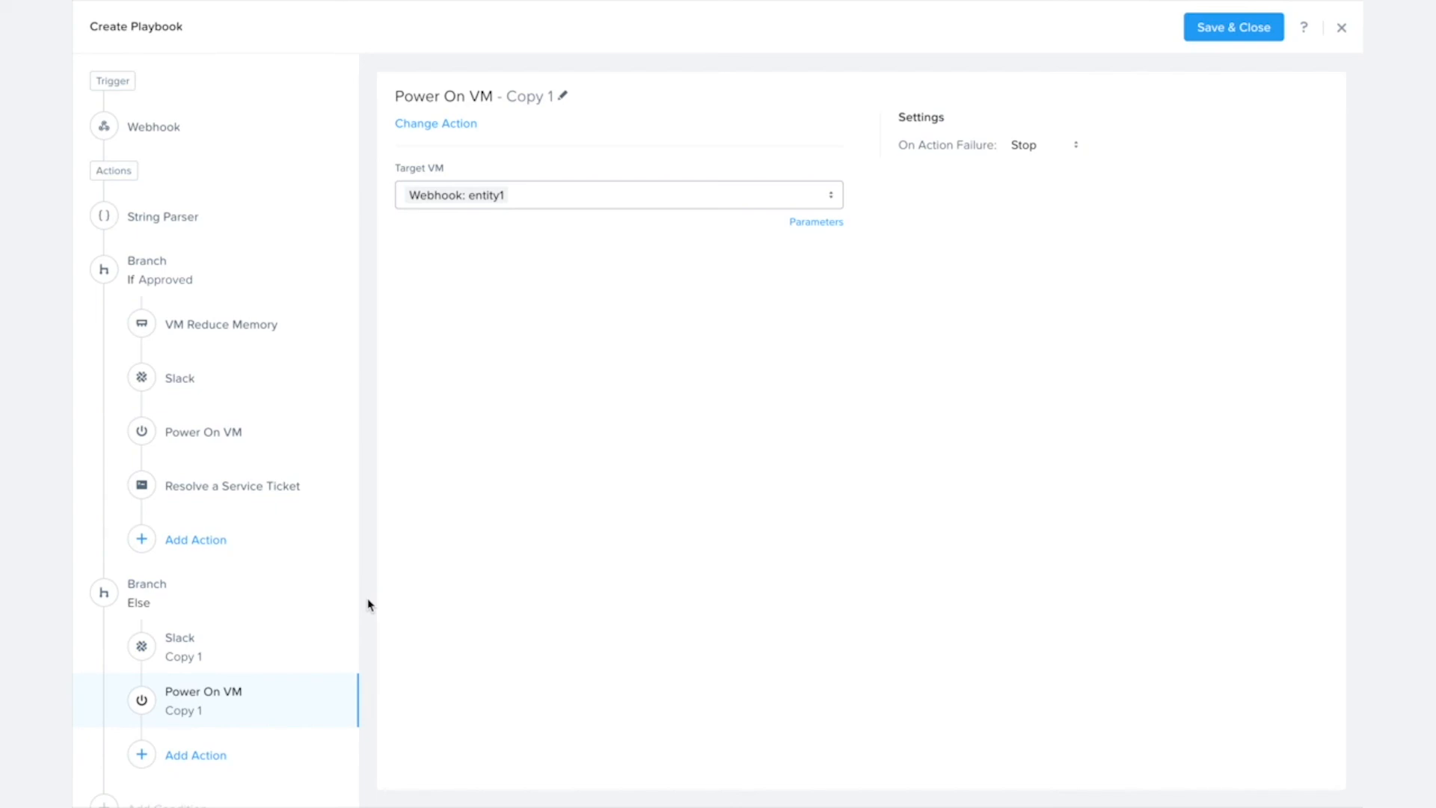
mouse_move(485, 470)
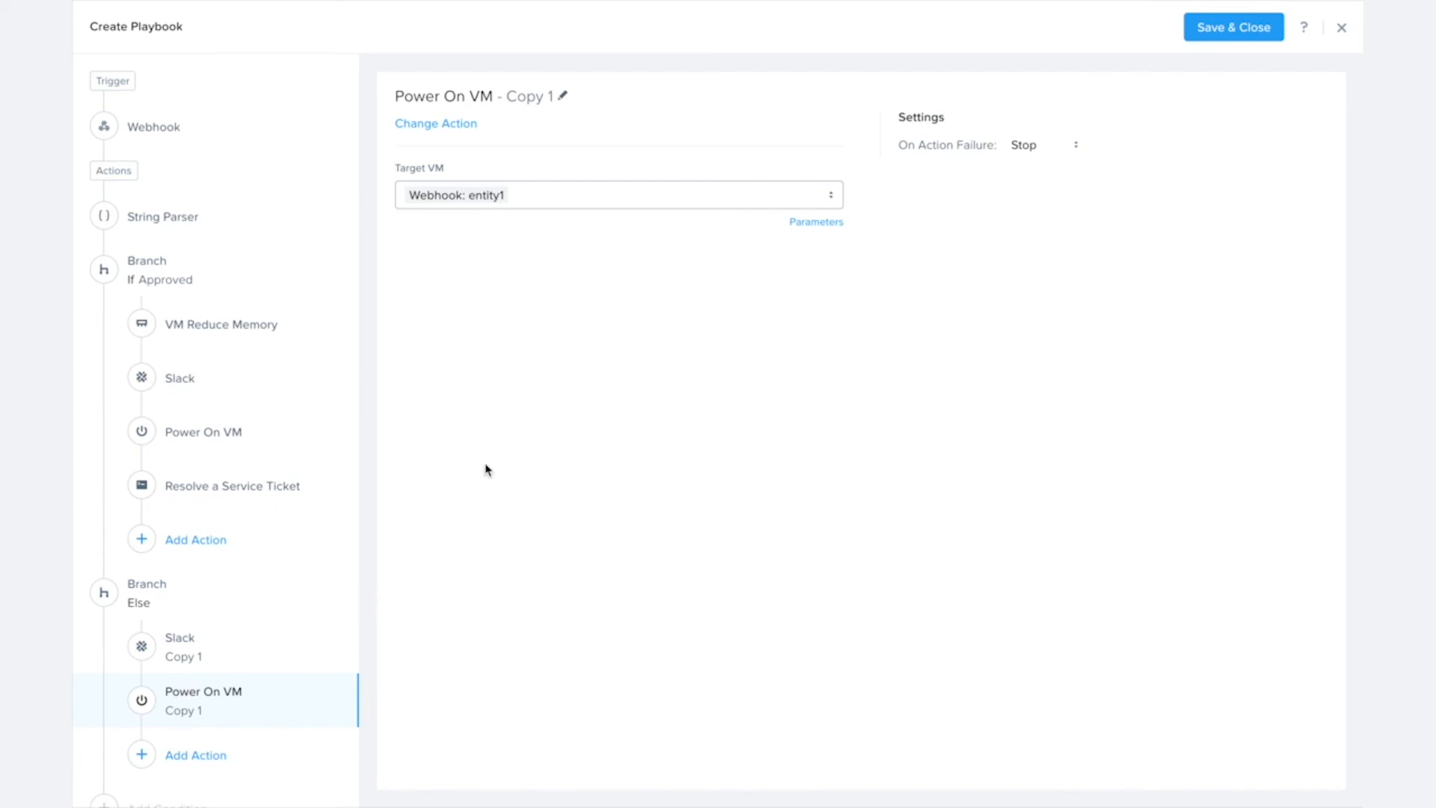
Save the playbook as Reduce VM Memory with its status enabled.
click(1233, 27)
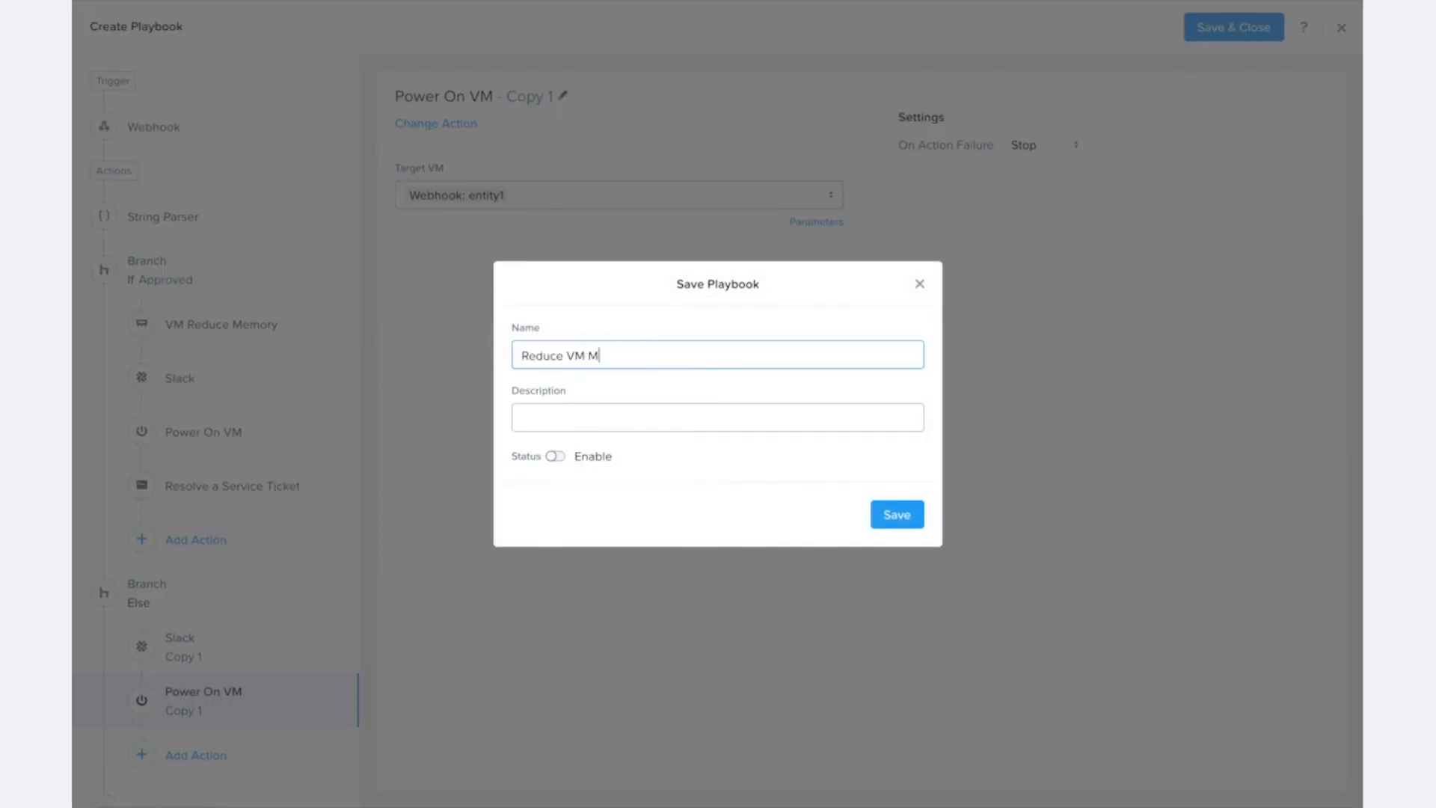
click(897, 513)
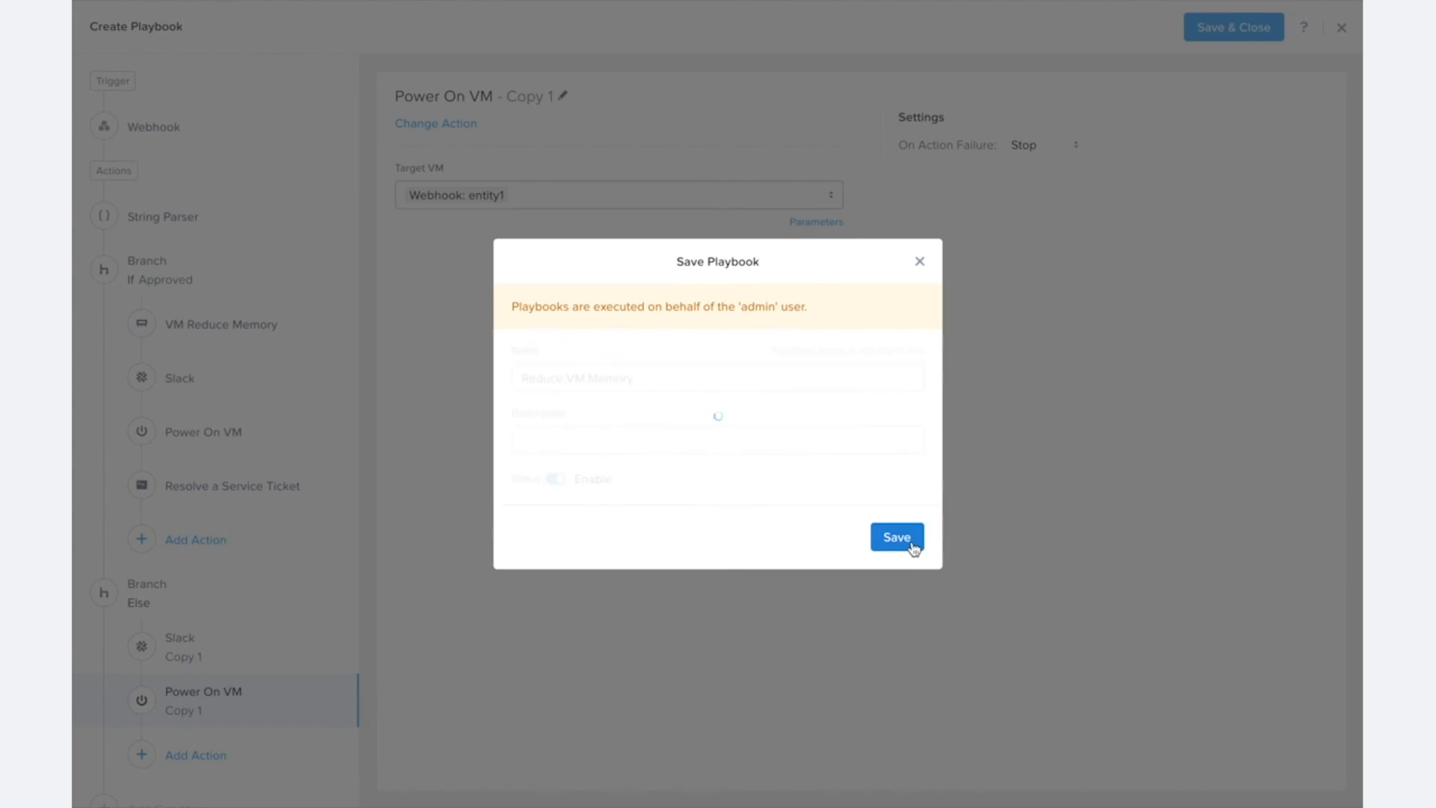
click(896, 537)
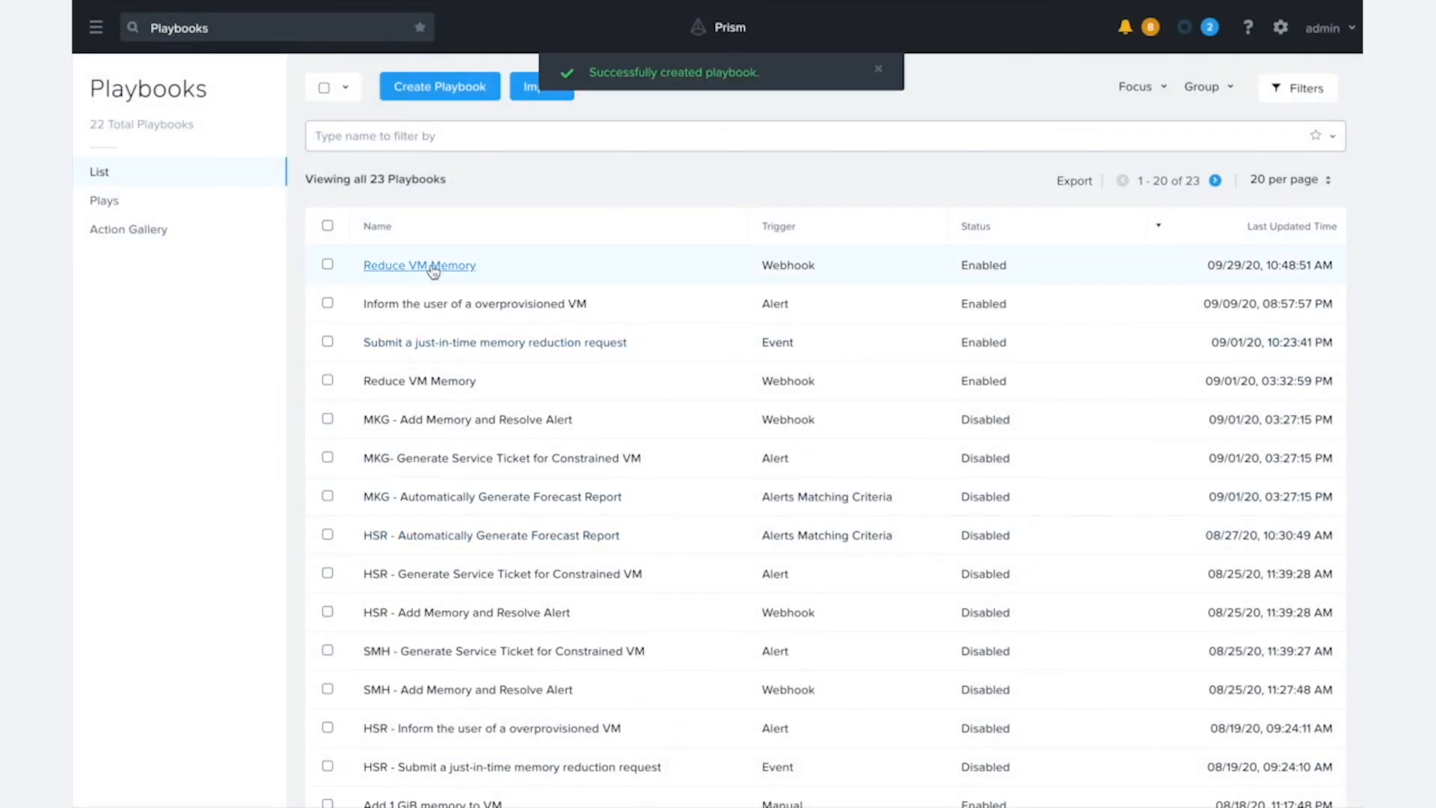
Open the Reduce VM Memory playbook and copy its webhook ID to the clipboard.
click(419, 264)
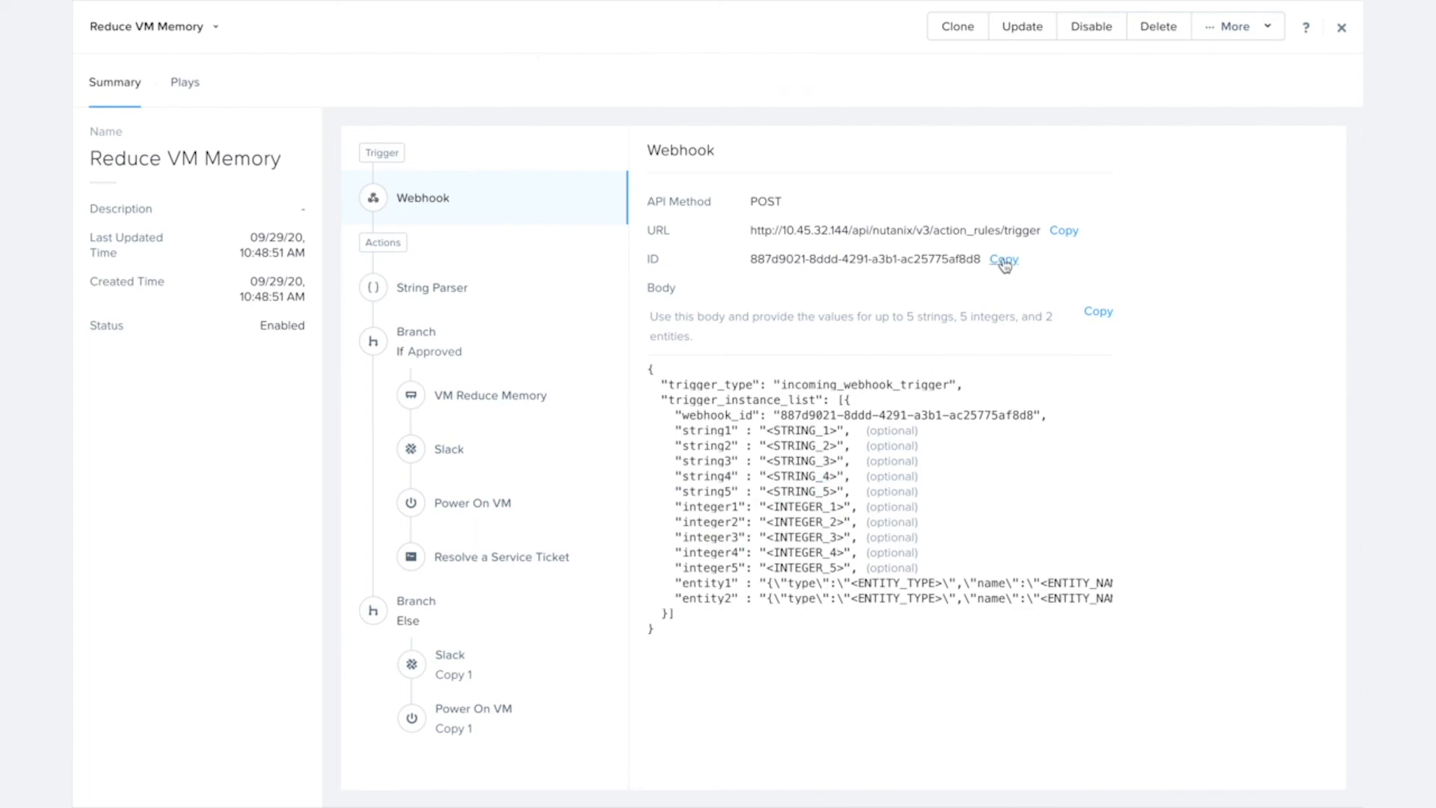
click(1002, 259)
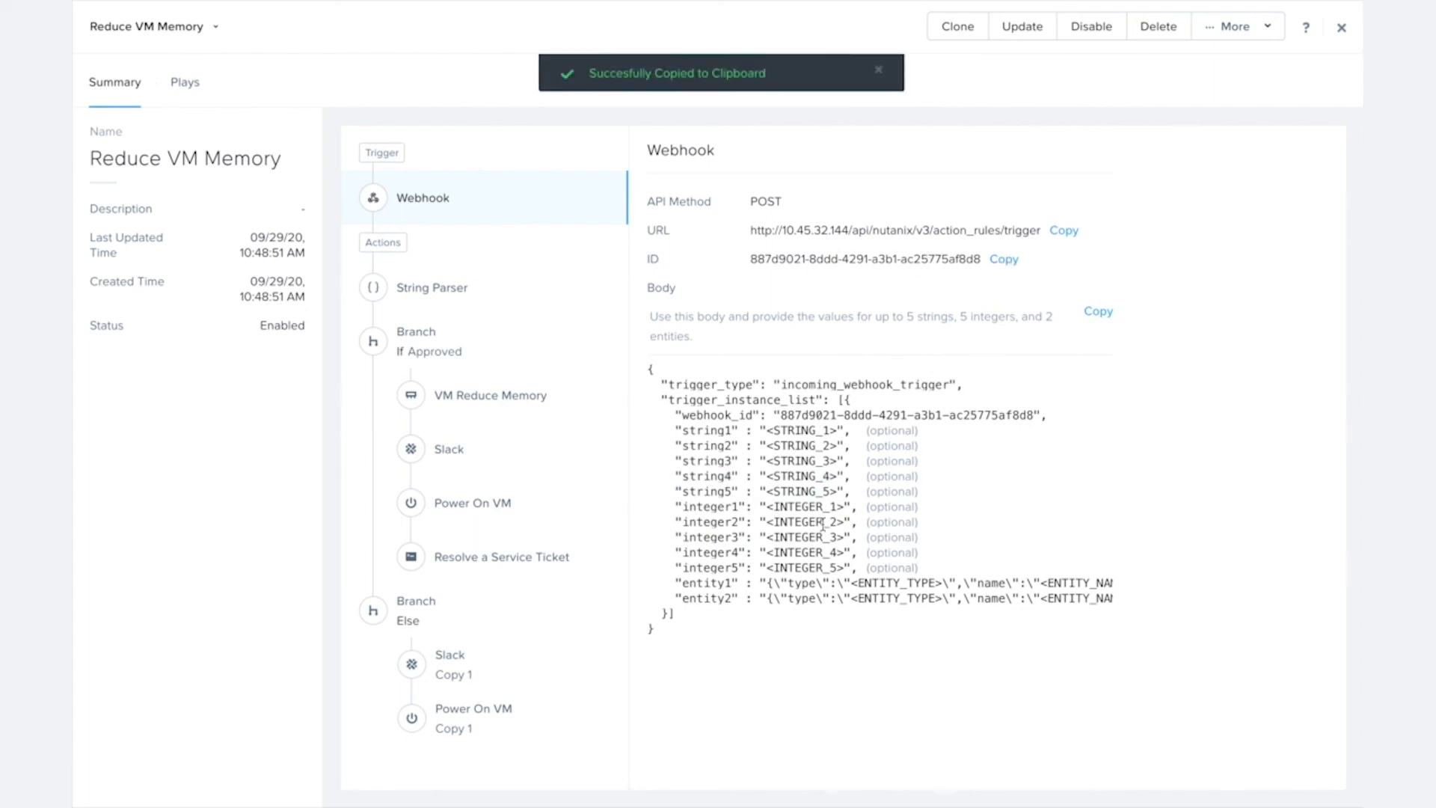